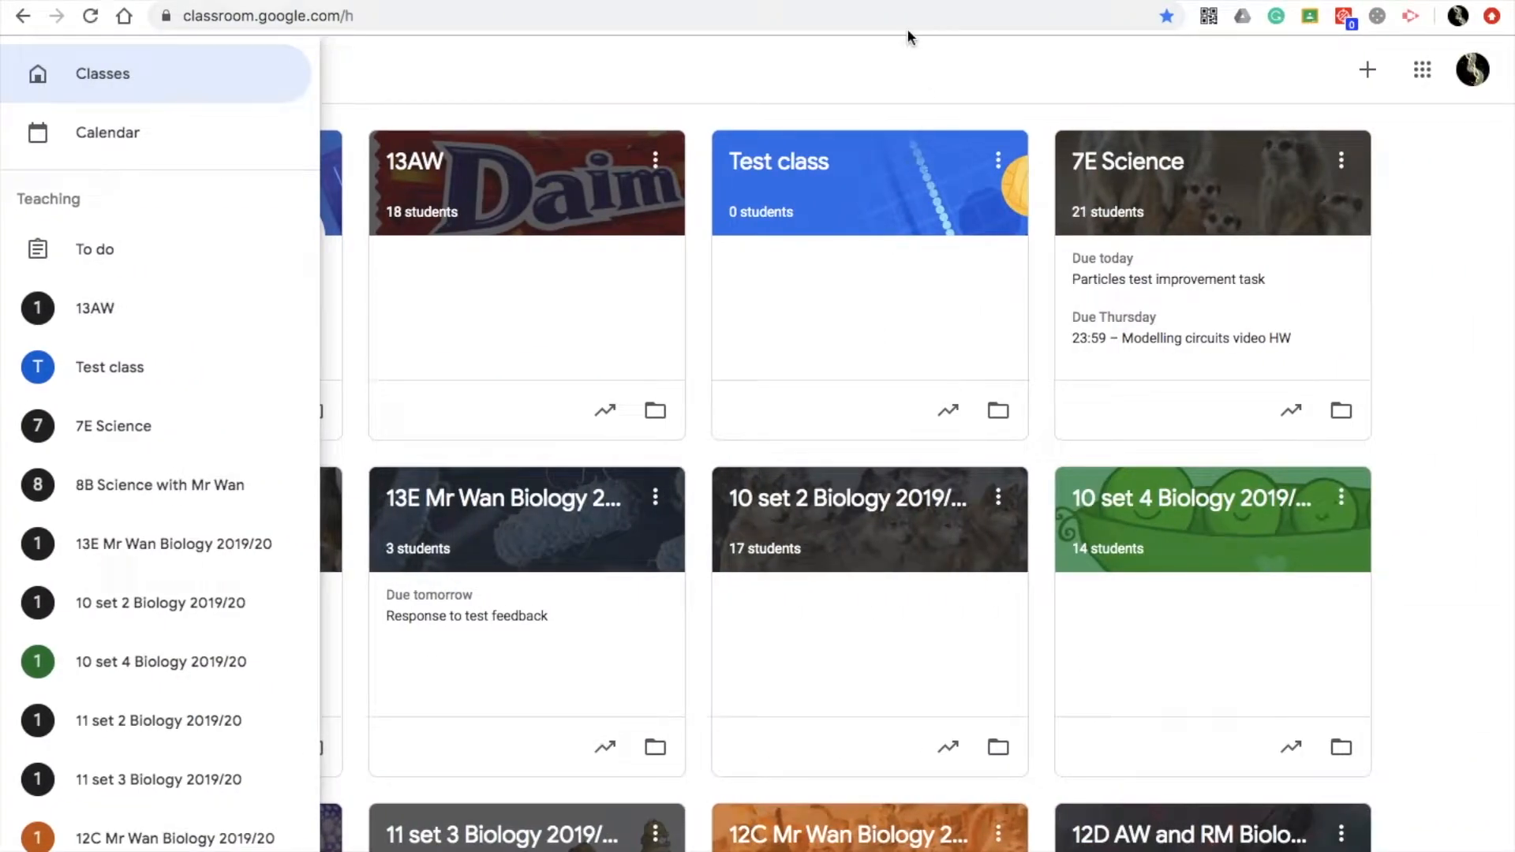
{"action": "mouse_move", "coordinate": [175, 66]}
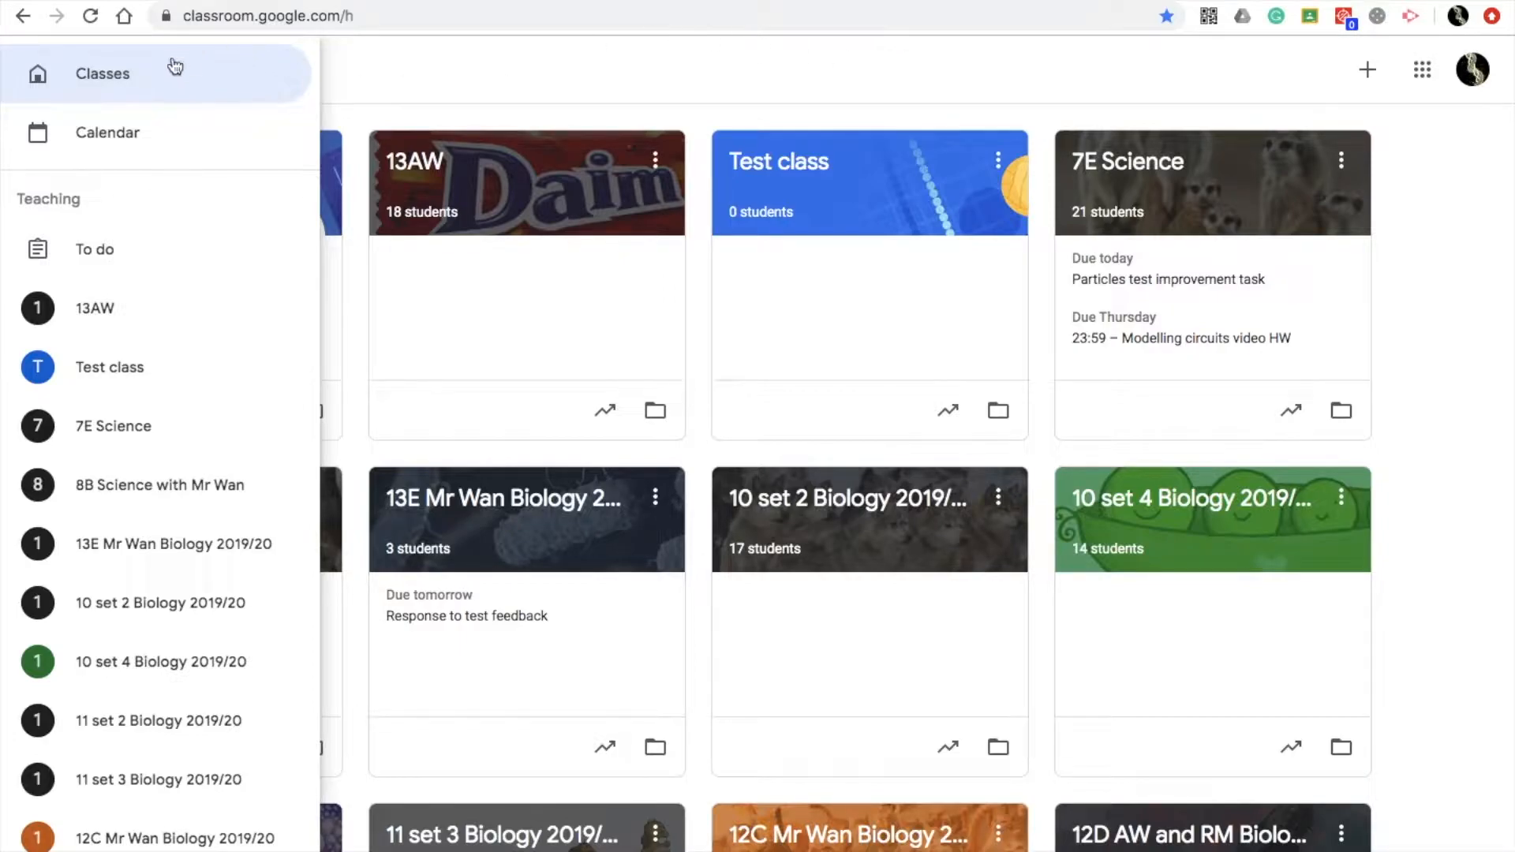
{"action": "mouse_move", "coordinate": [87, 544]}
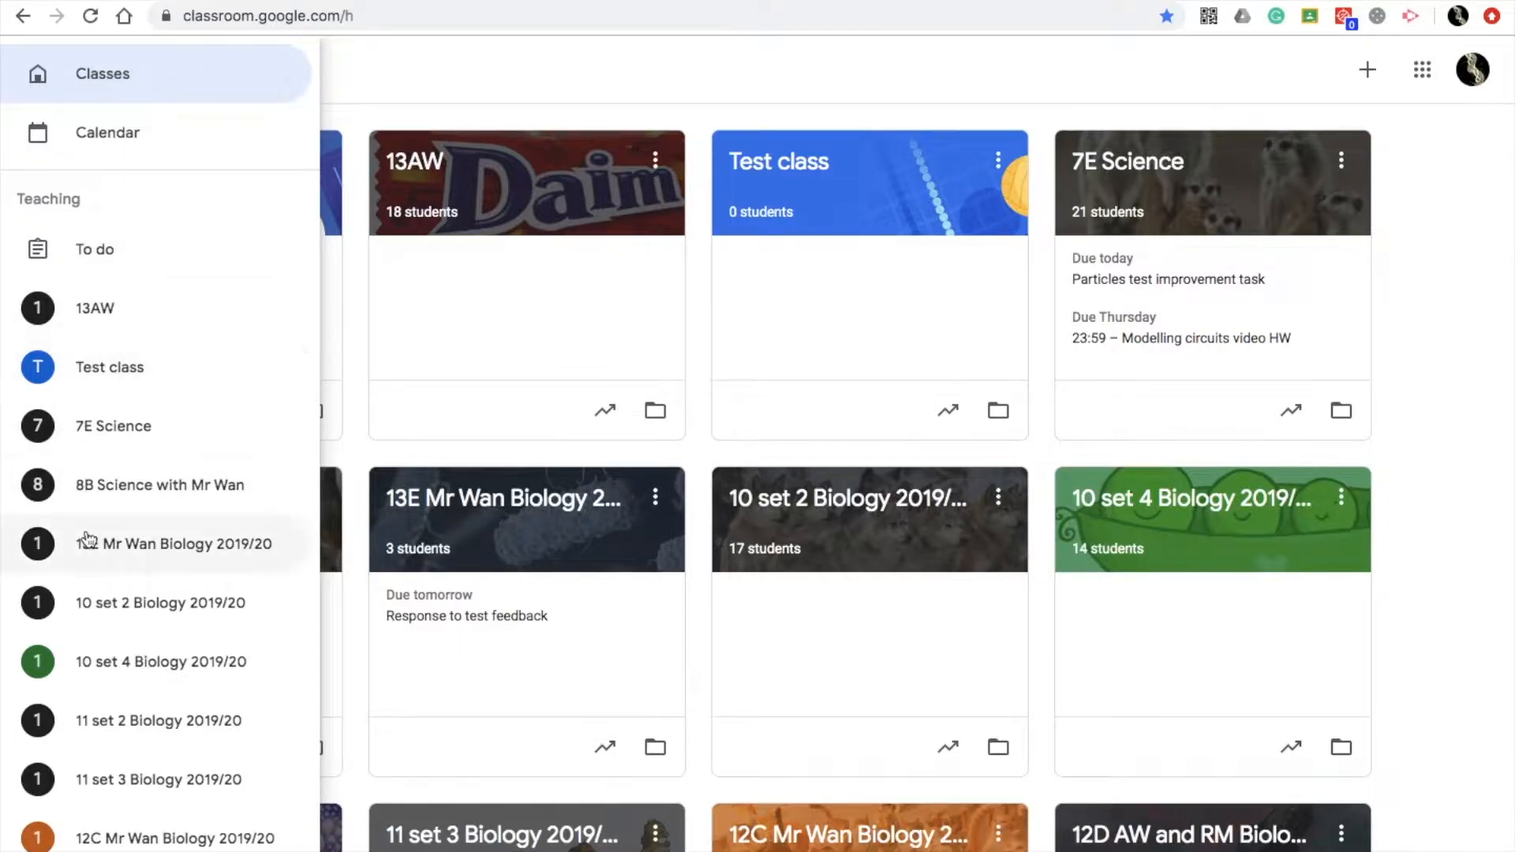
Show the To do list of outstanding work and look through its assignments
{"action": "scroll", "scroll_direction": "down", "scroll_amount": 3}
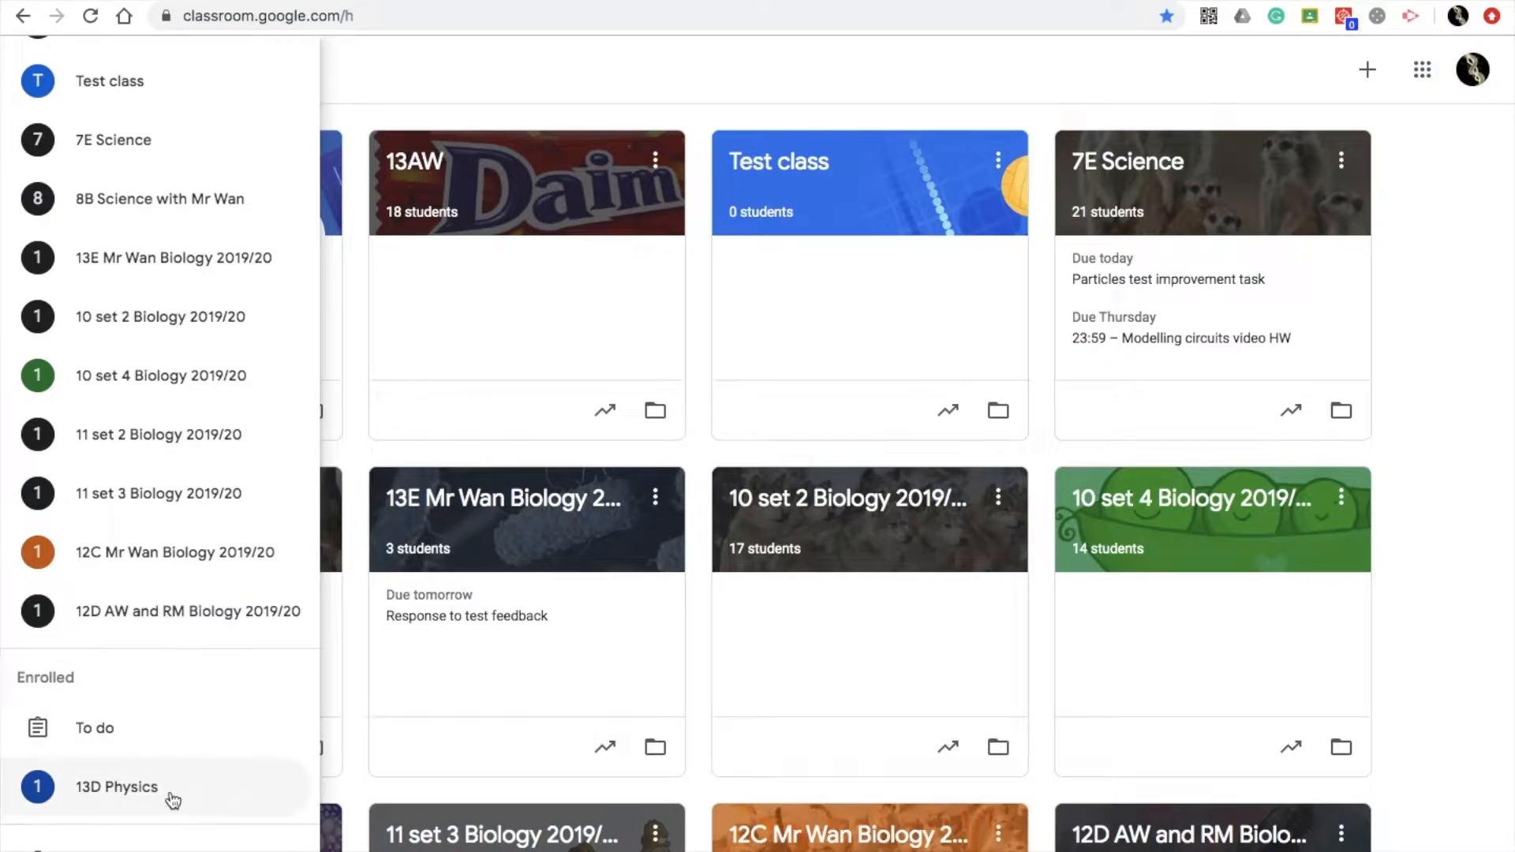
{"action": "mouse_move", "coordinate": [160, 664]}
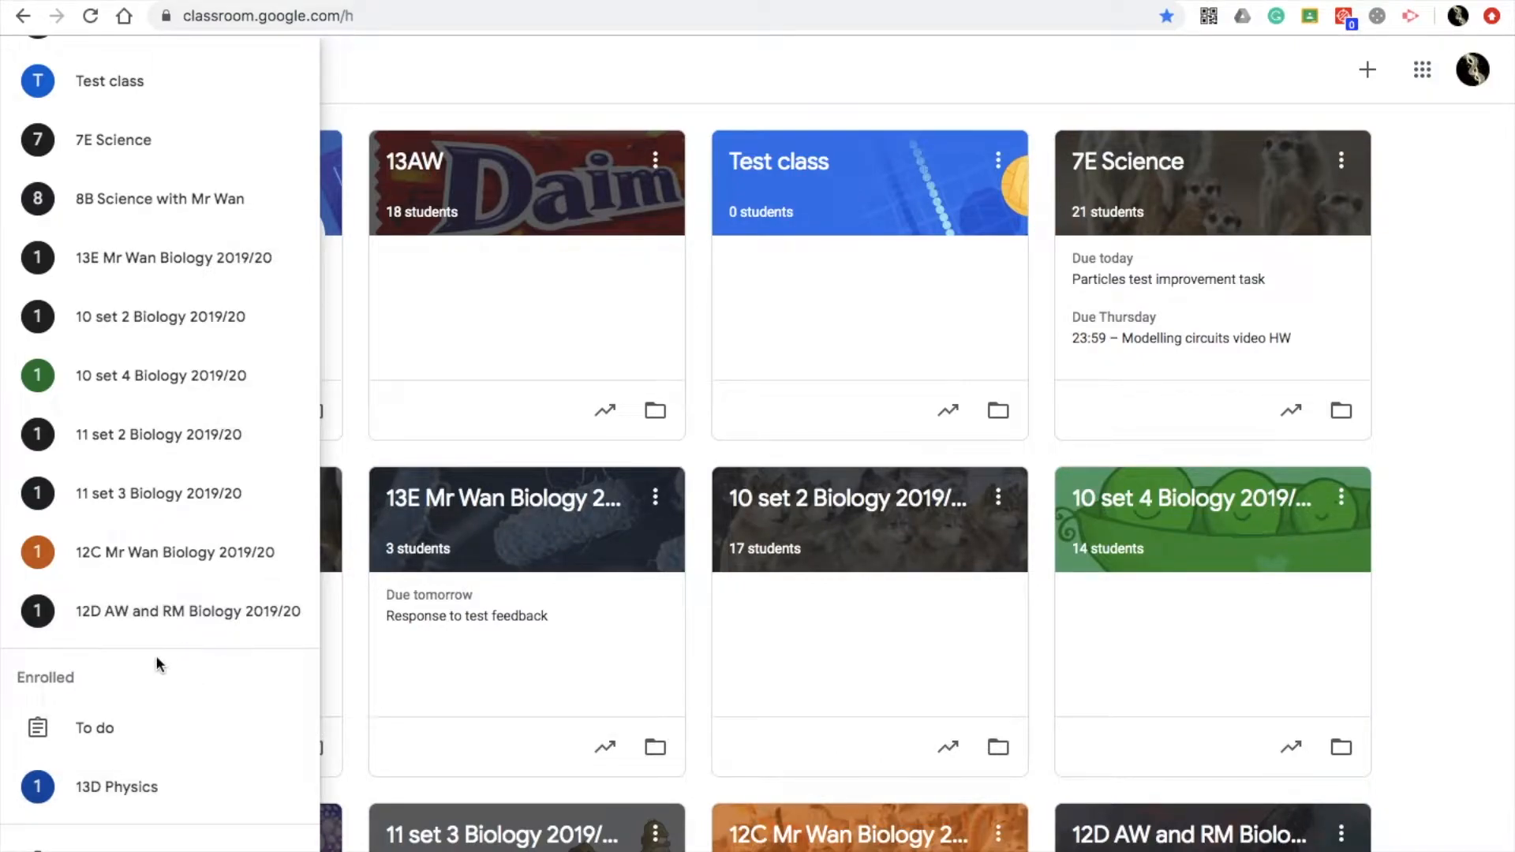
{"action": "mouse_move", "coordinate": [93, 728]}
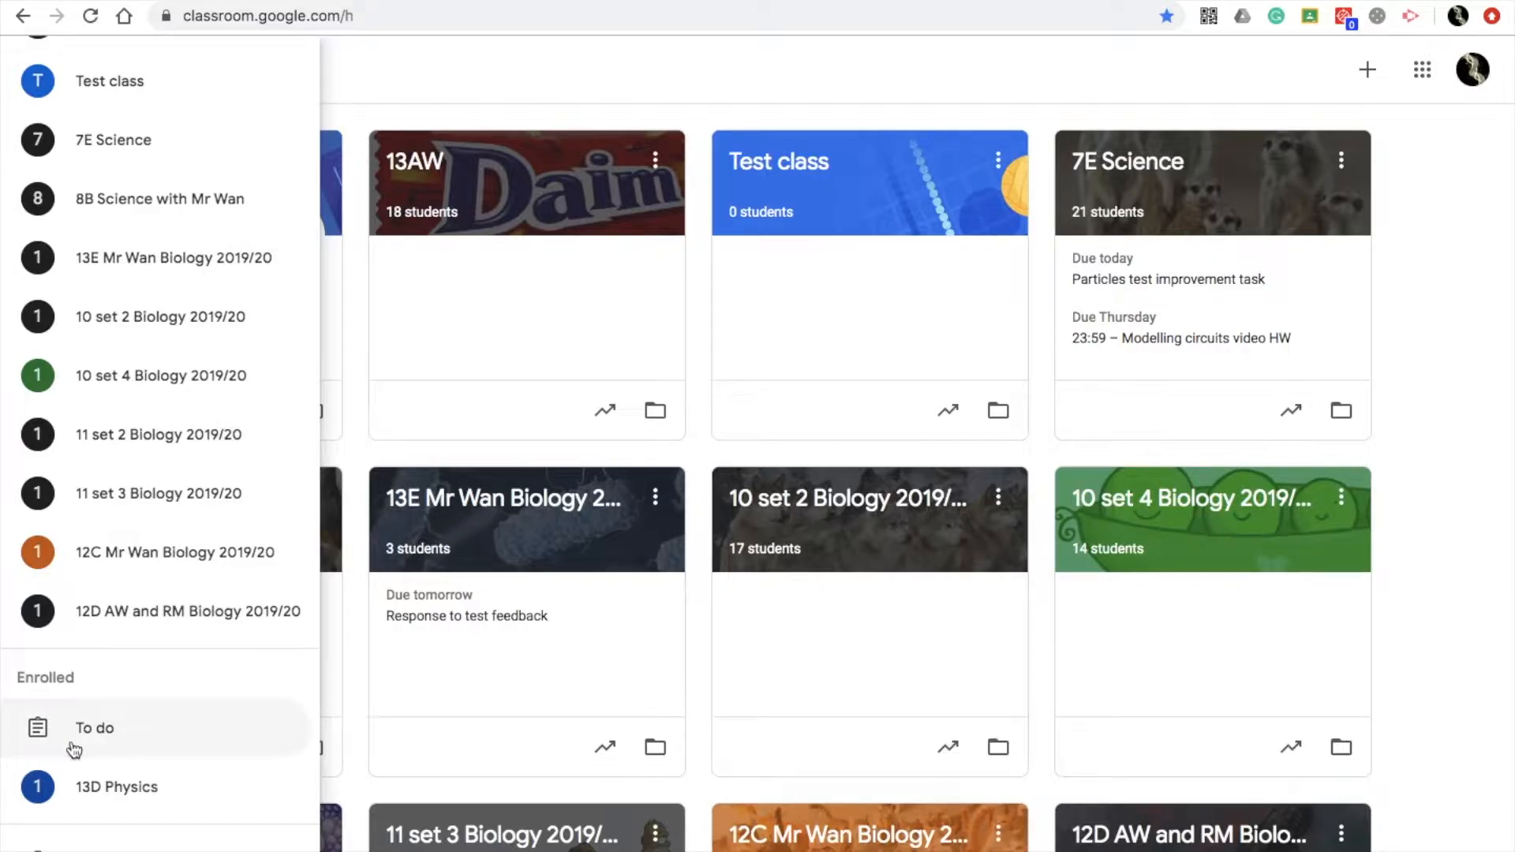
{"action": "left_click", "coordinate": [94, 727]}
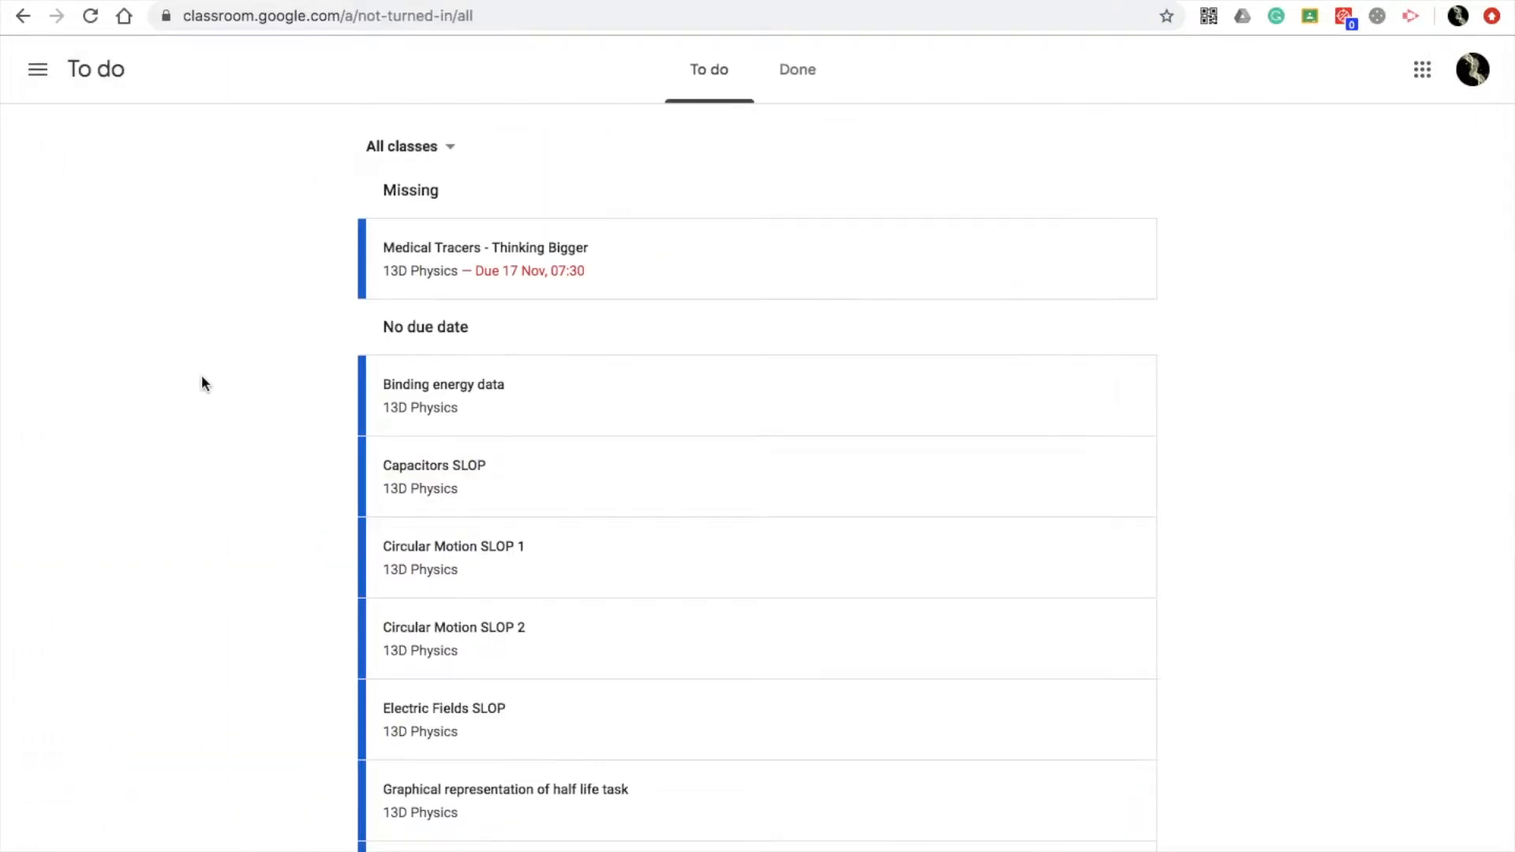
{"action": "scroll", "scroll_direction": "down", "scroll_amount": 3}
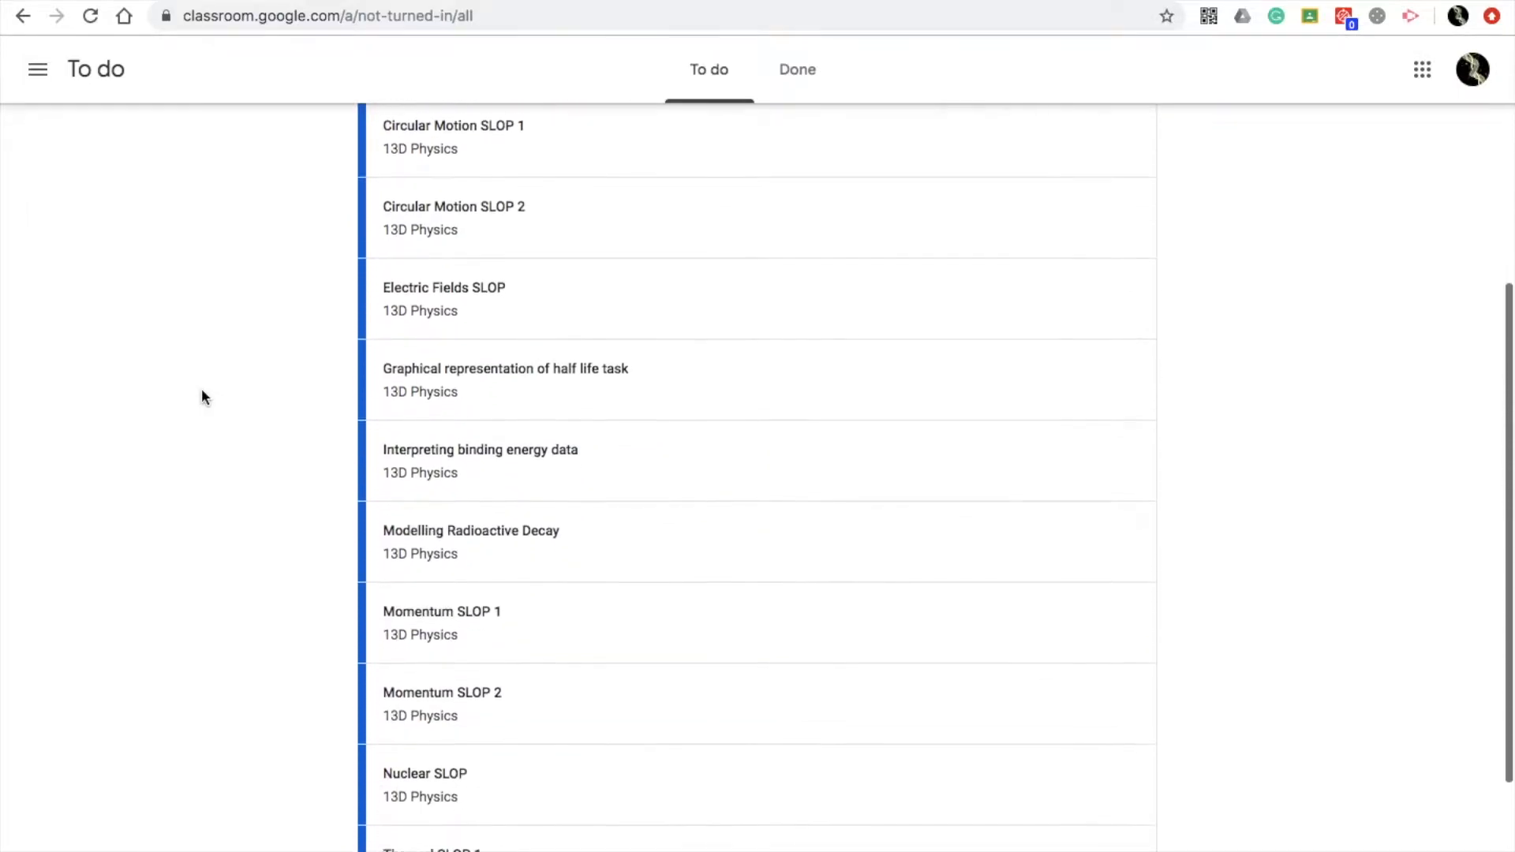
{"action": "scroll", "scroll_direction": "up", "scroll_amount": 3}
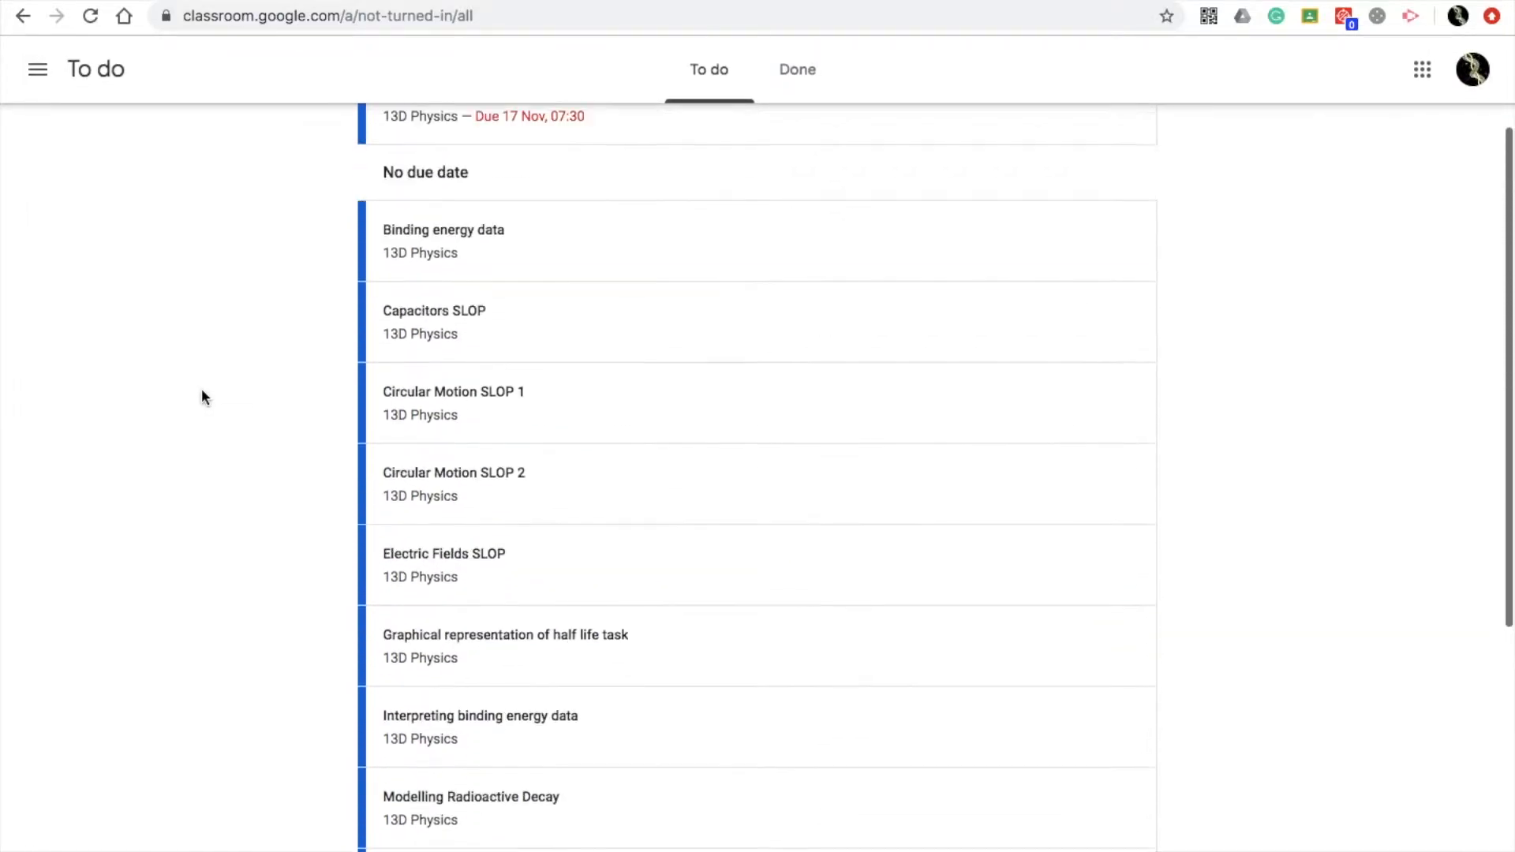
{"action": "scroll", "scroll_direction": "up", "scroll_amount": 3}
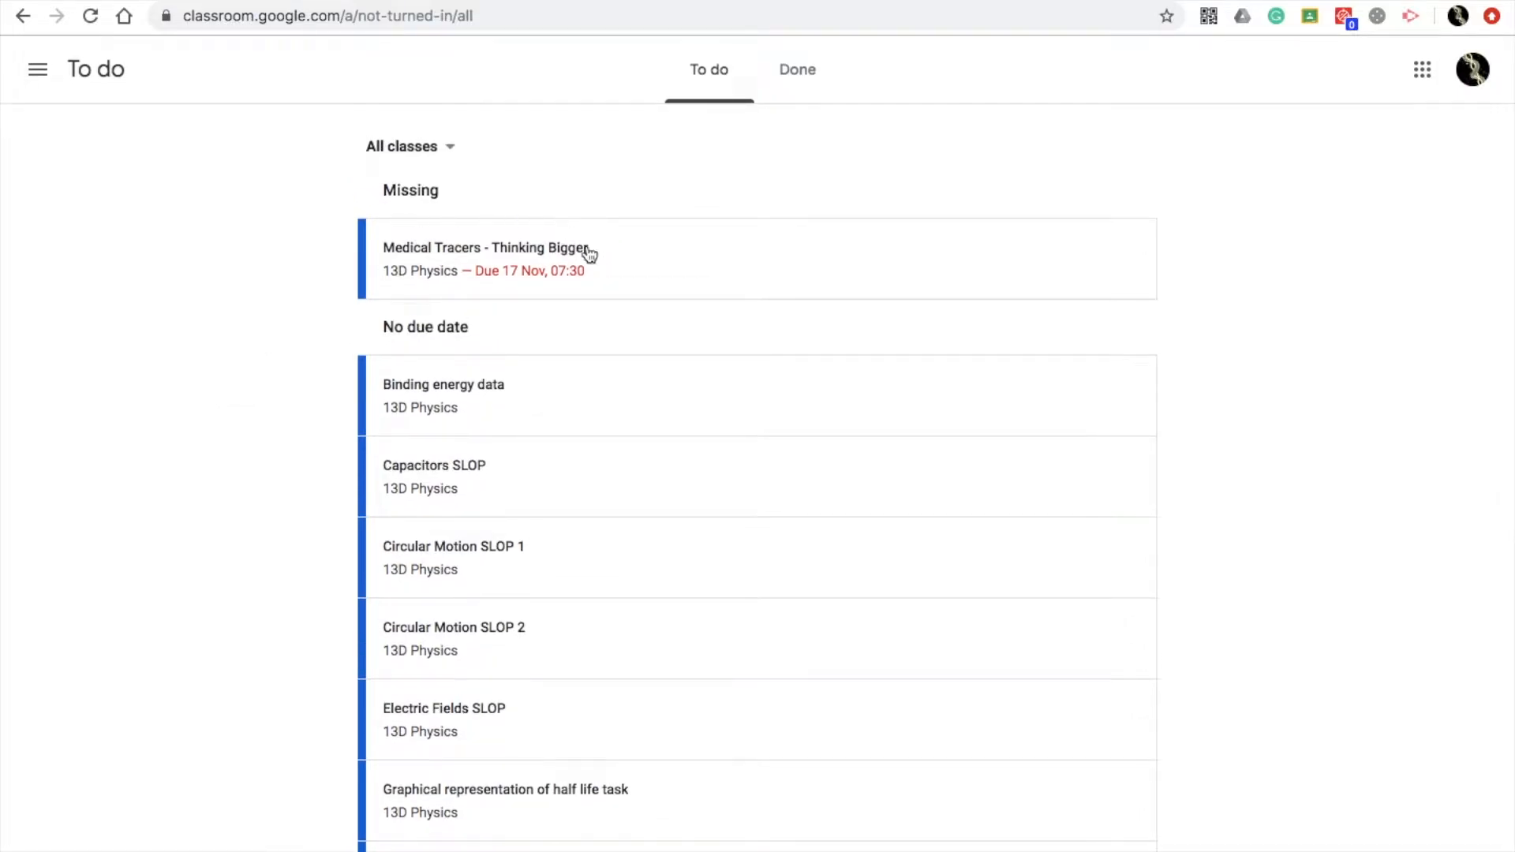
{"action": "mouse_move", "coordinate": [520, 295]}
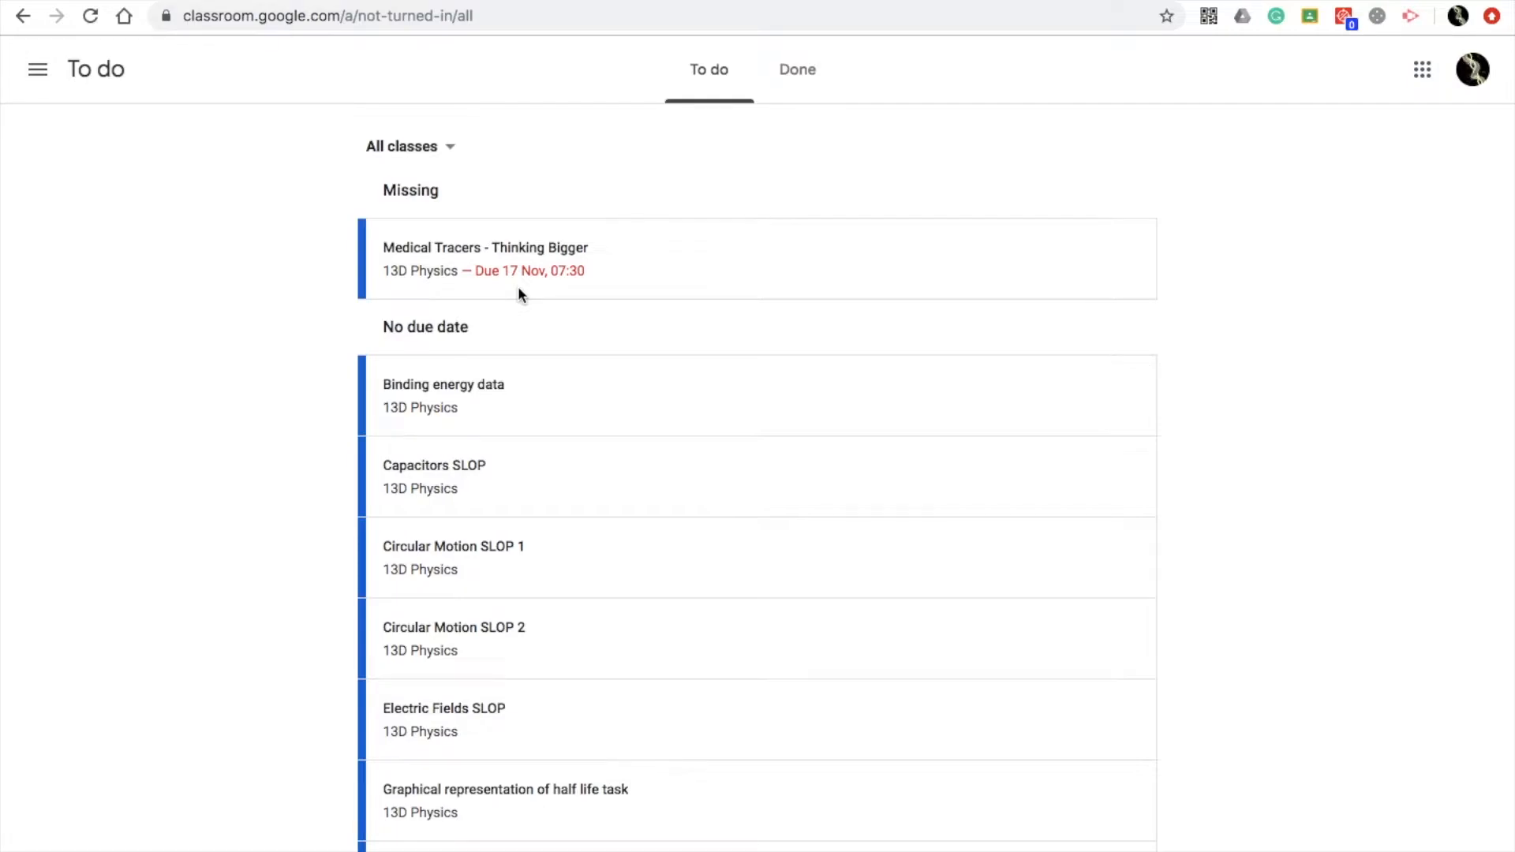
{"action": "mouse_move", "coordinate": [420, 271]}
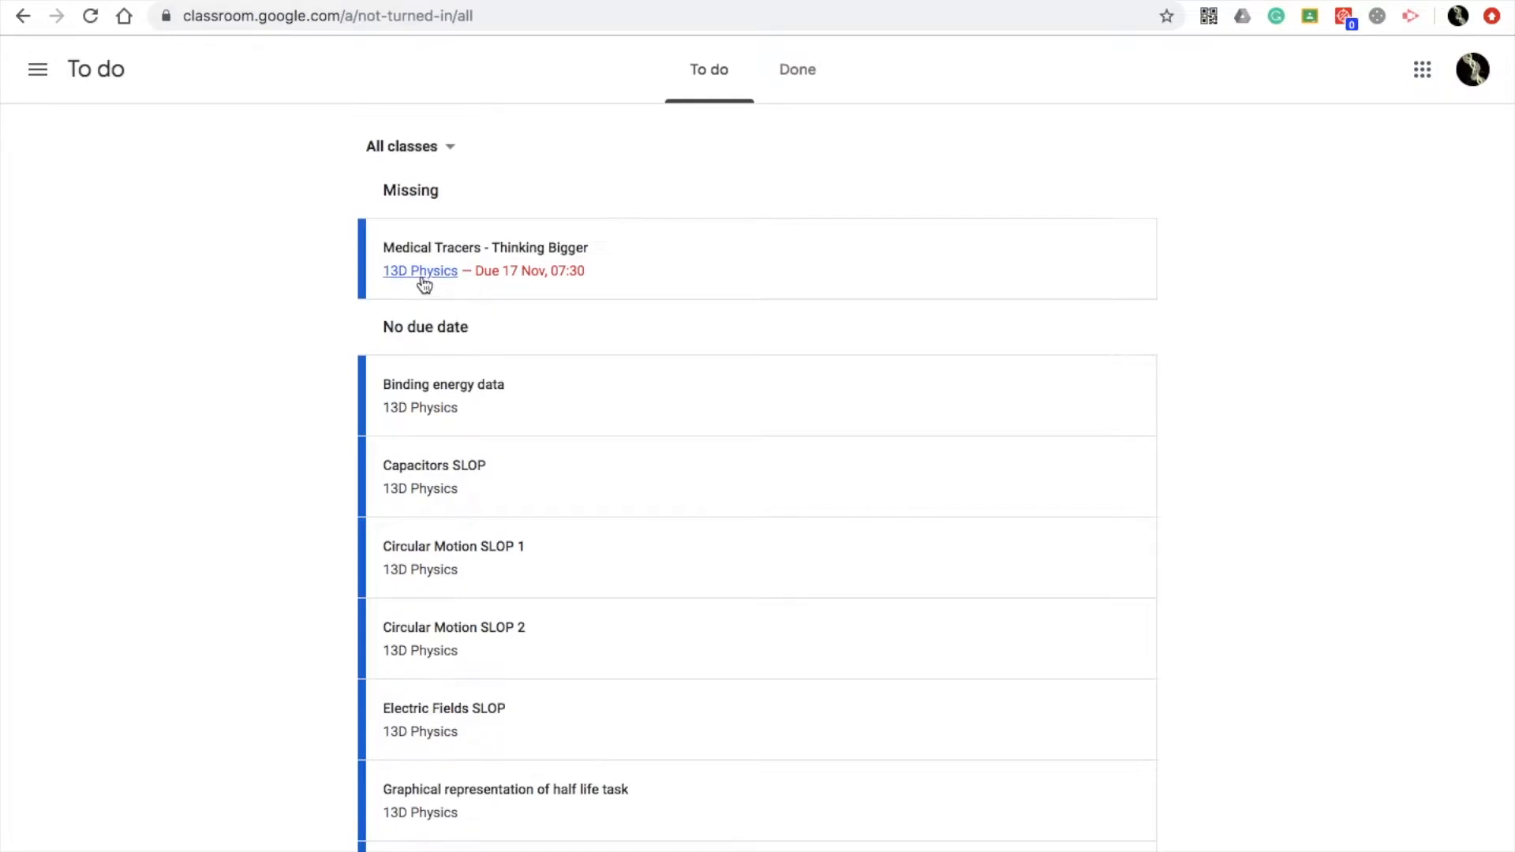
{"action": "mouse_move", "coordinate": [483, 294]}
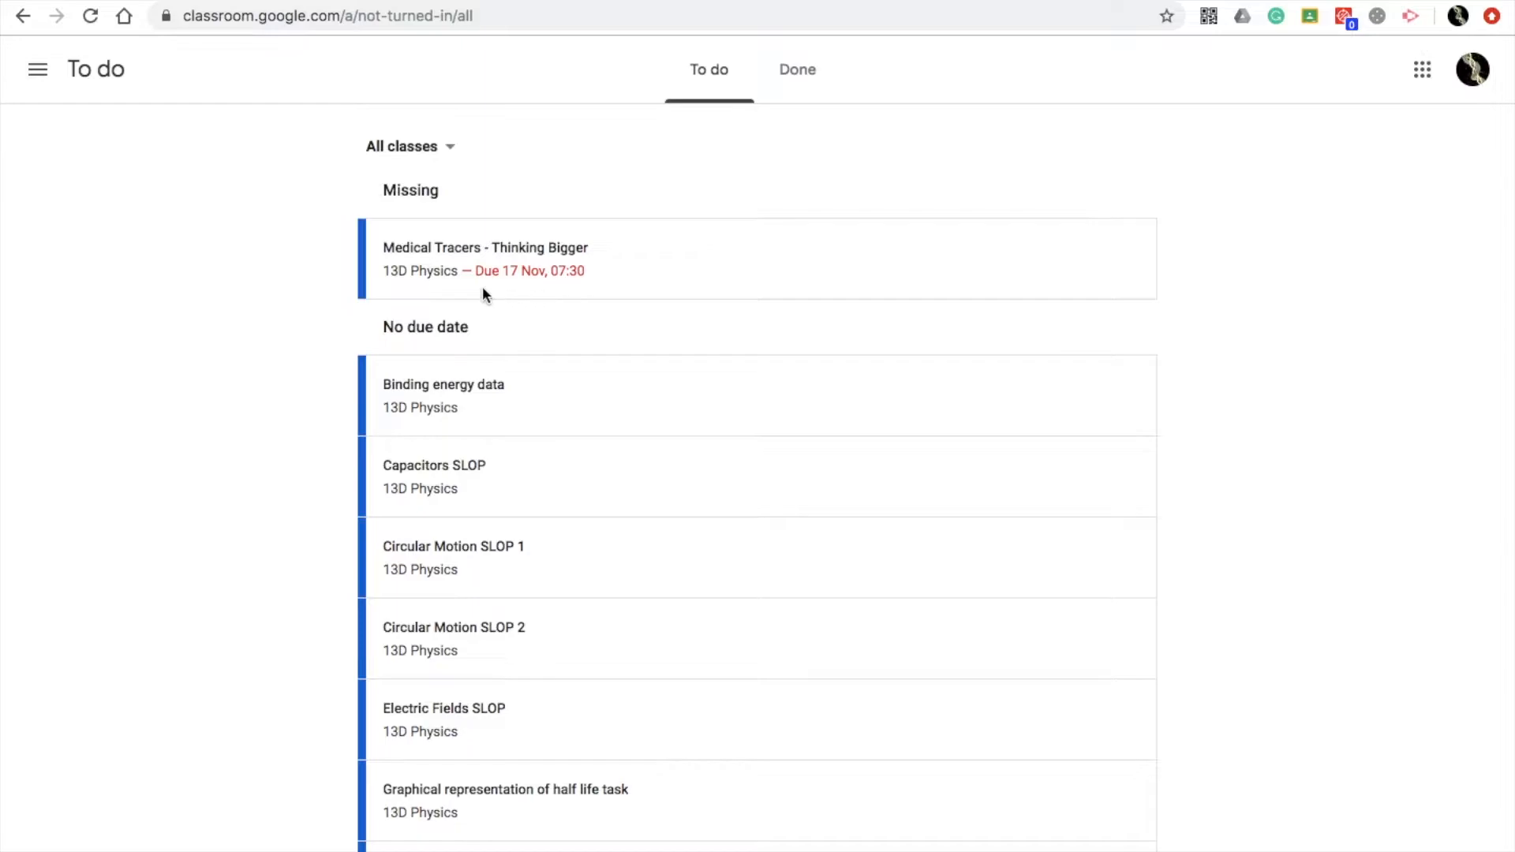
{"action": "mouse_move", "coordinate": [543, 286]}
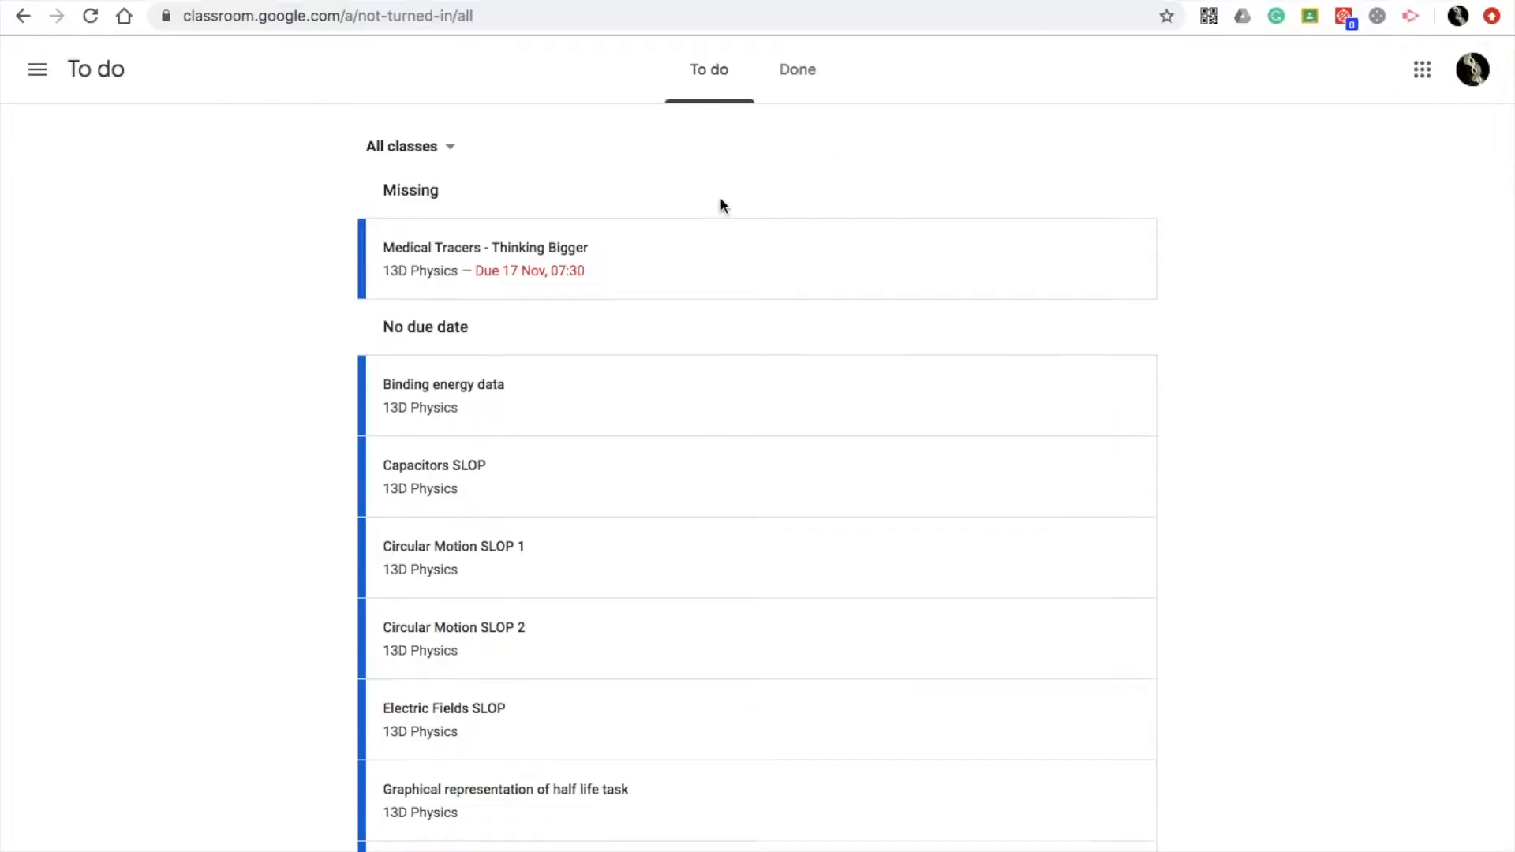
{"action": "mouse_move", "coordinate": [206, 310]}
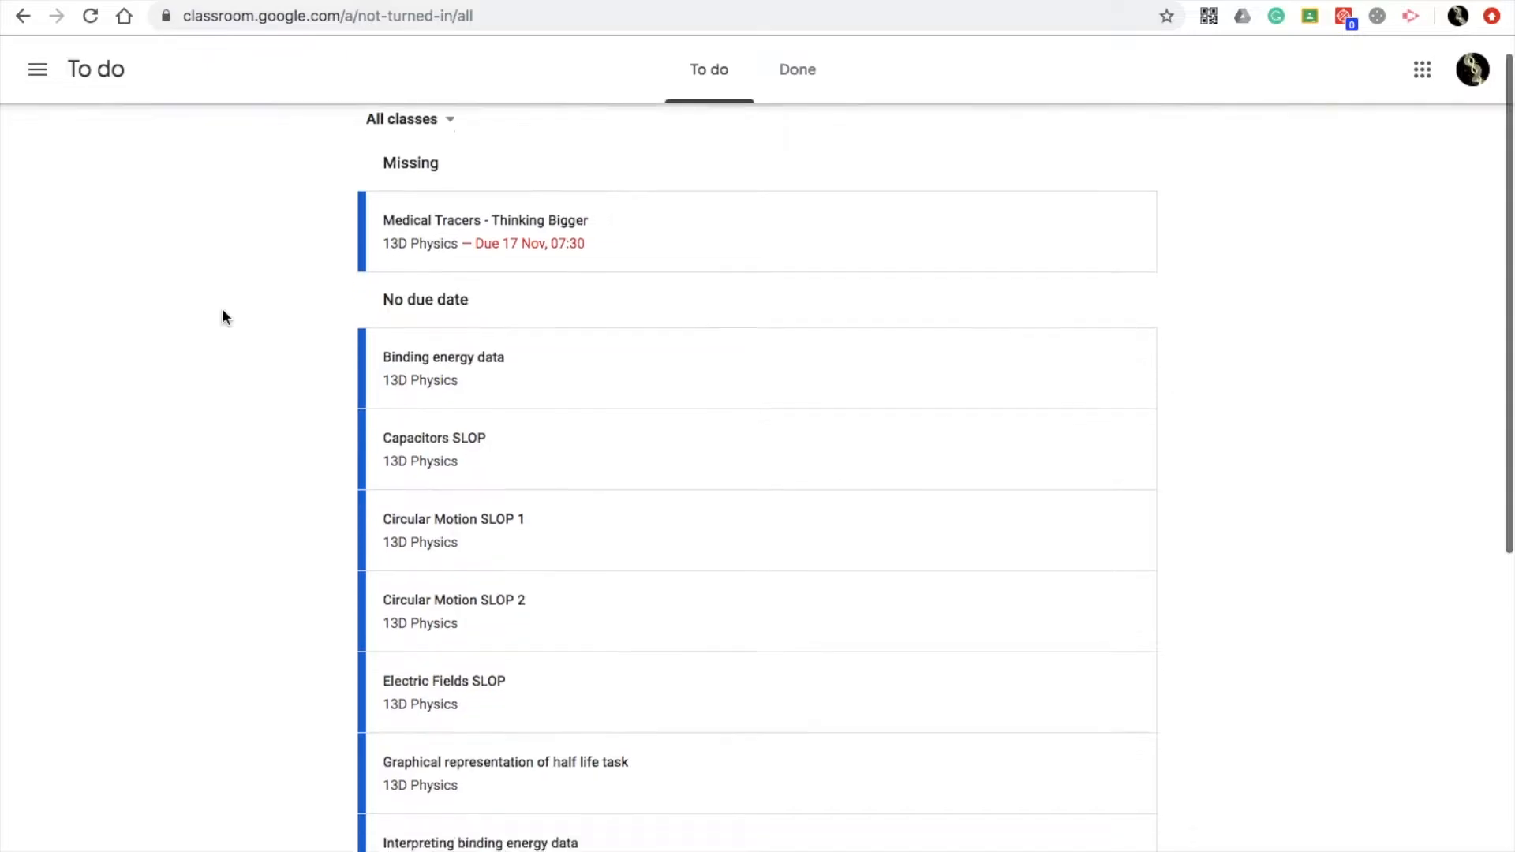
{"action": "scroll", "scroll_direction": "down", "scroll_amount": 3}
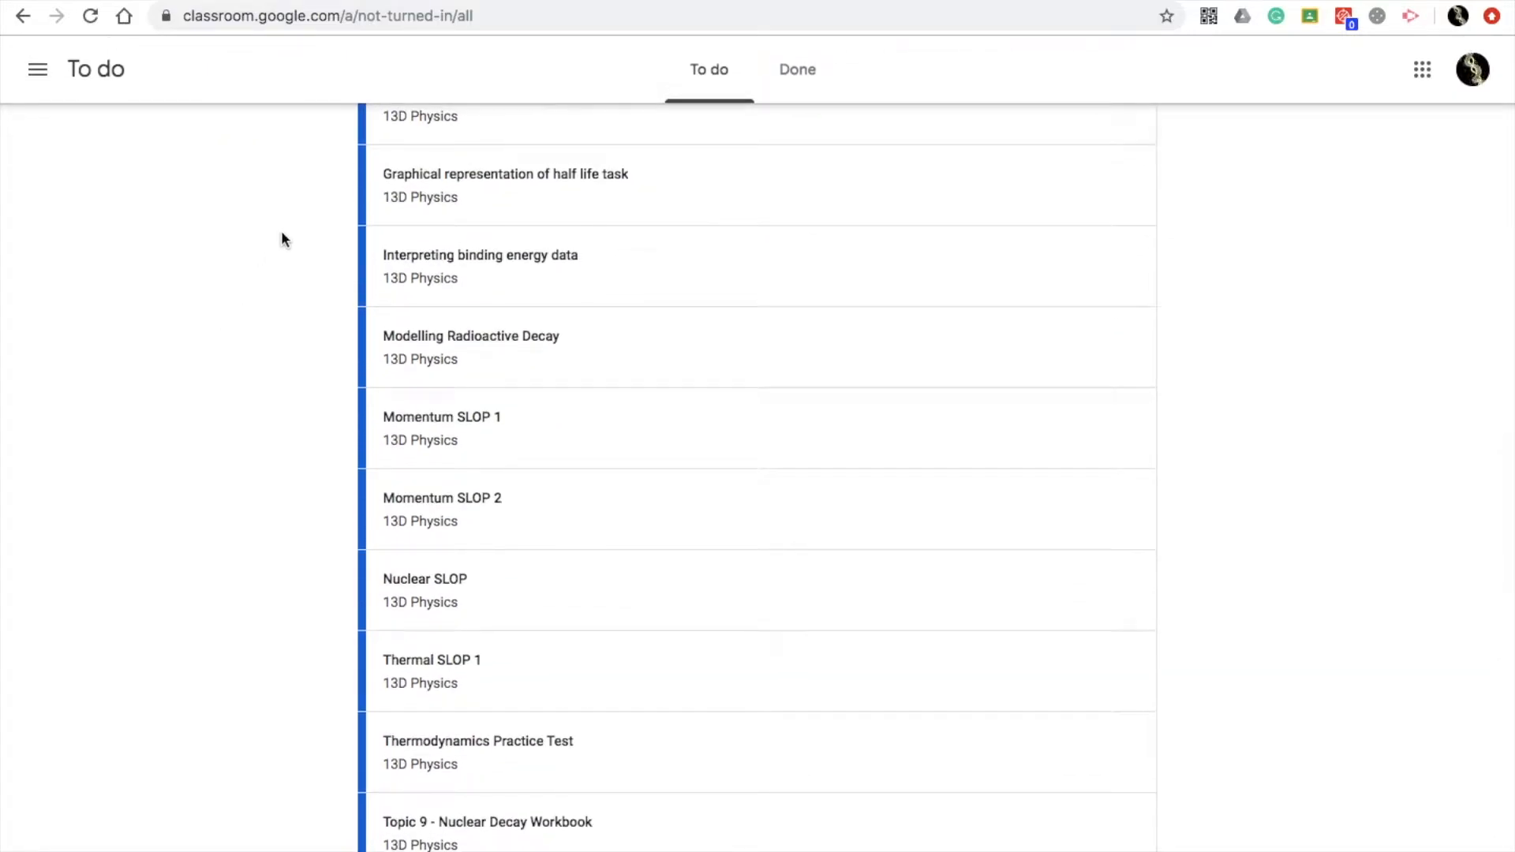
{"action": "mouse_move", "coordinate": [413, 635]}
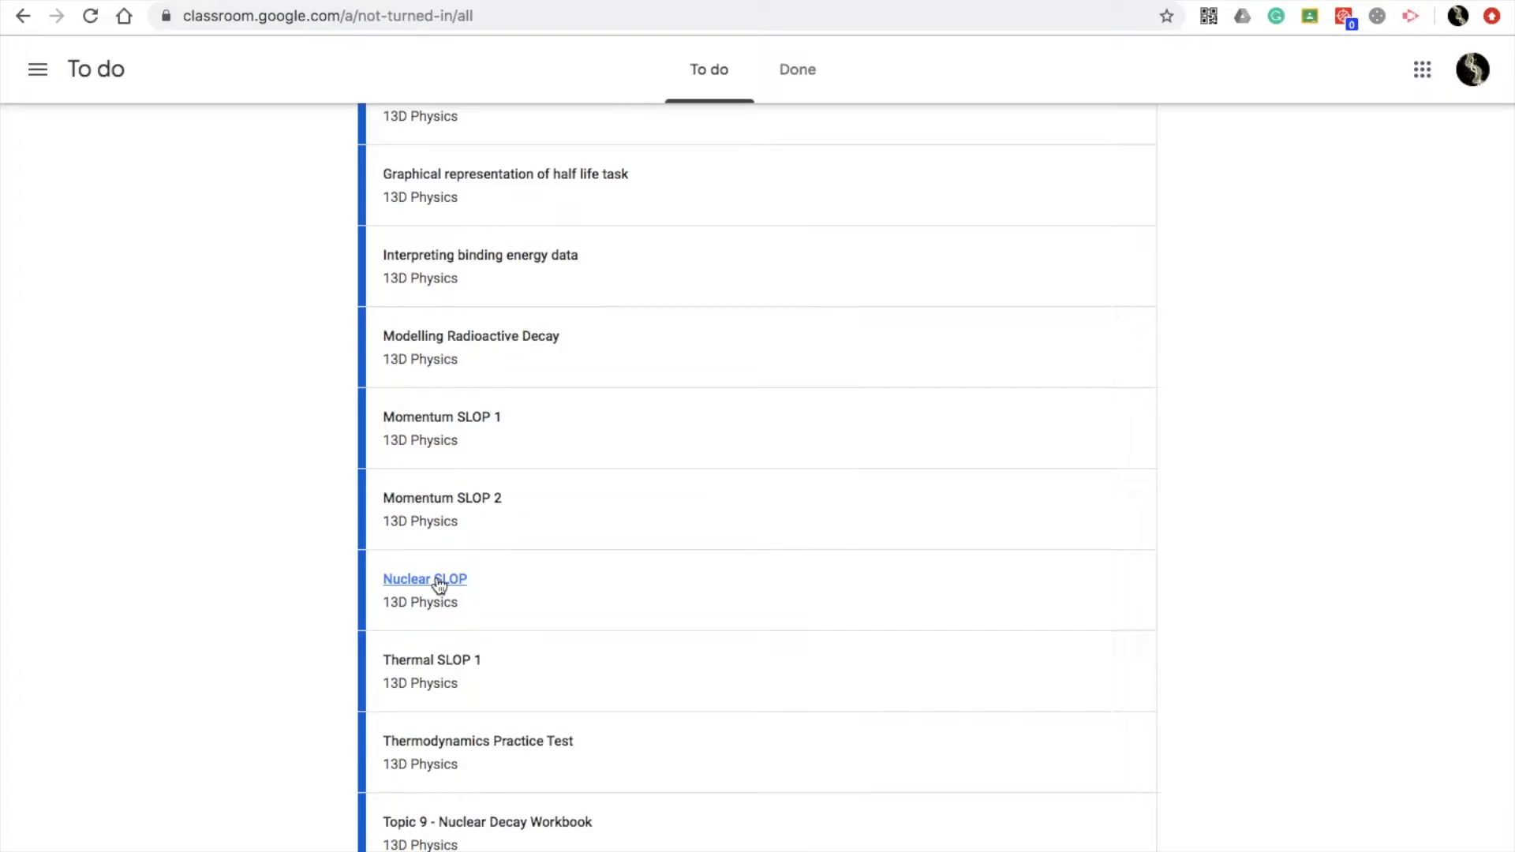
Open the Nuclear SLOP assignment from the To do list
{"action": "left_click", "coordinate": [424, 579]}
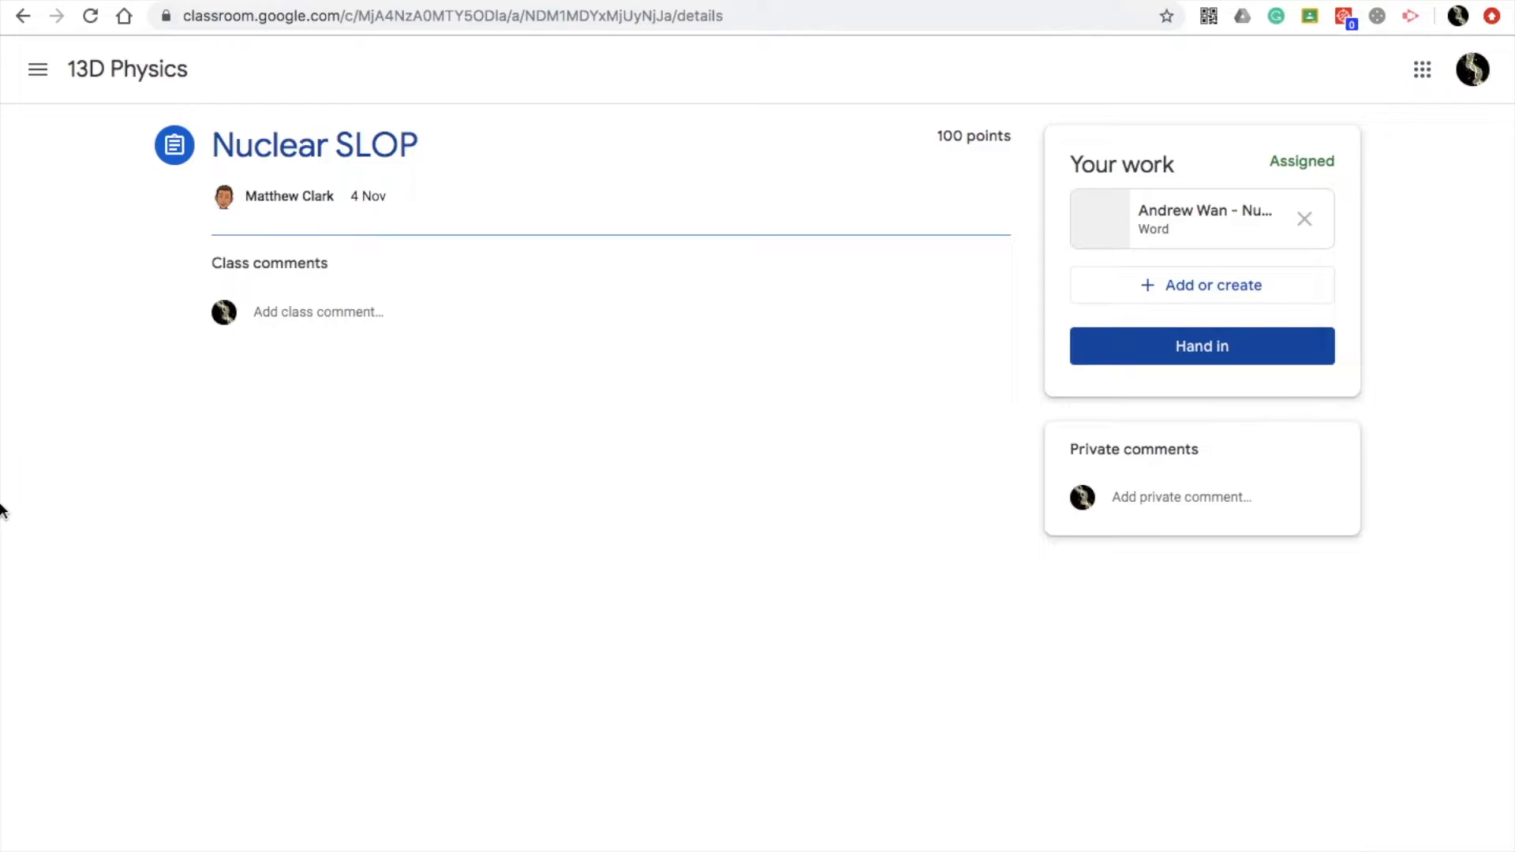
{"action": "mouse_move", "coordinate": [1460, 276]}
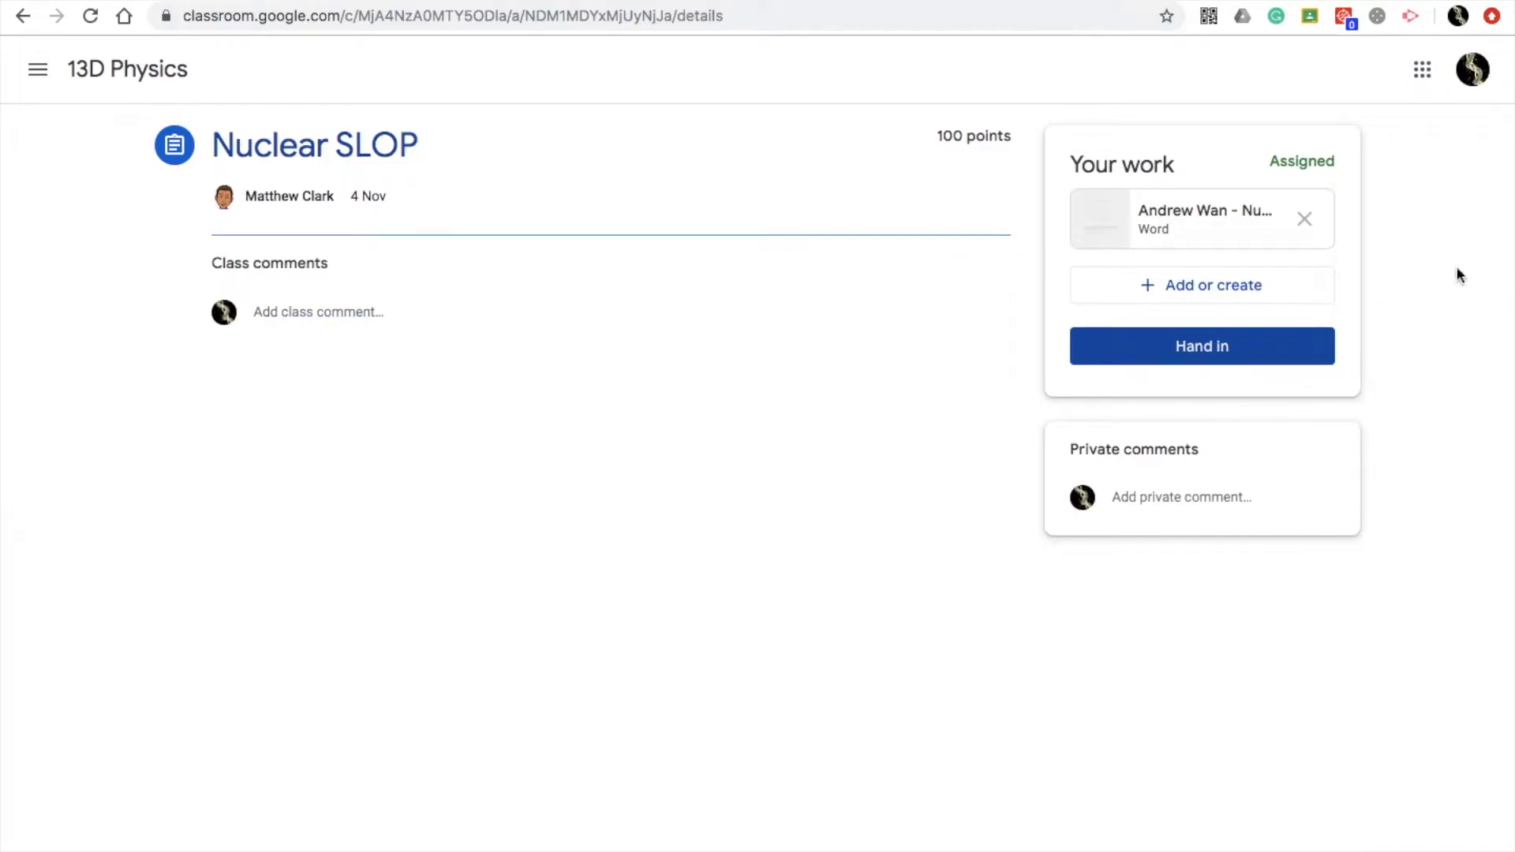
{"action": "mouse_move", "coordinate": [1197, 216]}
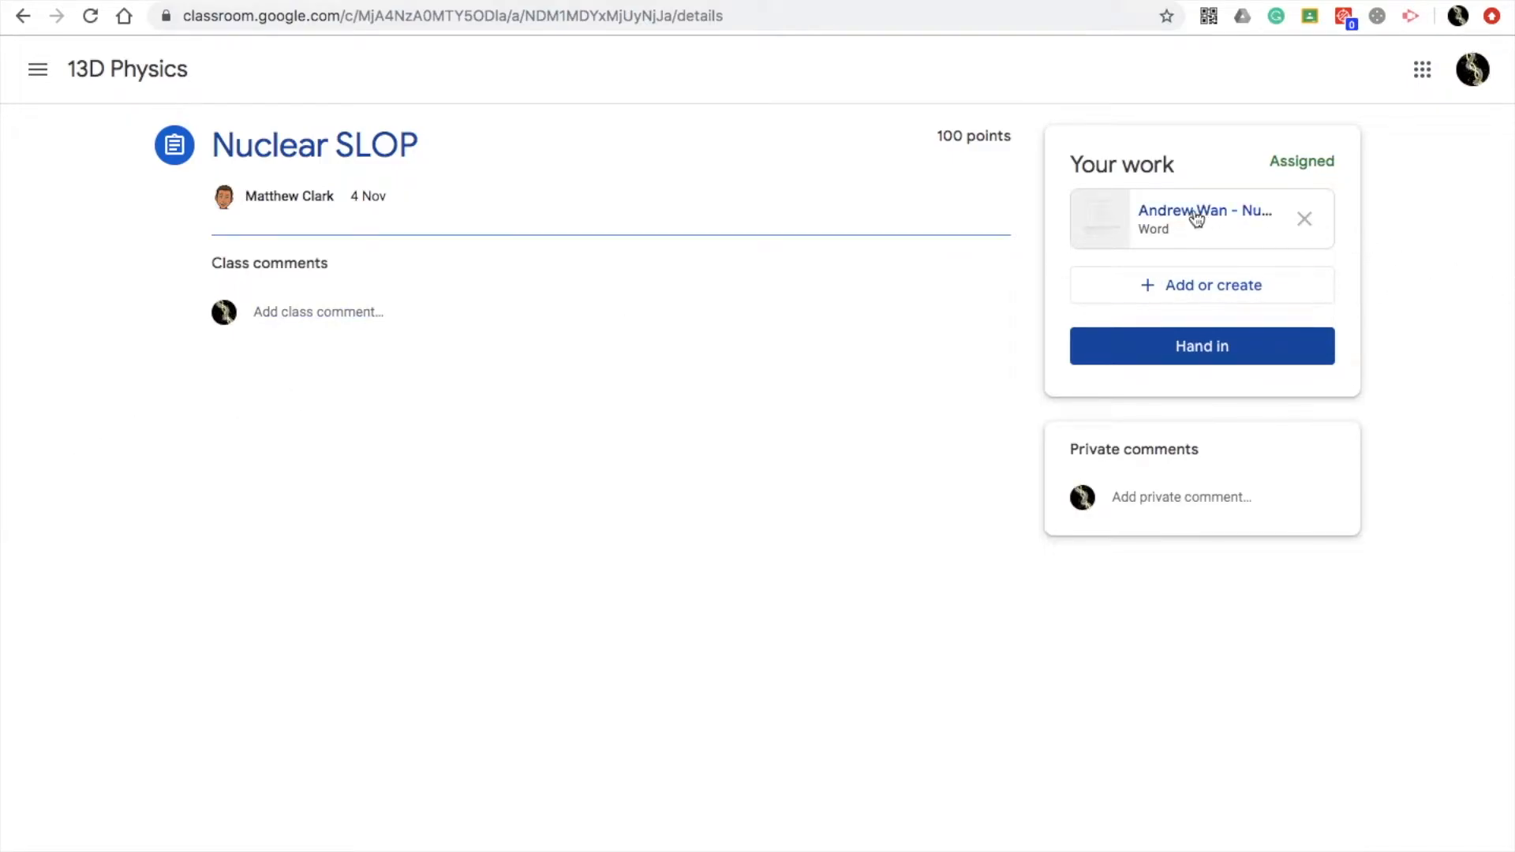
{"action": "mouse_move", "coordinate": [1205, 214]}
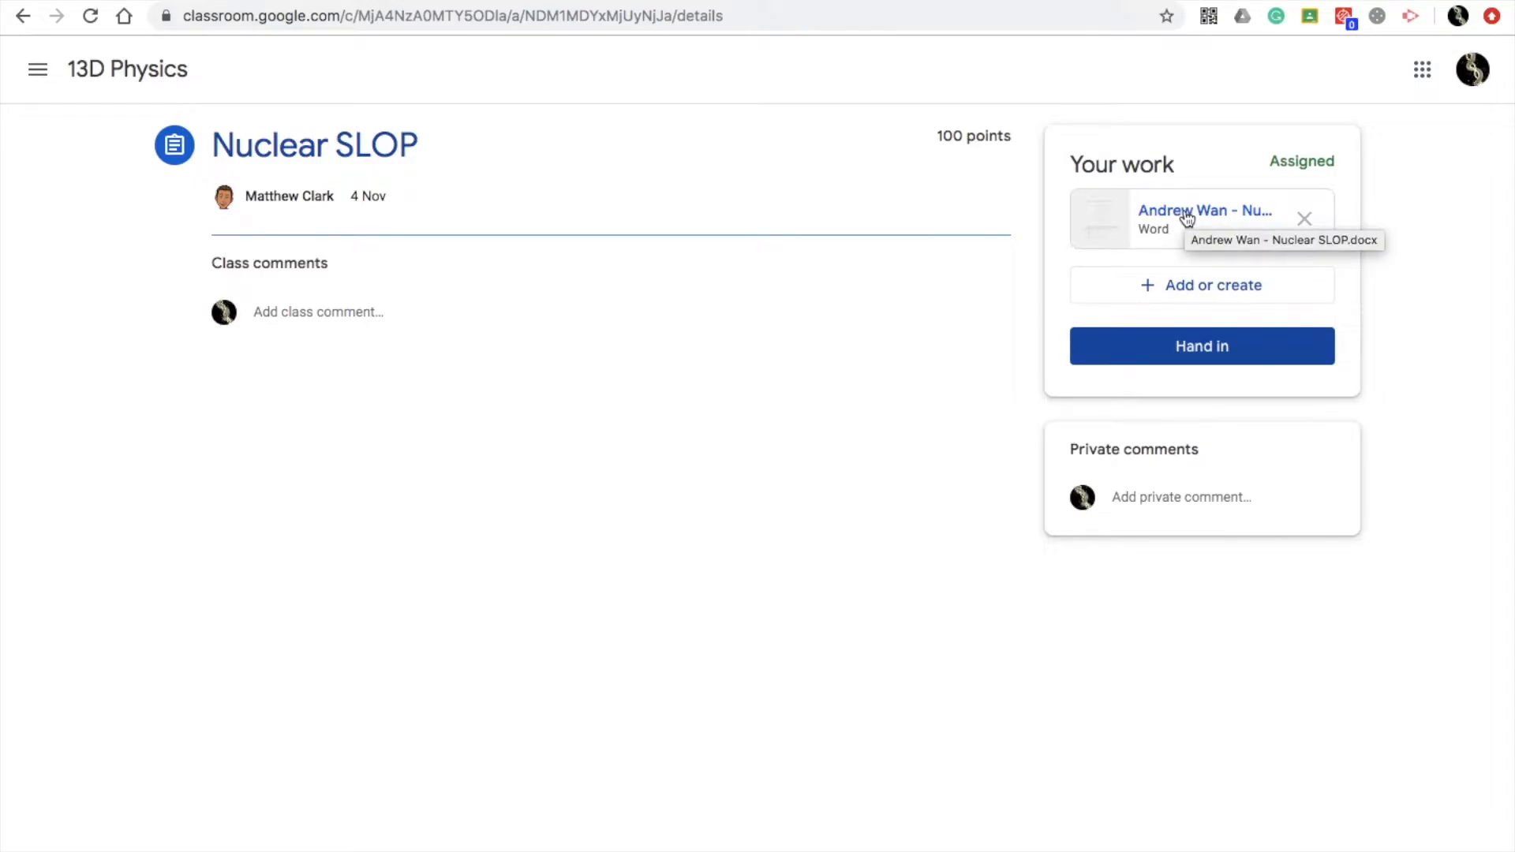
Preview the Nuclear SLOP Word document attached under Your work
{"action": "left_click", "coordinate": [1205, 211]}
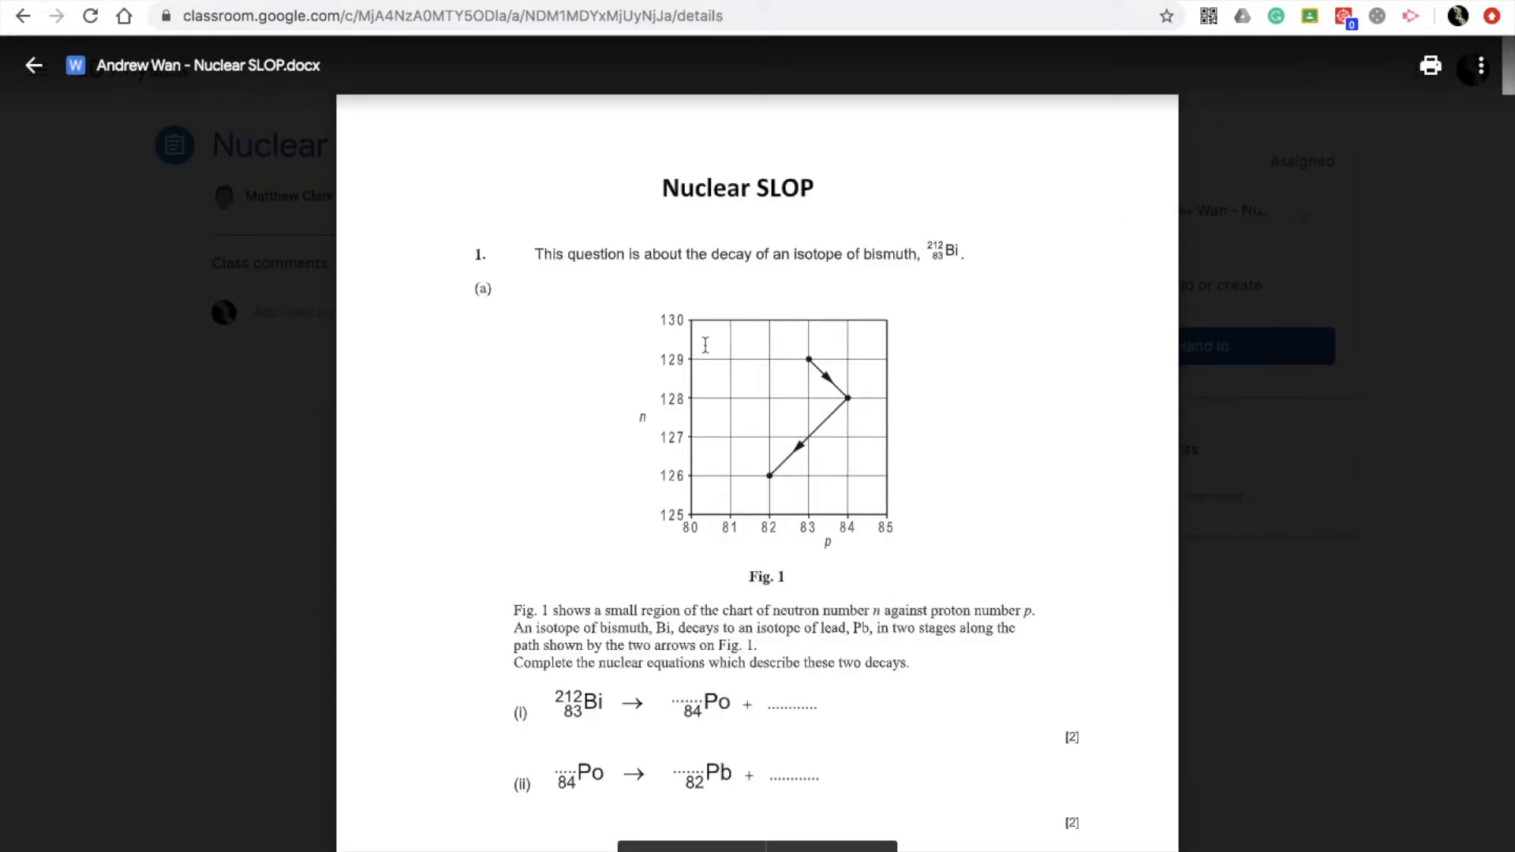
{"action": "mouse_move", "coordinate": [1082, 343]}
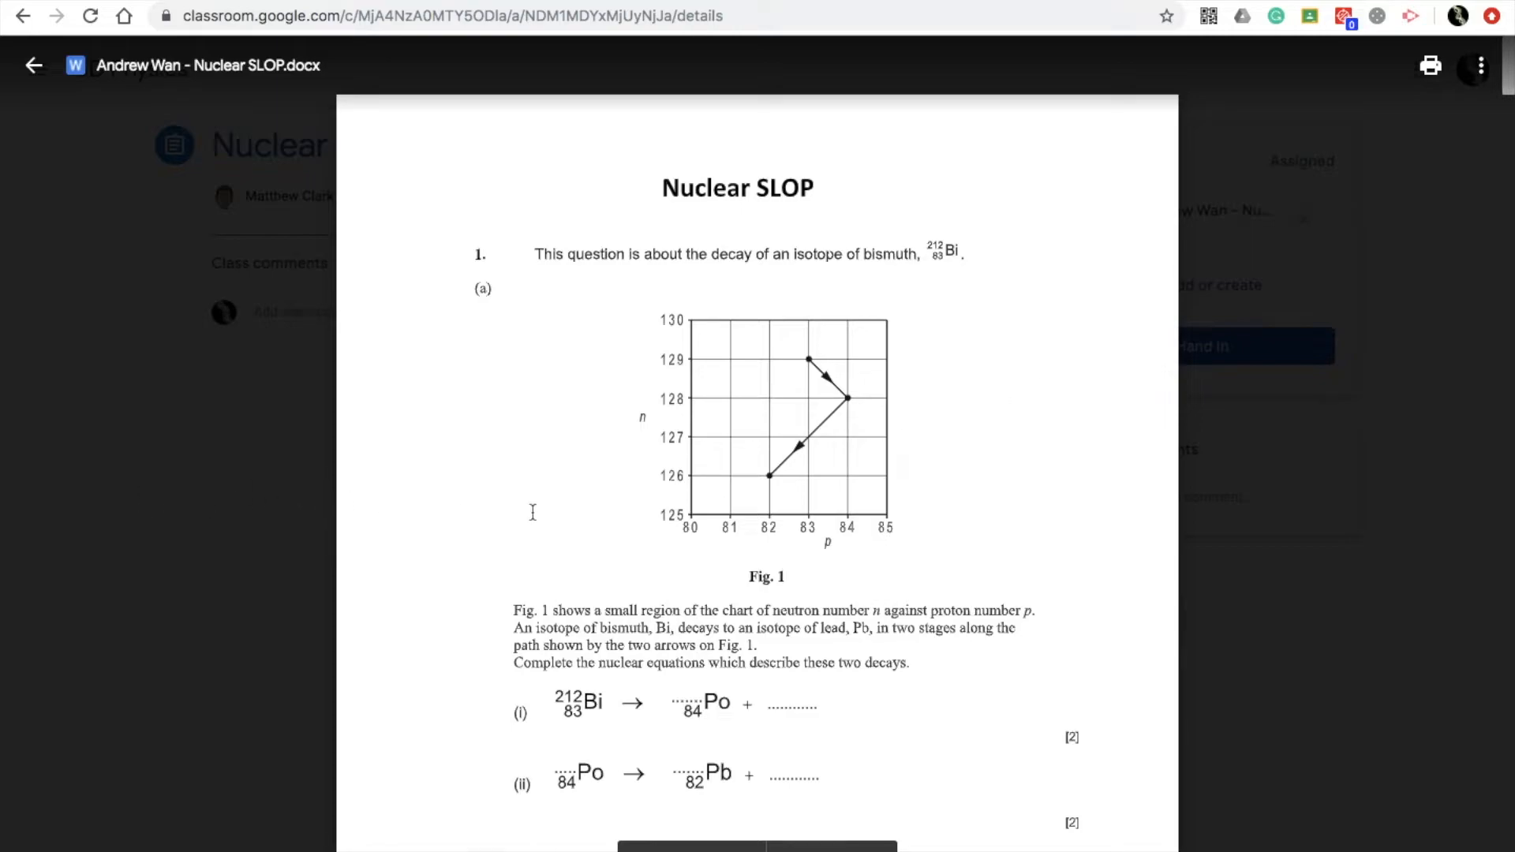
{"action": "mouse_move", "coordinate": [1331, 657]}
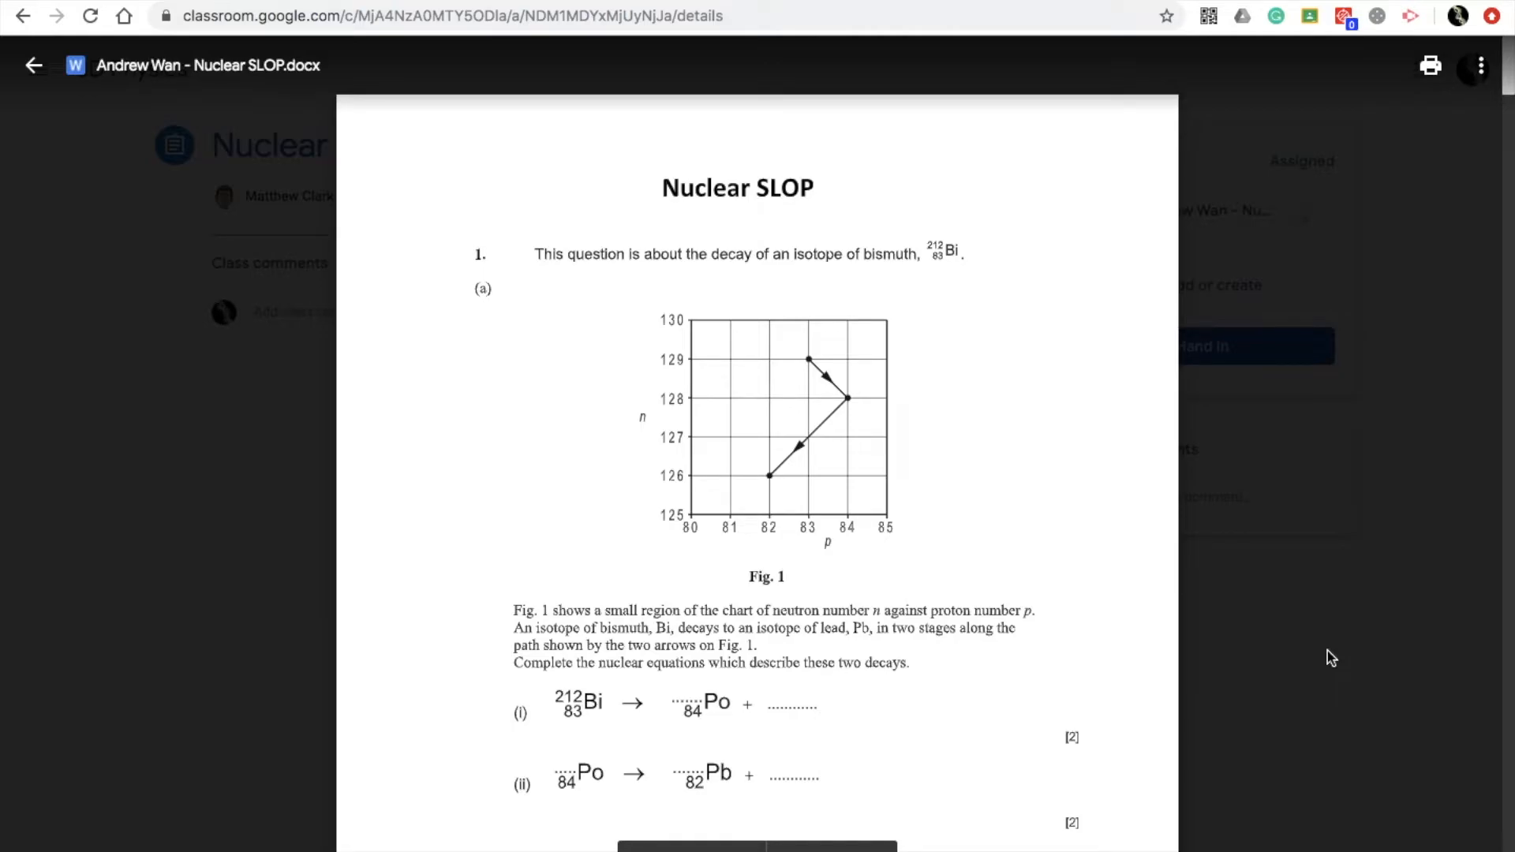
Leave the document preview back to the Nuclear SLOP assignment page
{"action": "left_click", "coordinate": [34, 65]}
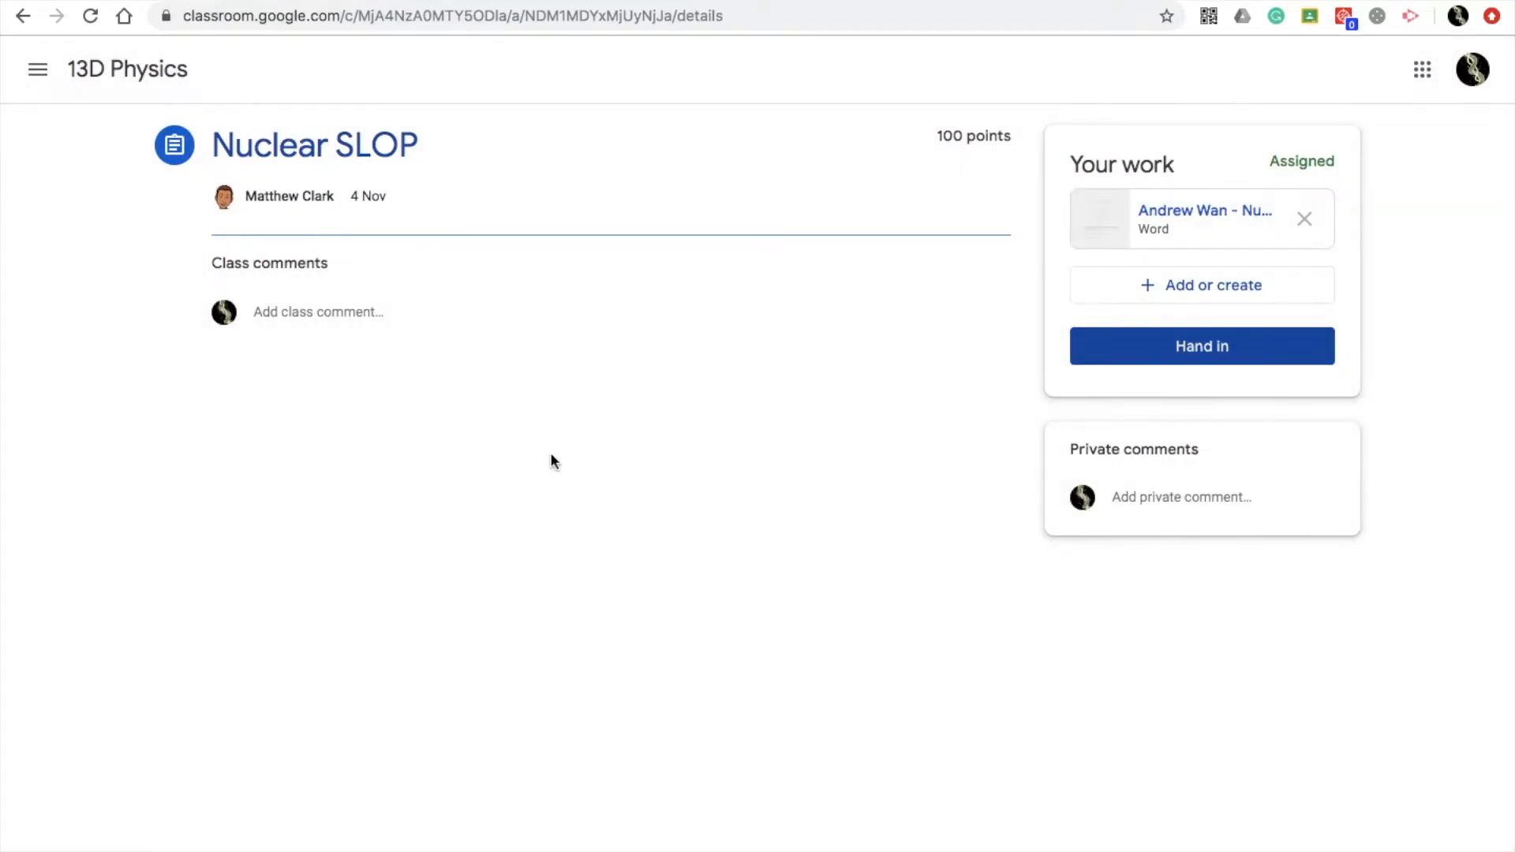
{"action": "mouse_move", "coordinate": [577, 474]}
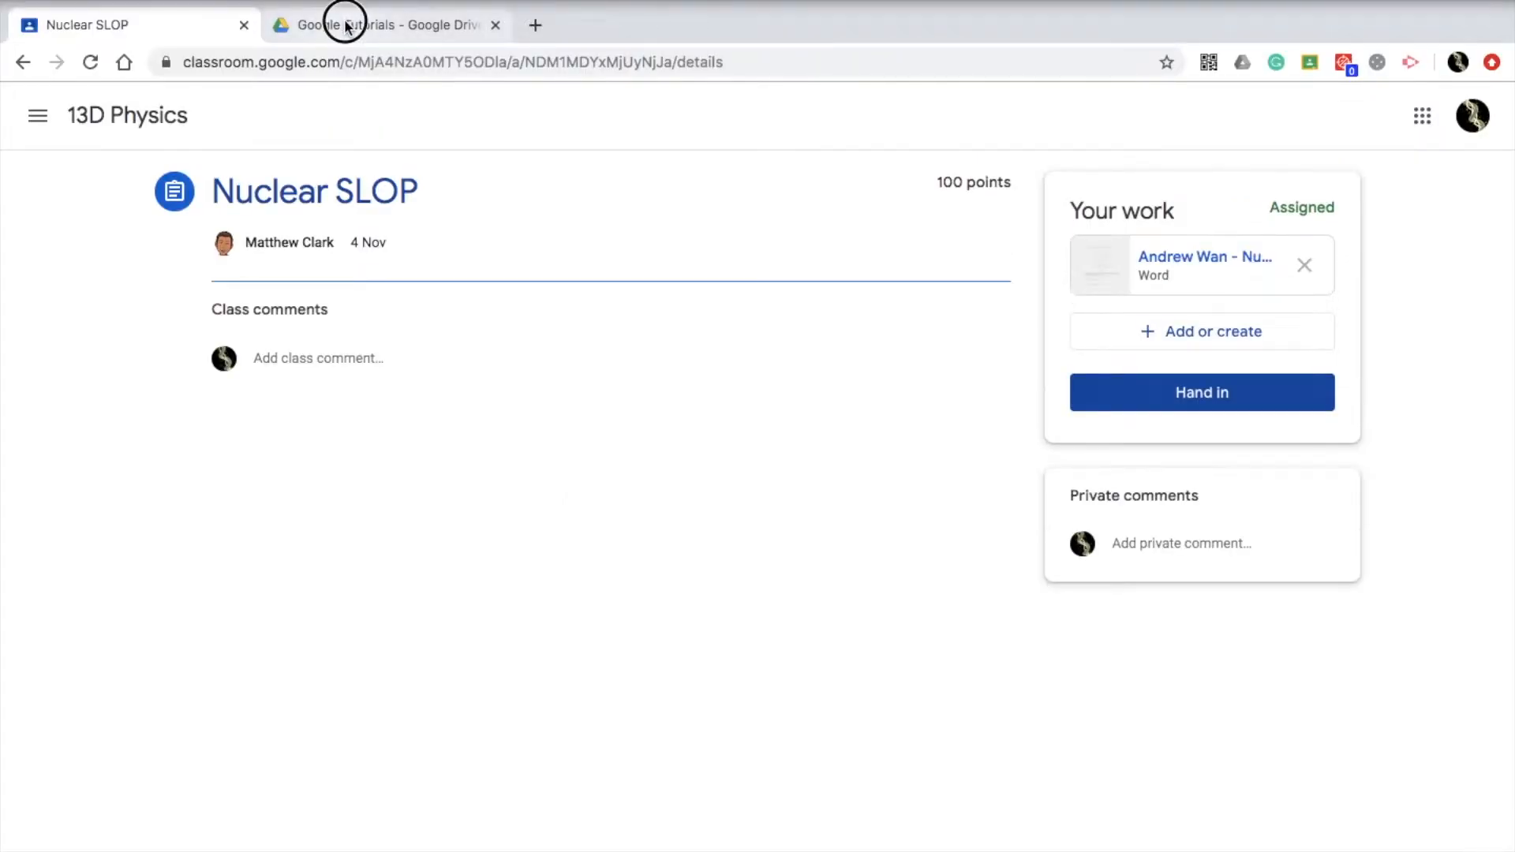
Bring the Google Drive tab with the Google Tutorials folder to the front
{"action": "left_click", "coordinate": [380, 24]}
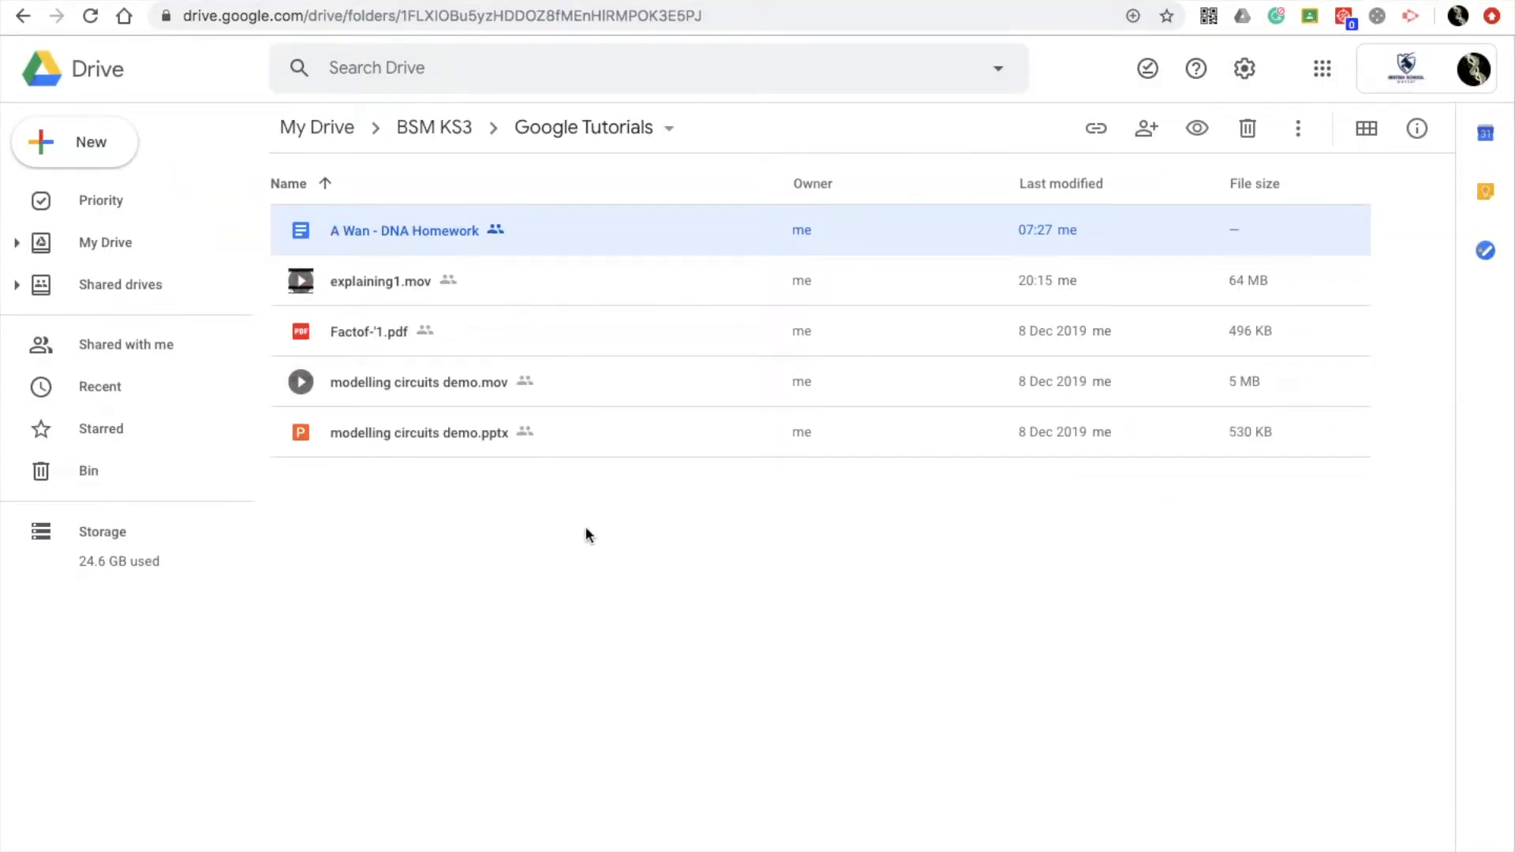
{"action": "mouse_move", "coordinate": [570, 498]}
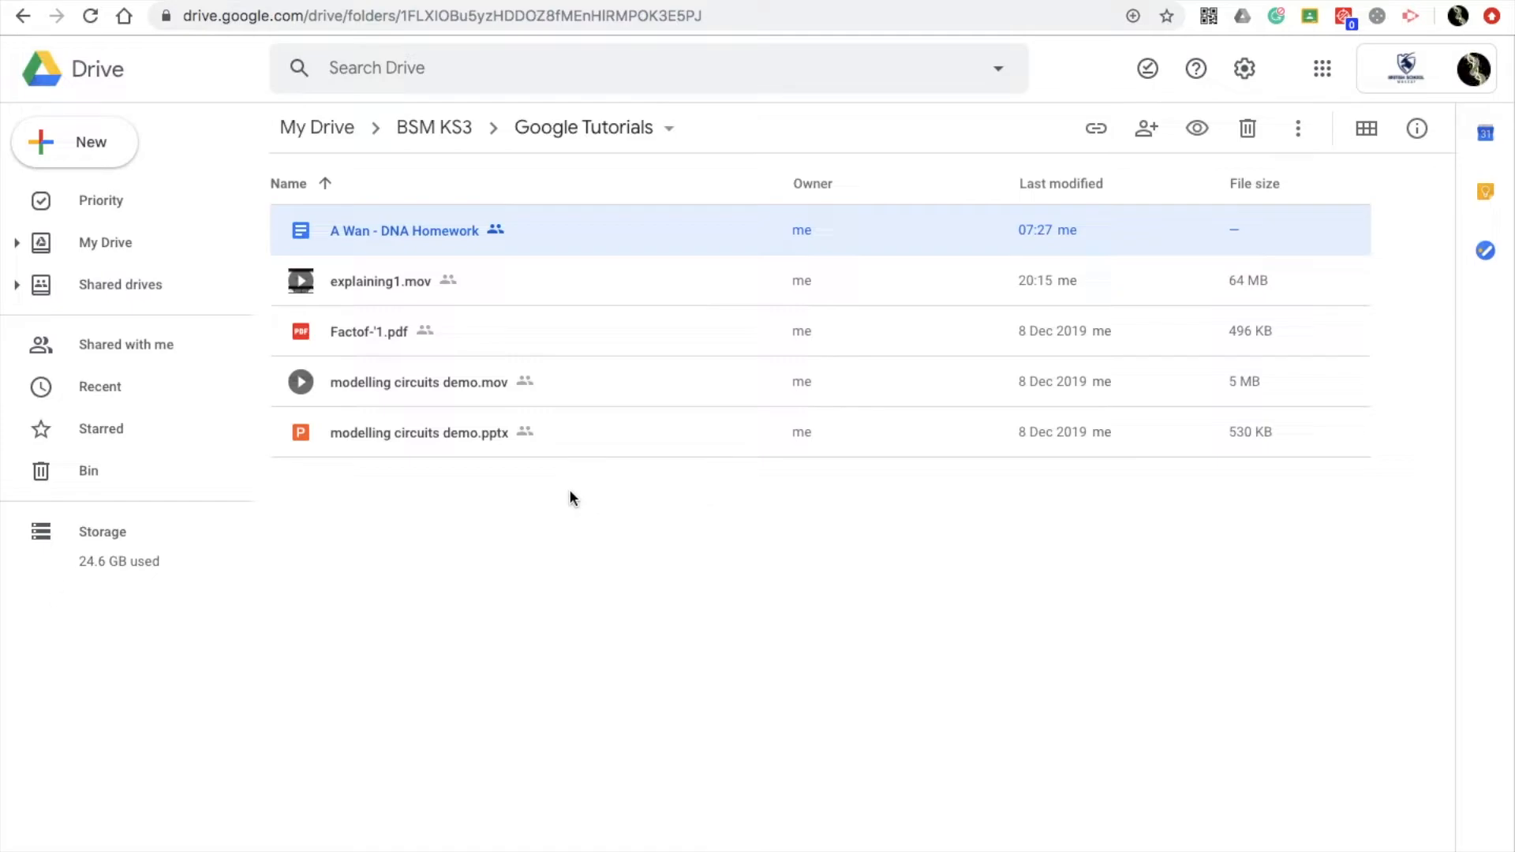
{"action": "mouse_move", "coordinate": [483, 238]}
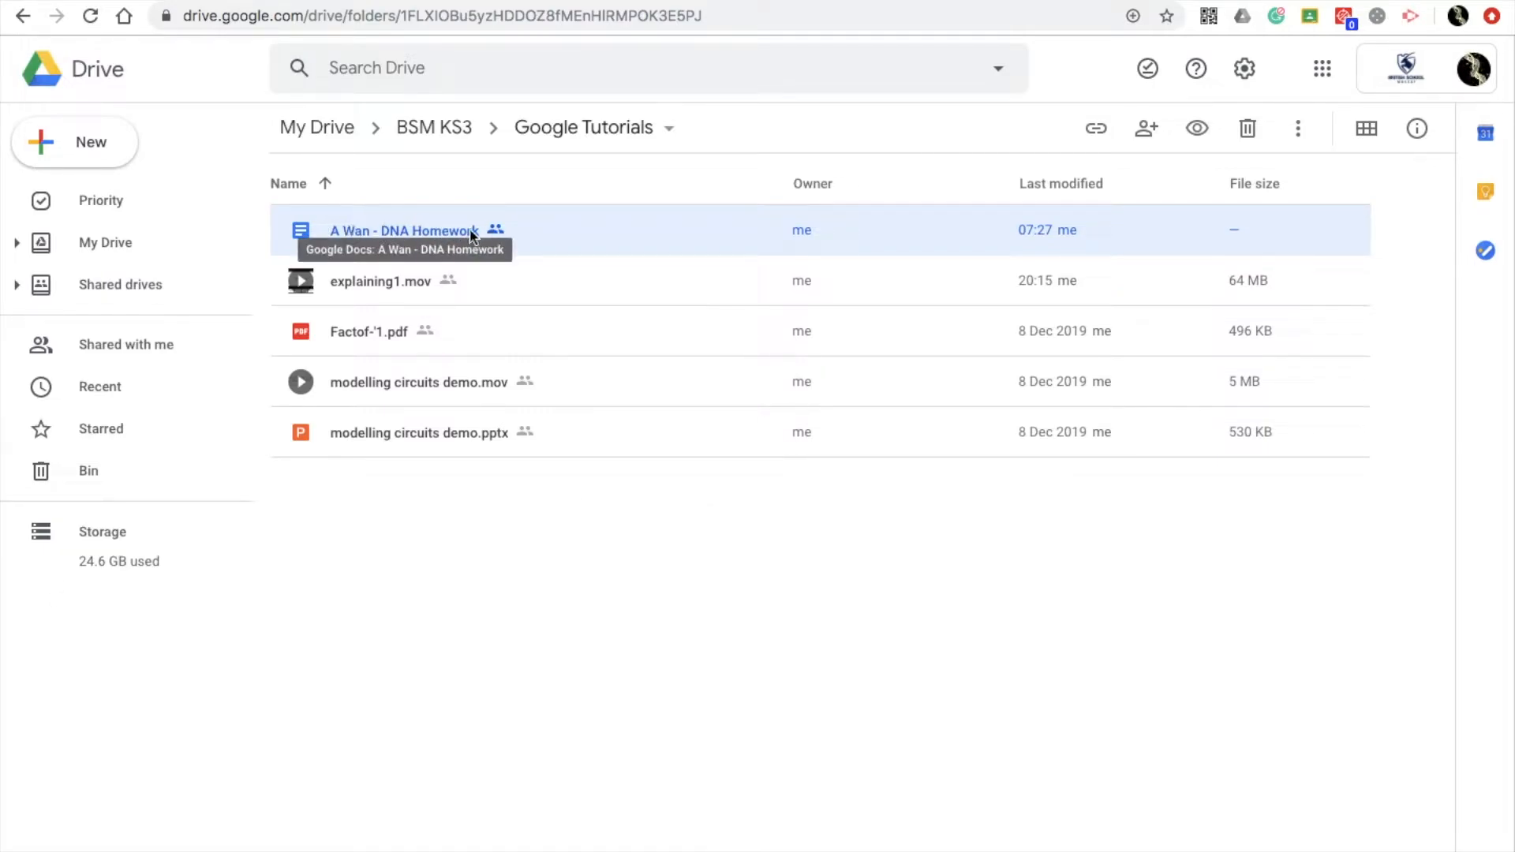
{"action": "mouse_move", "coordinate": [544, 245]}
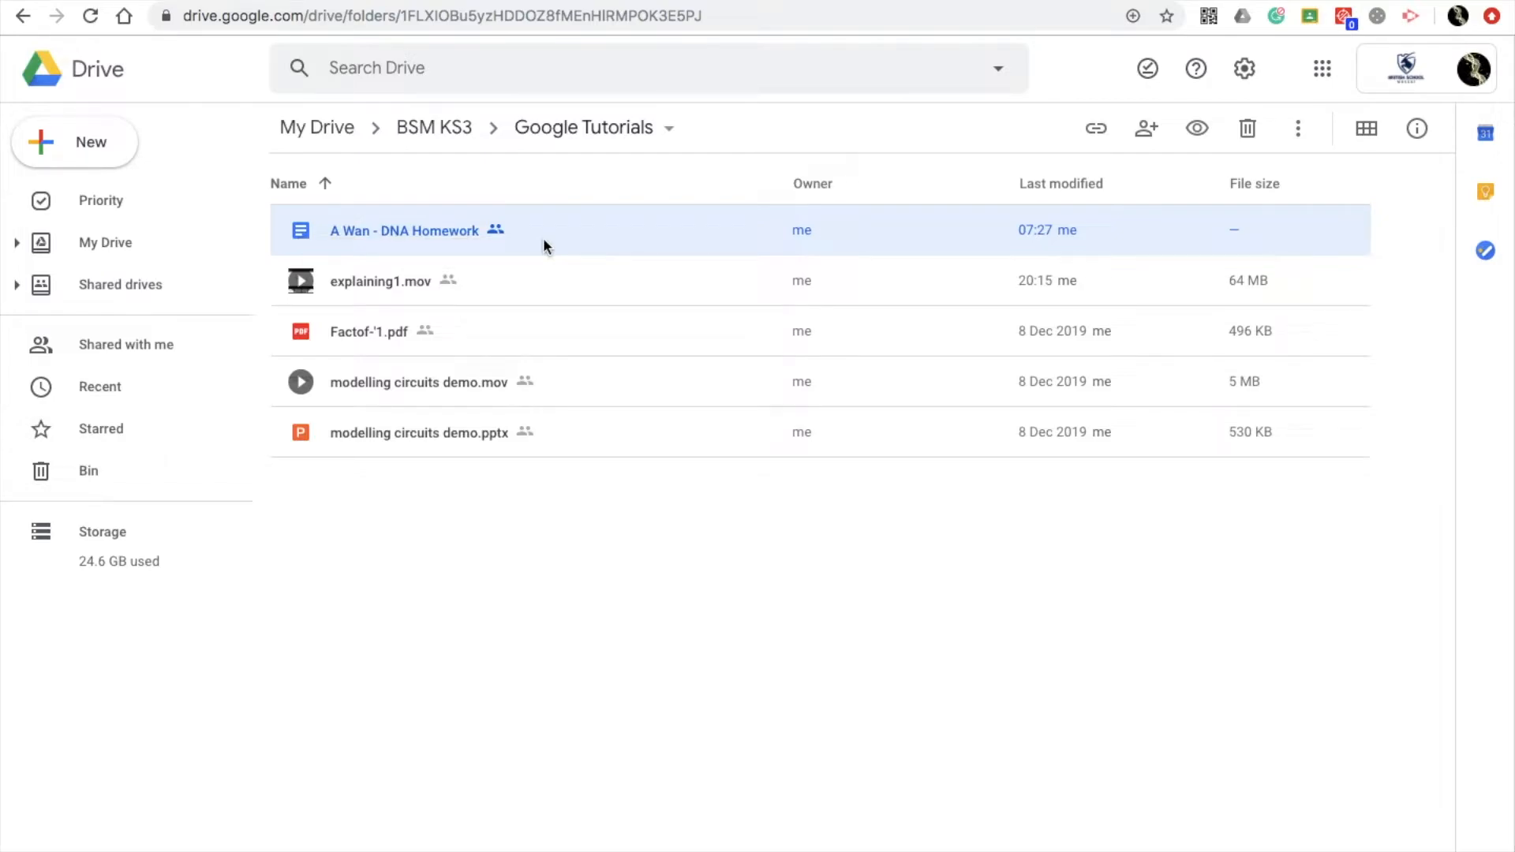
{"action": "mouse_move", "coordinate": [349, 251]}
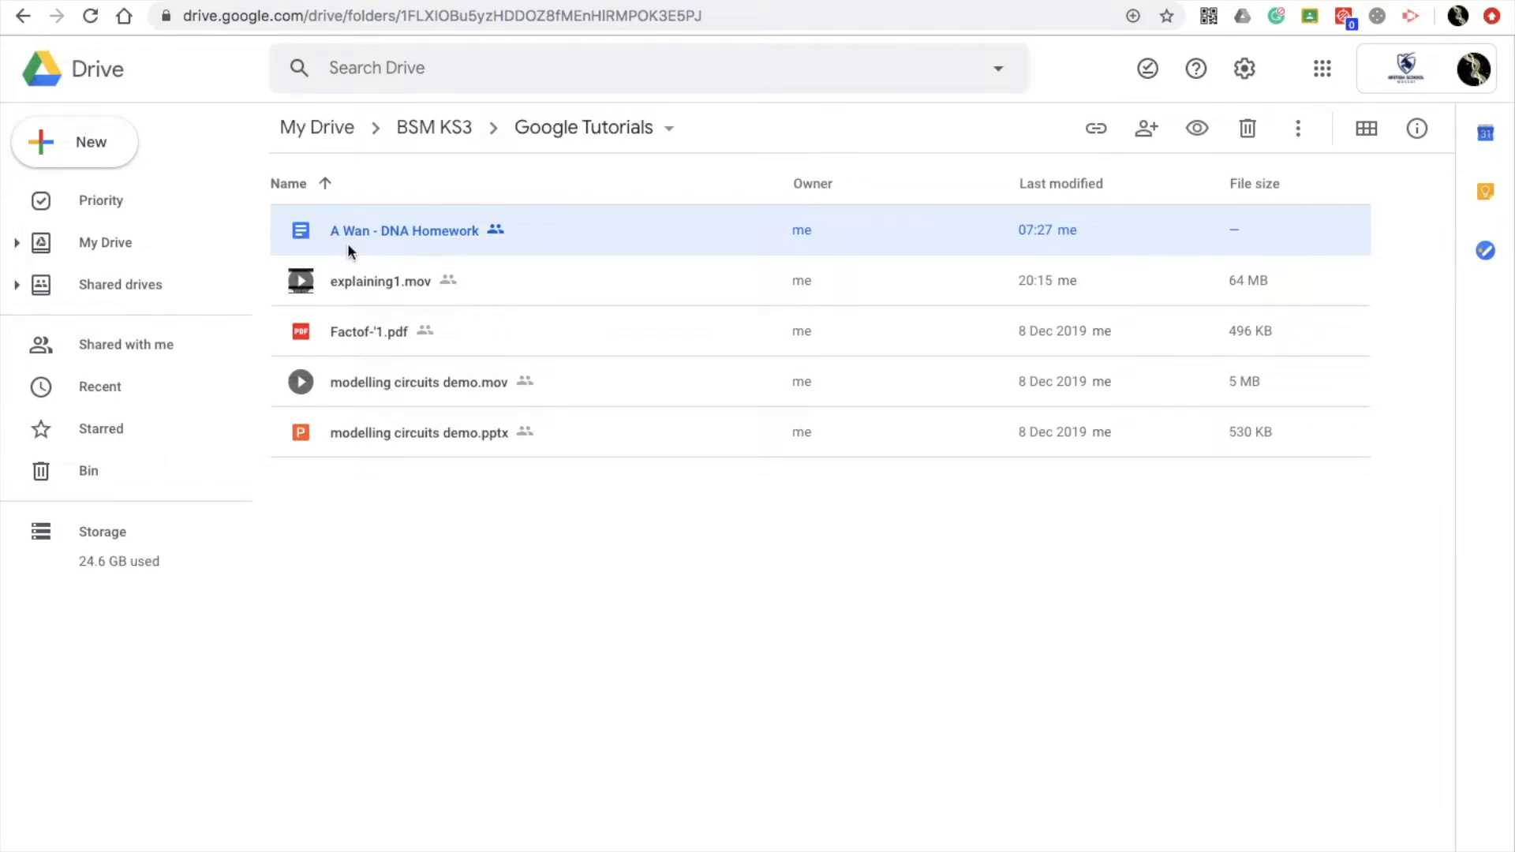
{"action": "mouse_move", "coordinate": [387, 245]}
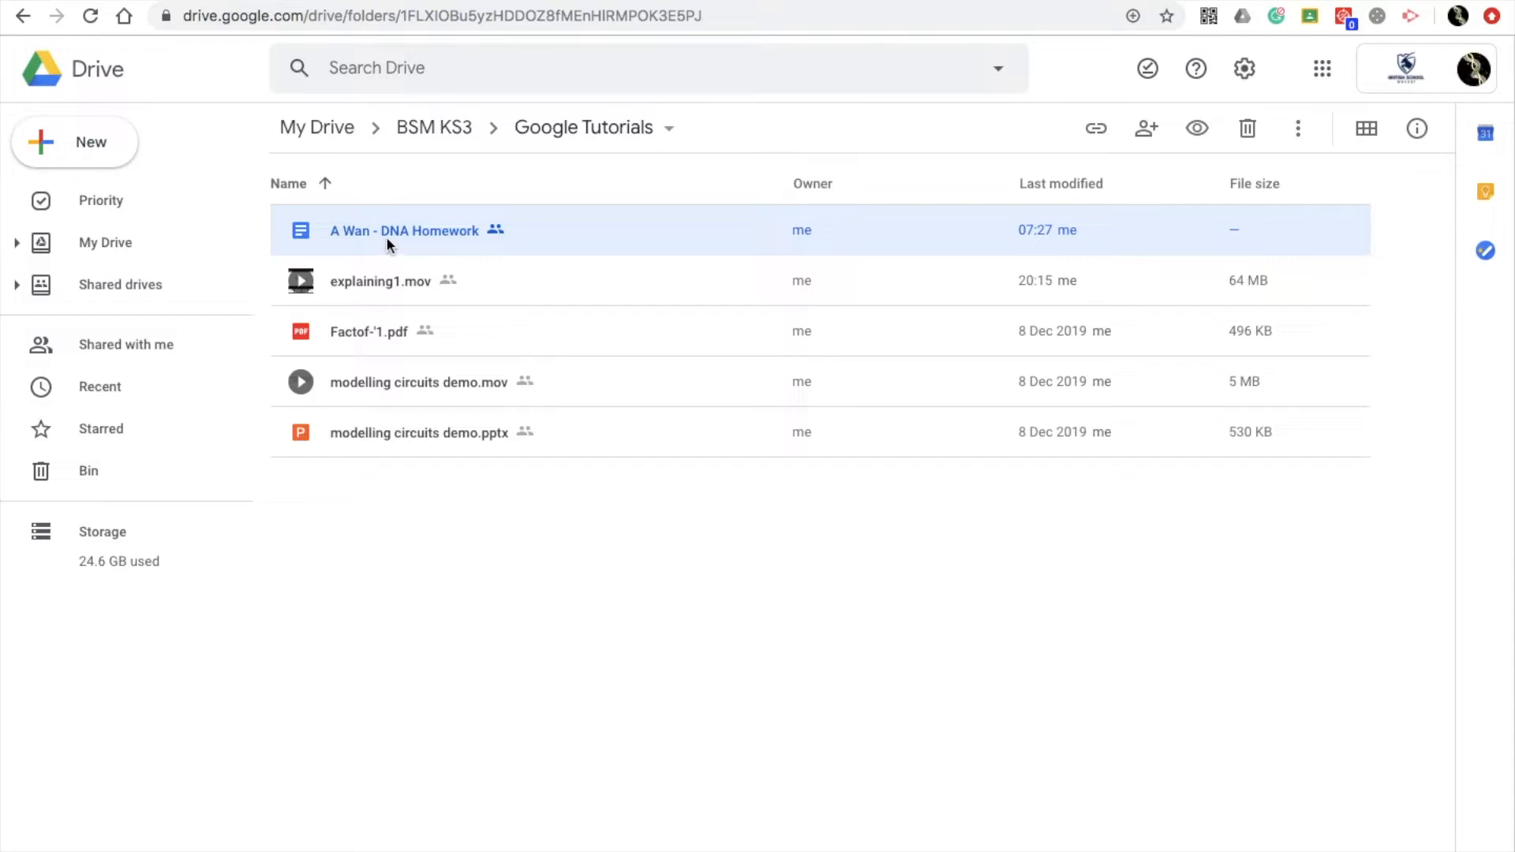
{"action": "mouse_move", "coordinate": [445, 232]}
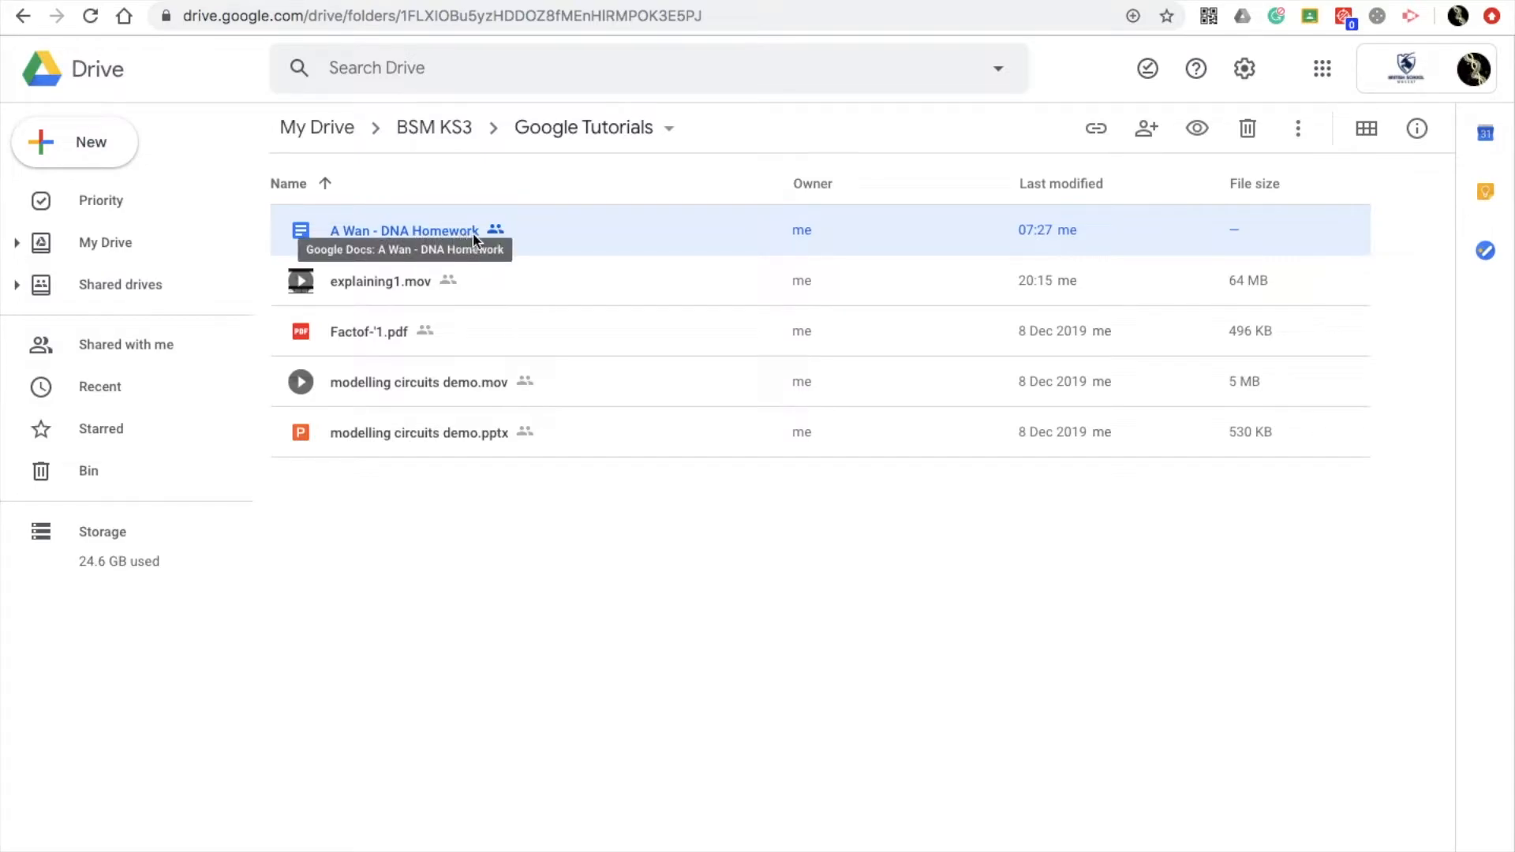
{"action": "mouse_move", "coordinate": [551, 232]}
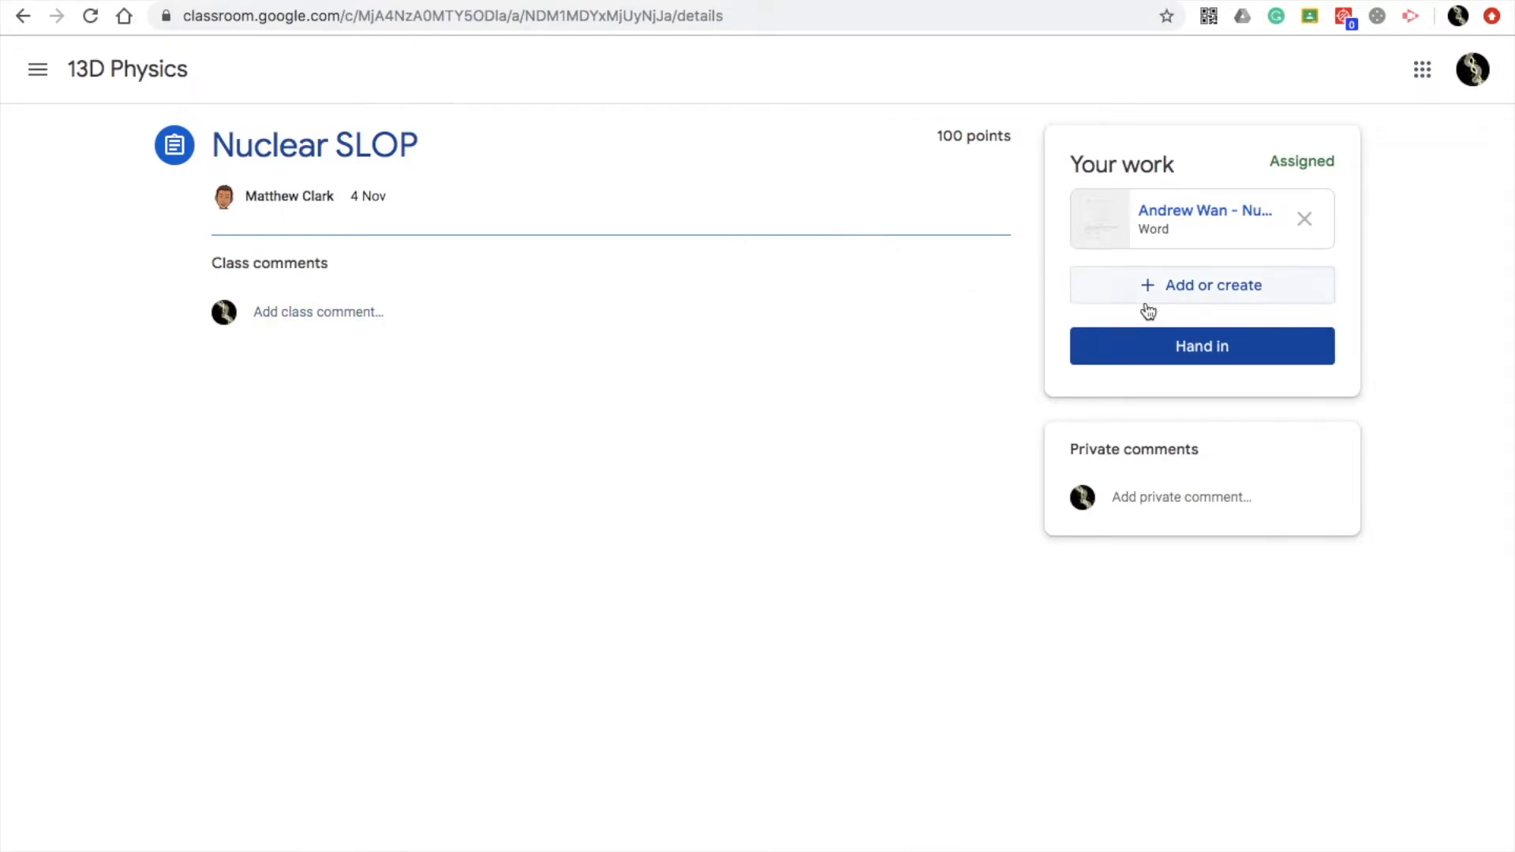
{"action": "mouse_move", "coordinate": [1198, 297]}
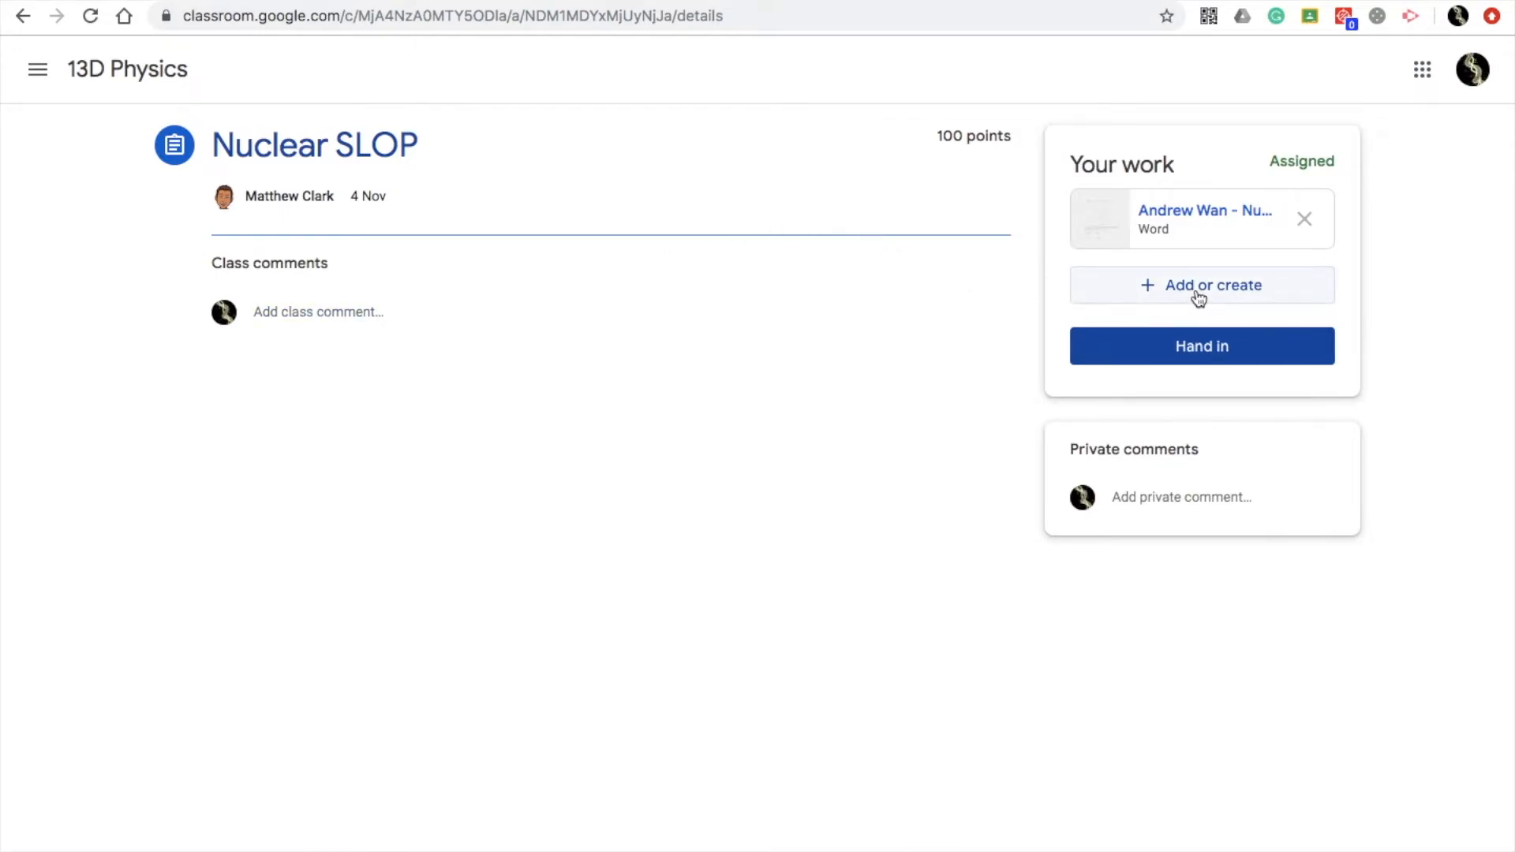
Start adding work to Nuclear SLOP using the Google Drive file picker
{"action": "left_click", "coordinate": [1201, 284]}
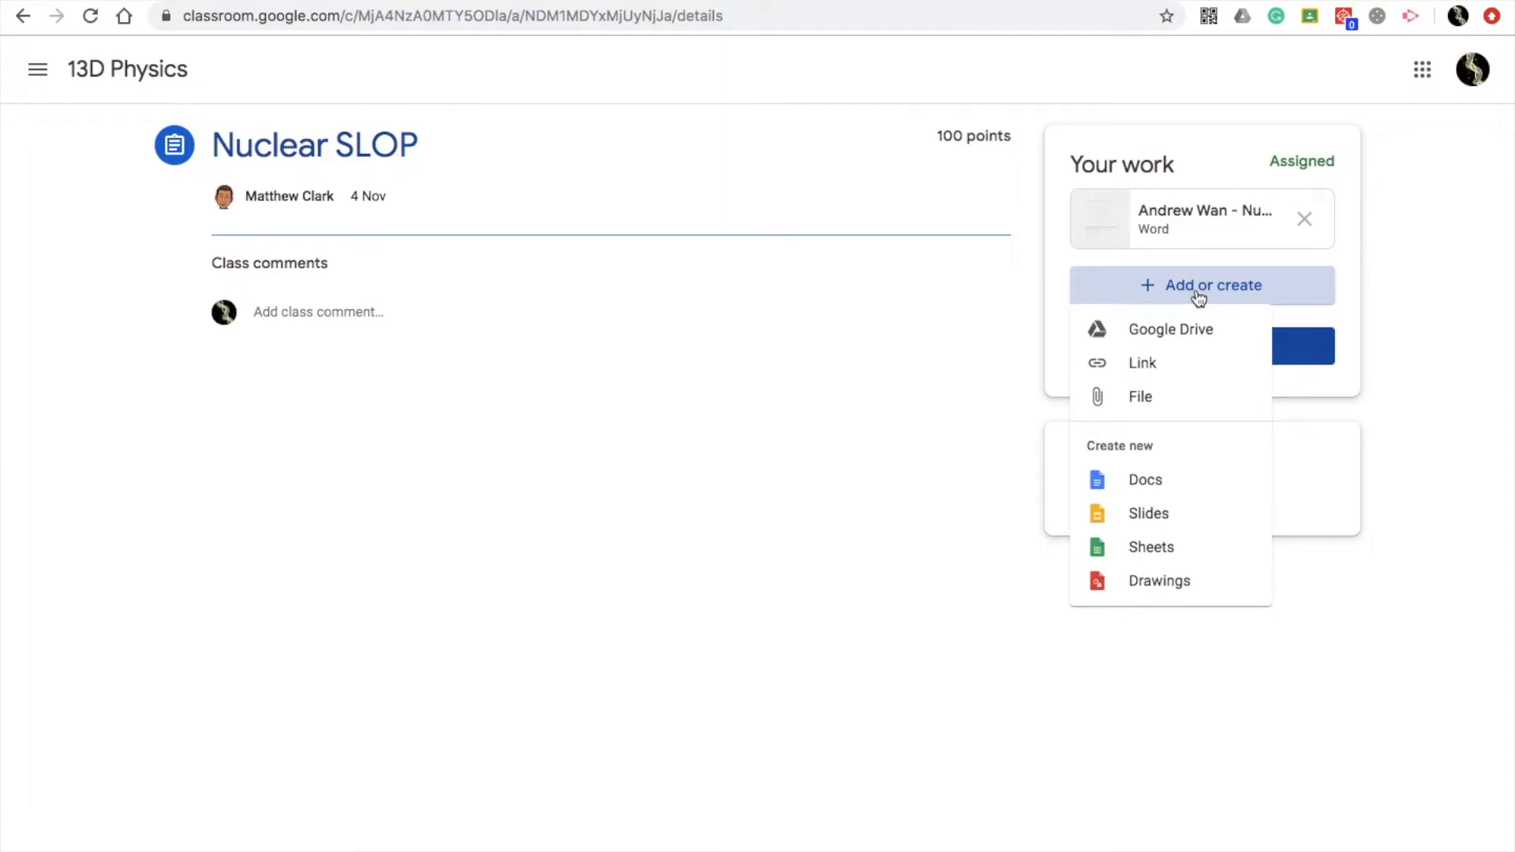
{"action": "mouse_move", "coordinate": [1181, 318]}
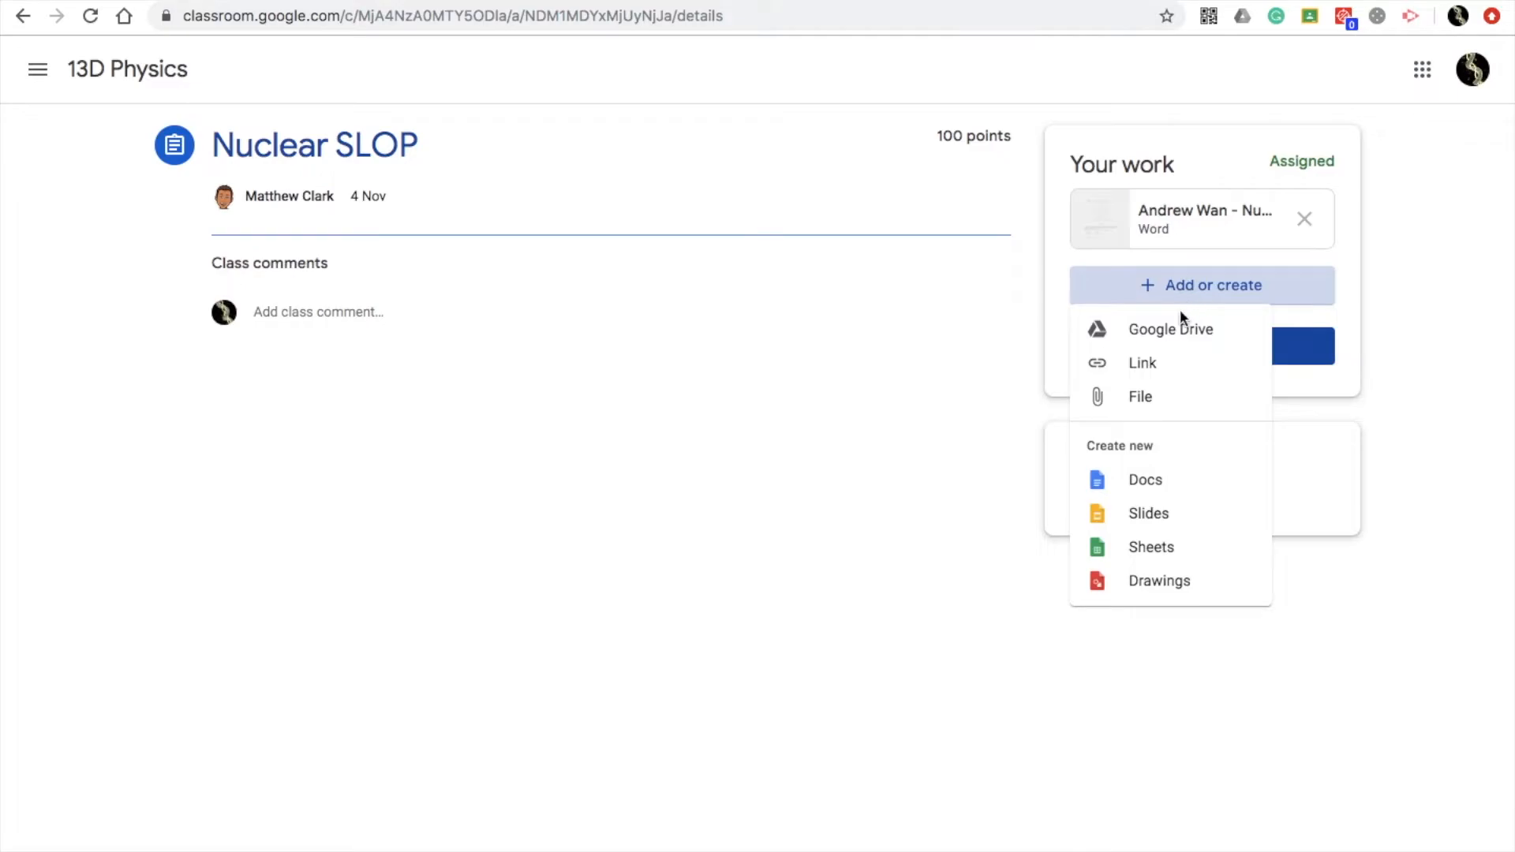
{"action": "mouse_move", "coordinate": [1158, 406]}
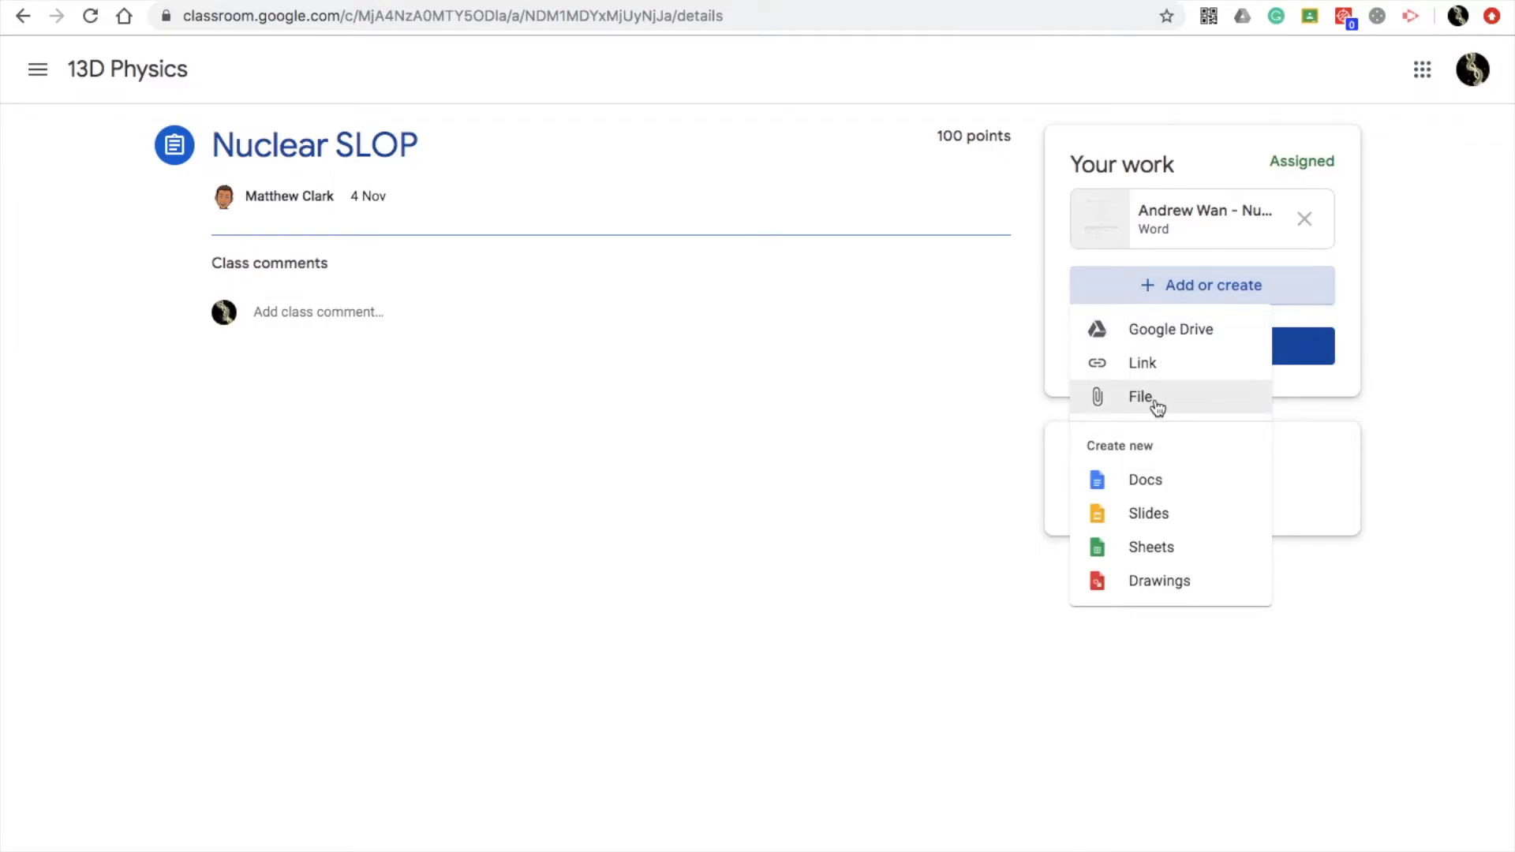
{"action": "mouse_move", "coordinate": [1170, 328]}
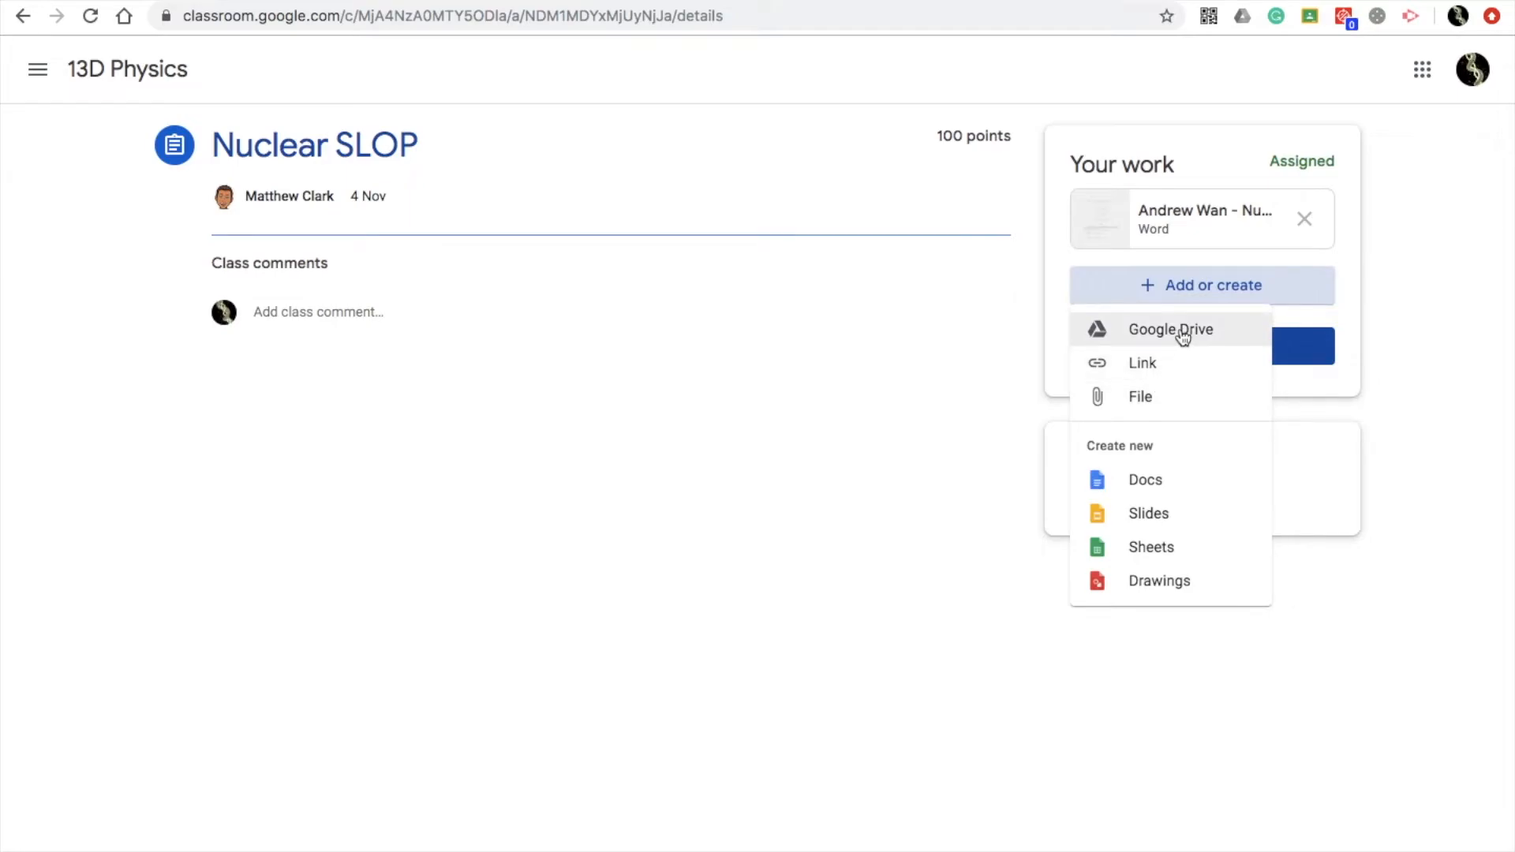
{"action": "left_click", "coordinate": [1171, 328]}
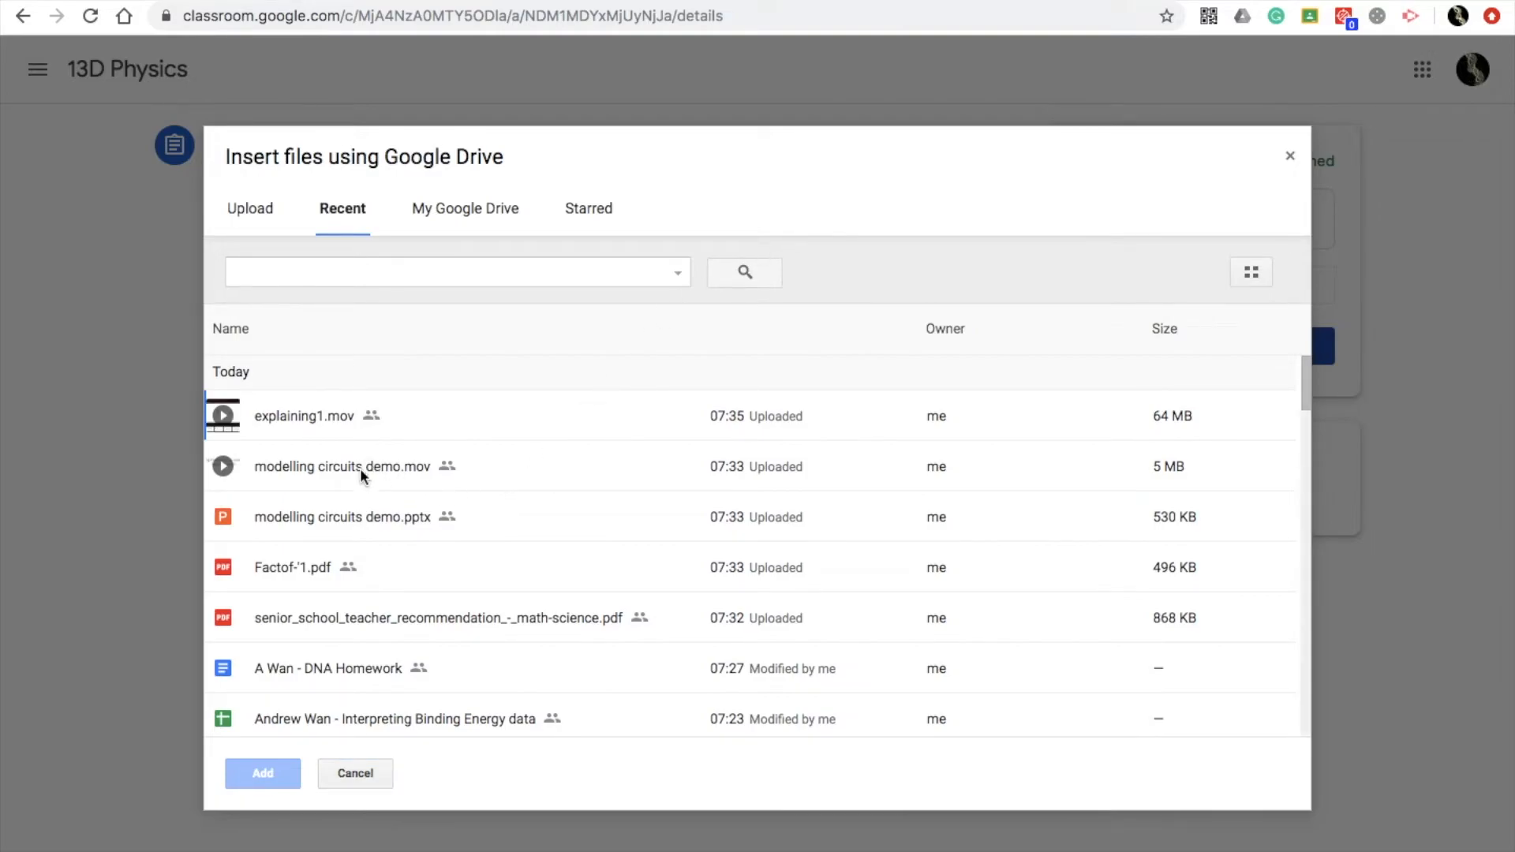
{"action": "mouse_move", "coordinate": [330, 676]}
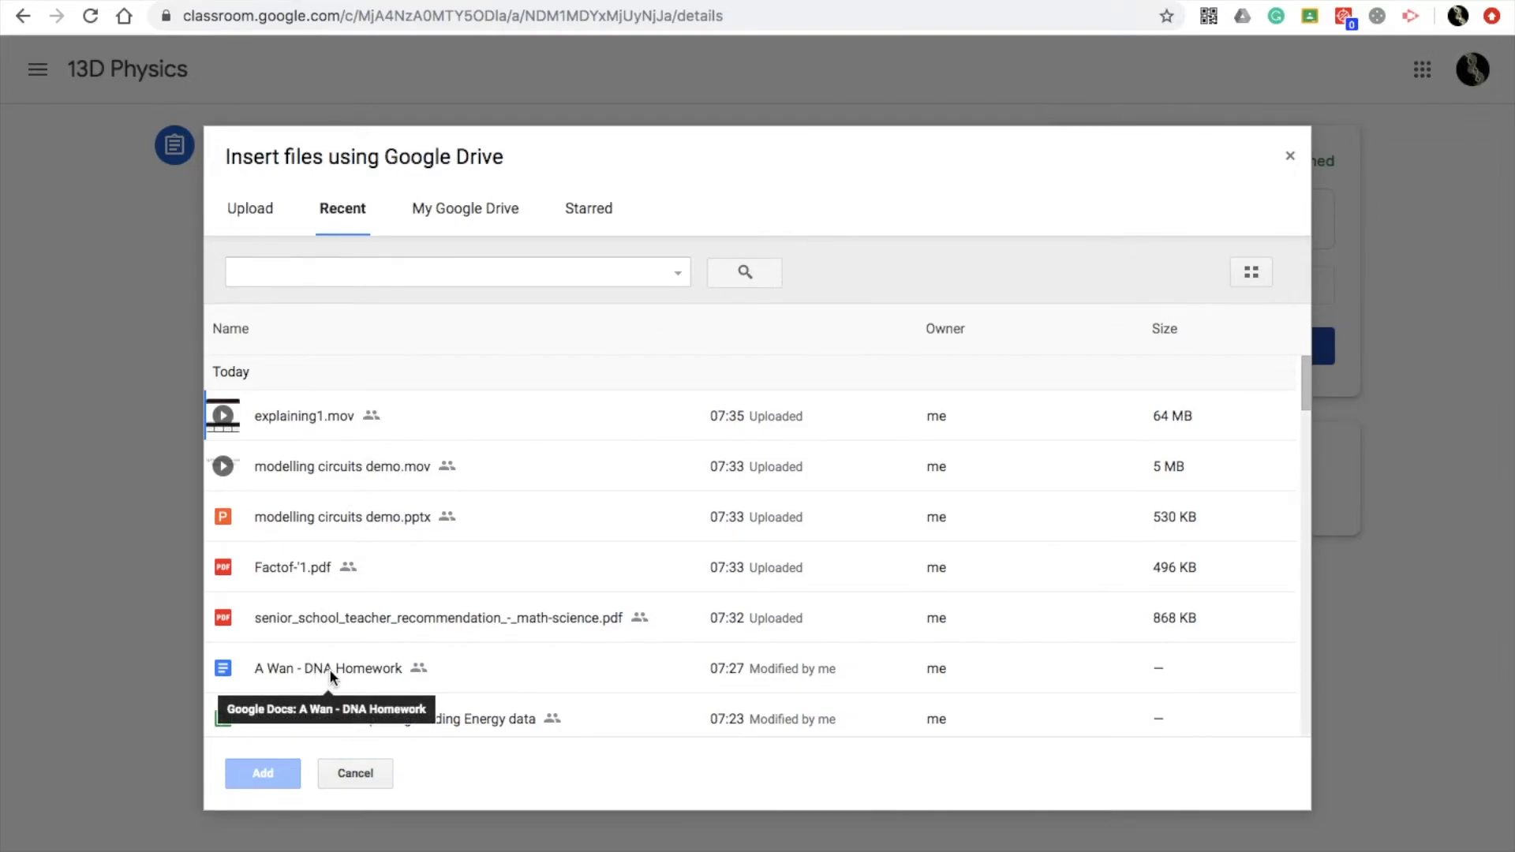
Select A Wan - DNA Homework from Recent and add it to Your work
{"action": "left_click", "coordinate": [464, 207]}
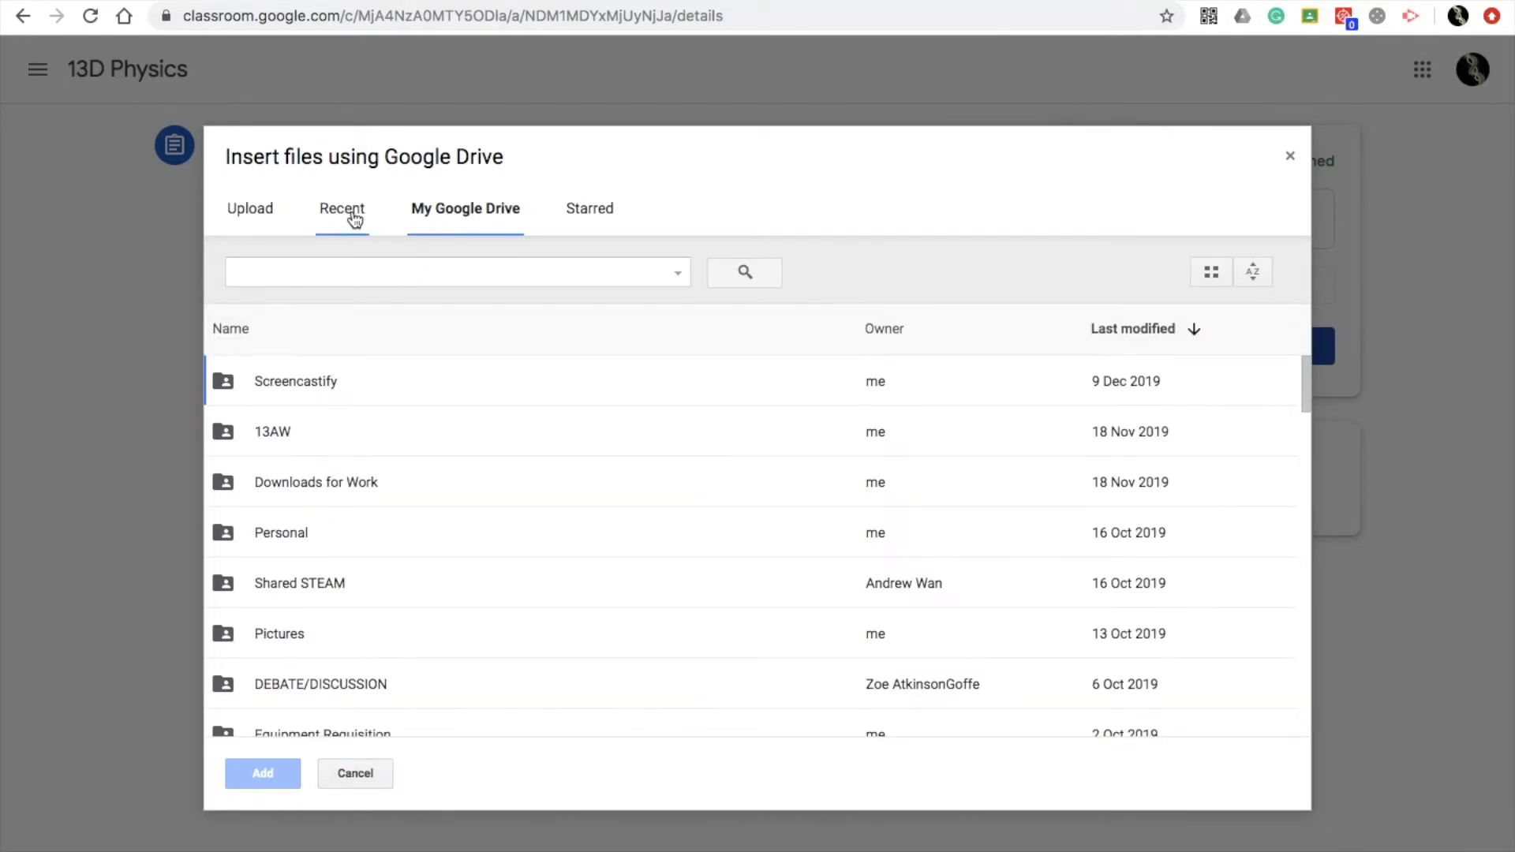
{"action": "left_click", "coordinate": [341, 208]}
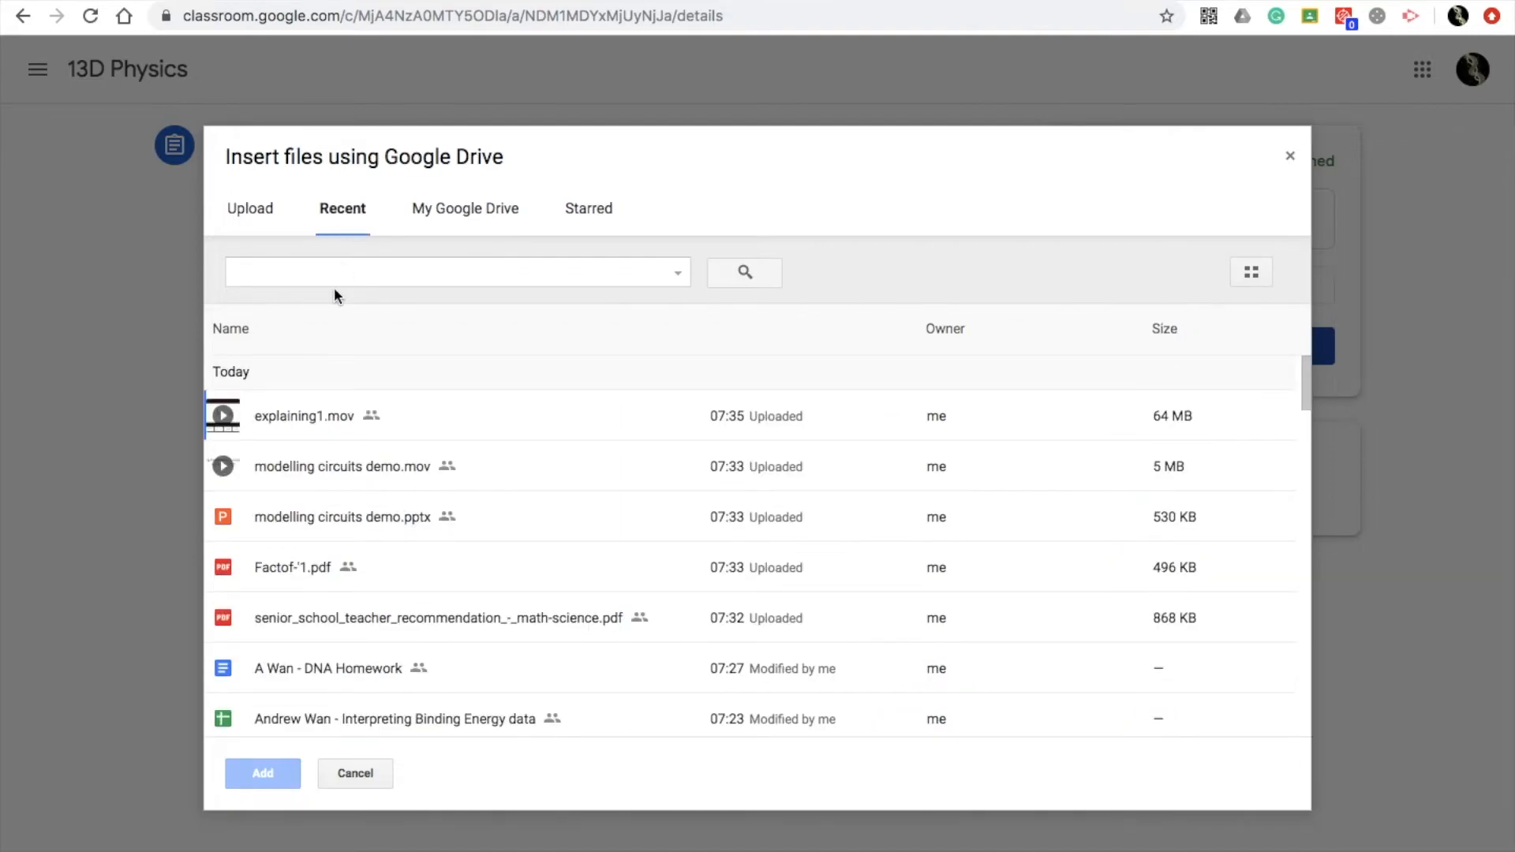
{"action": "left_click", "coordinate": [328, 668]}
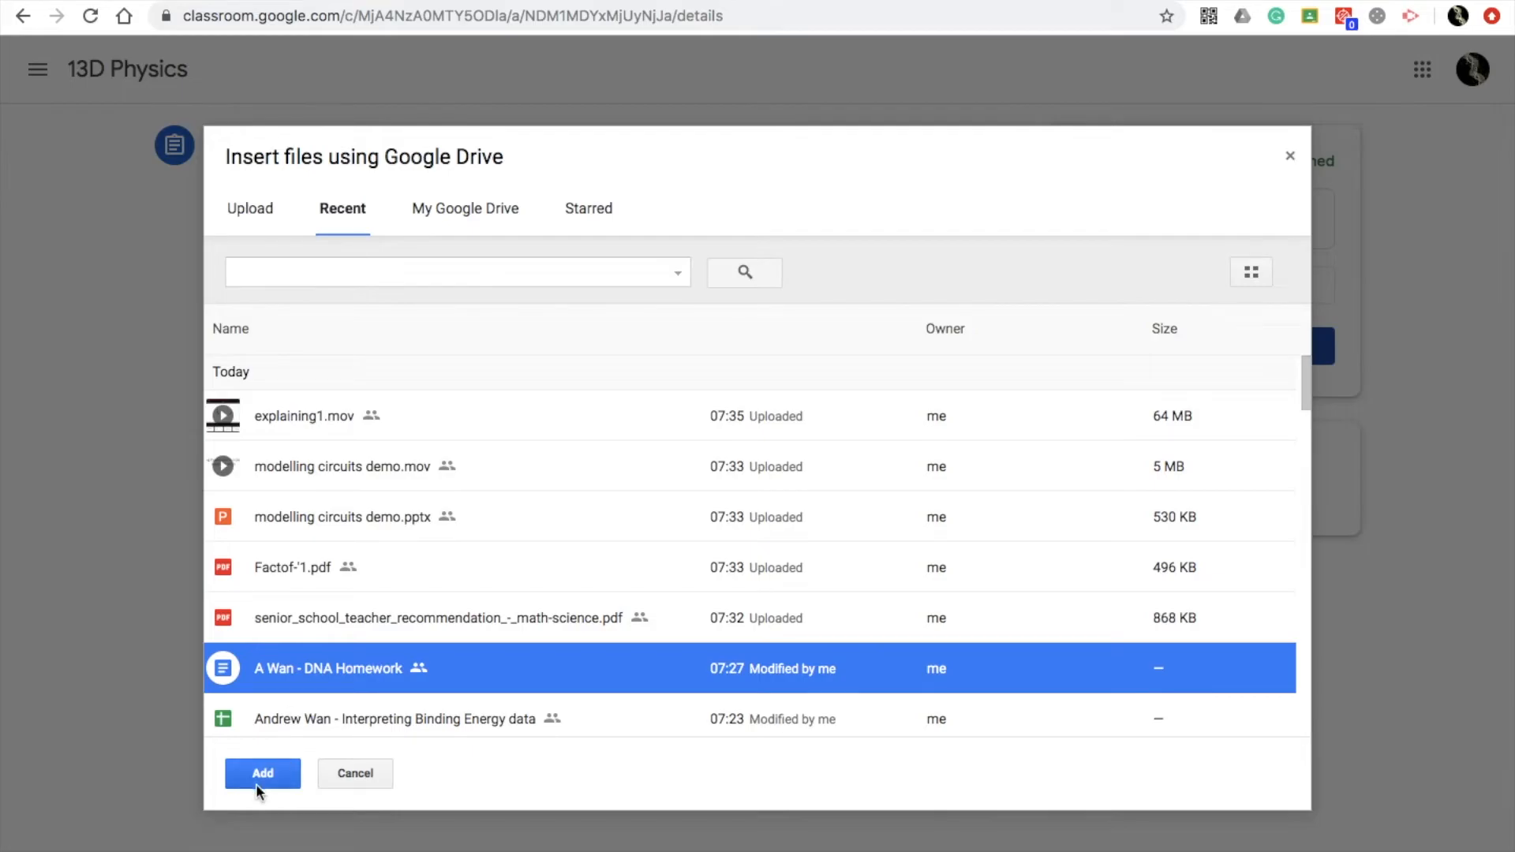
{"action": "left_click", "coordinate": [262, 773]}
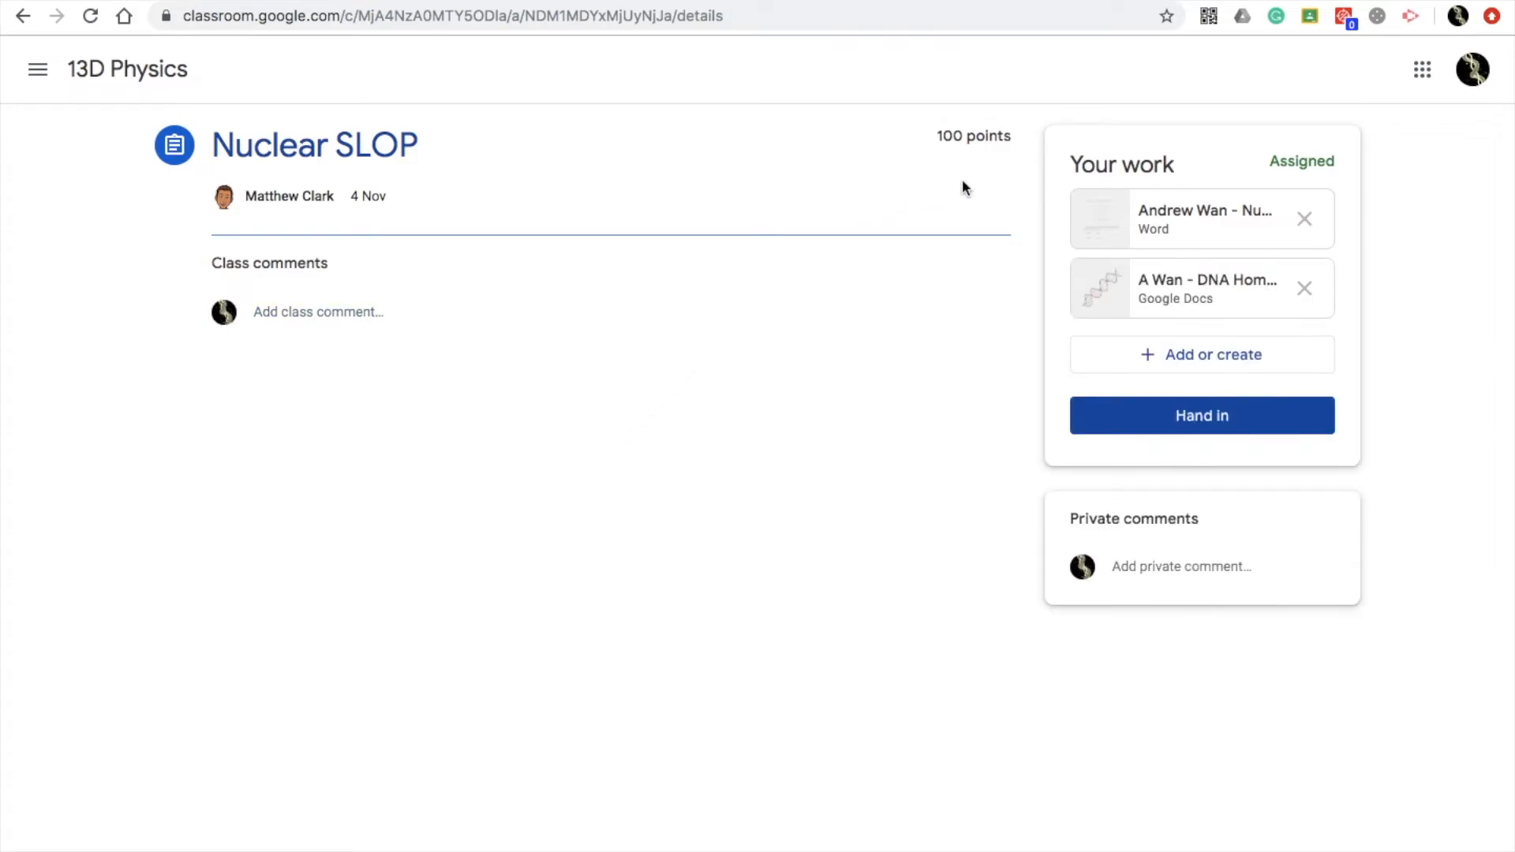
{"action": "mouse_move", "coordinate": [1201, 416]}
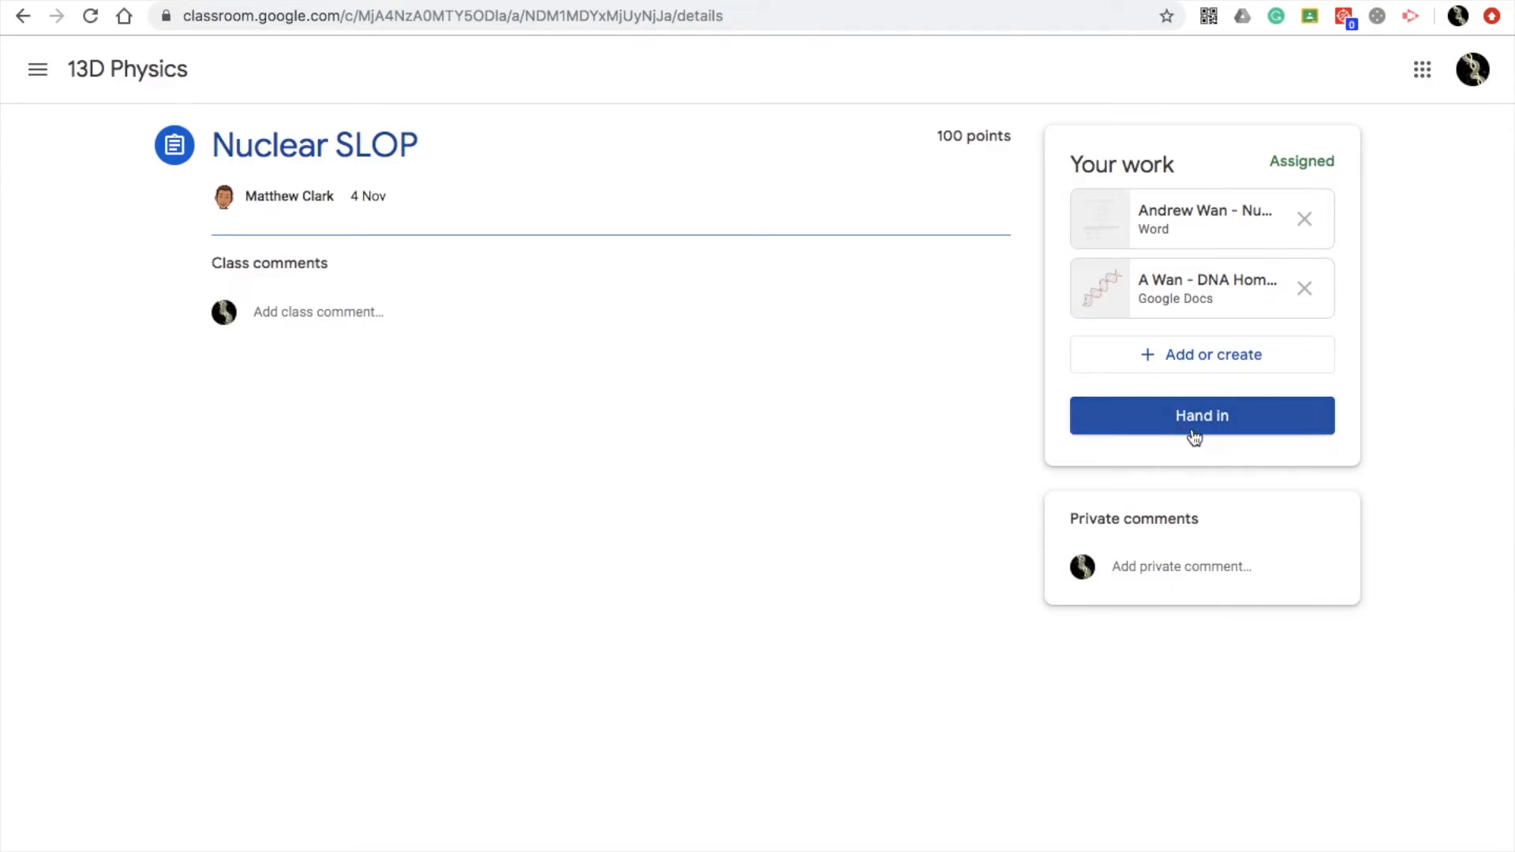
{"action": "mouse_move", "coordinate": [1224, 435]}
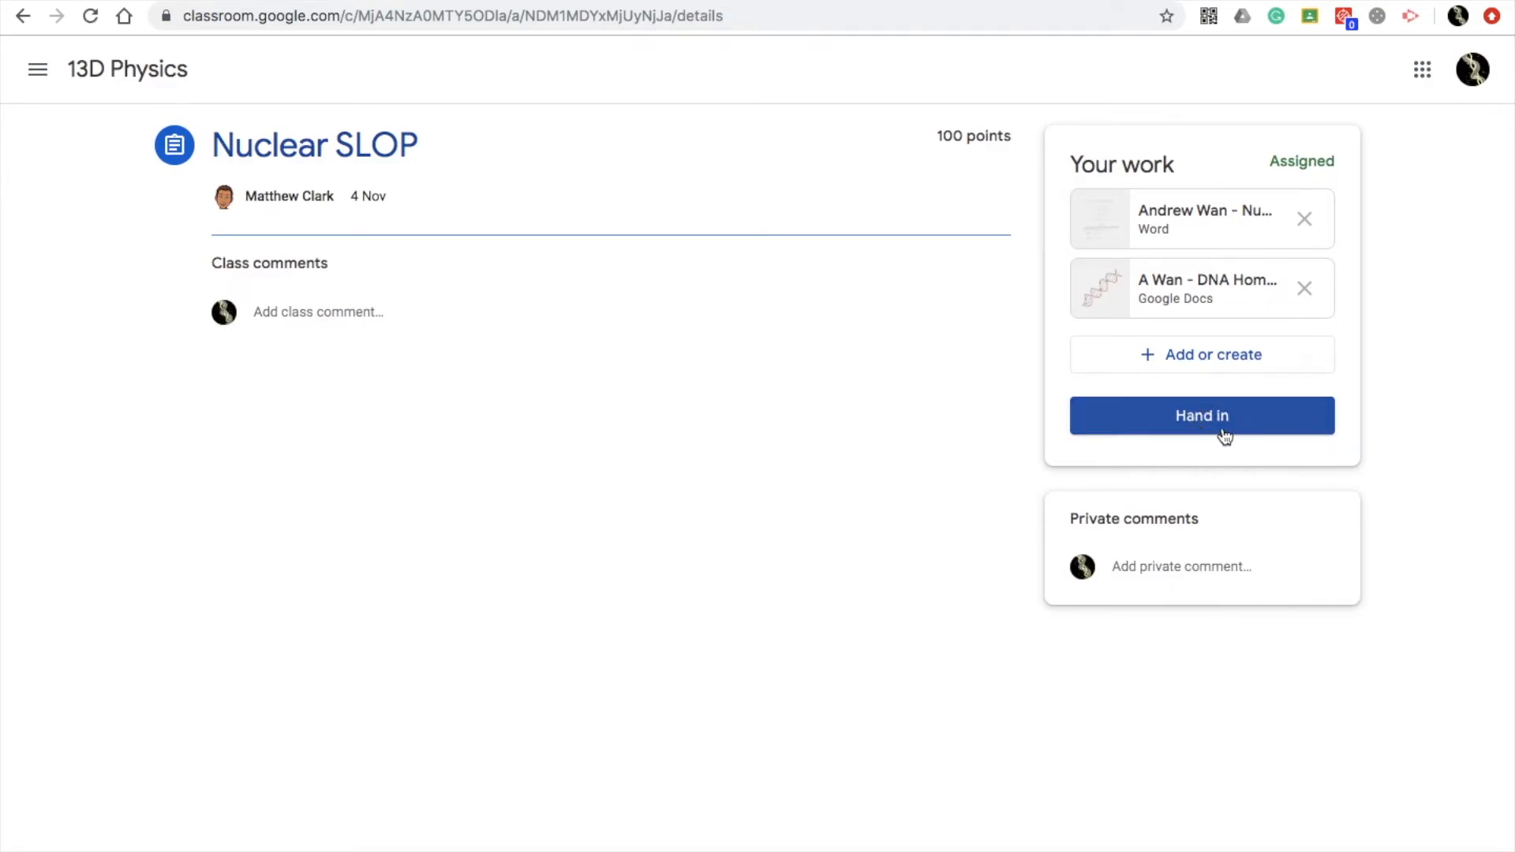
{"action": "mouse_move", "coordinate": [1215, 399]}
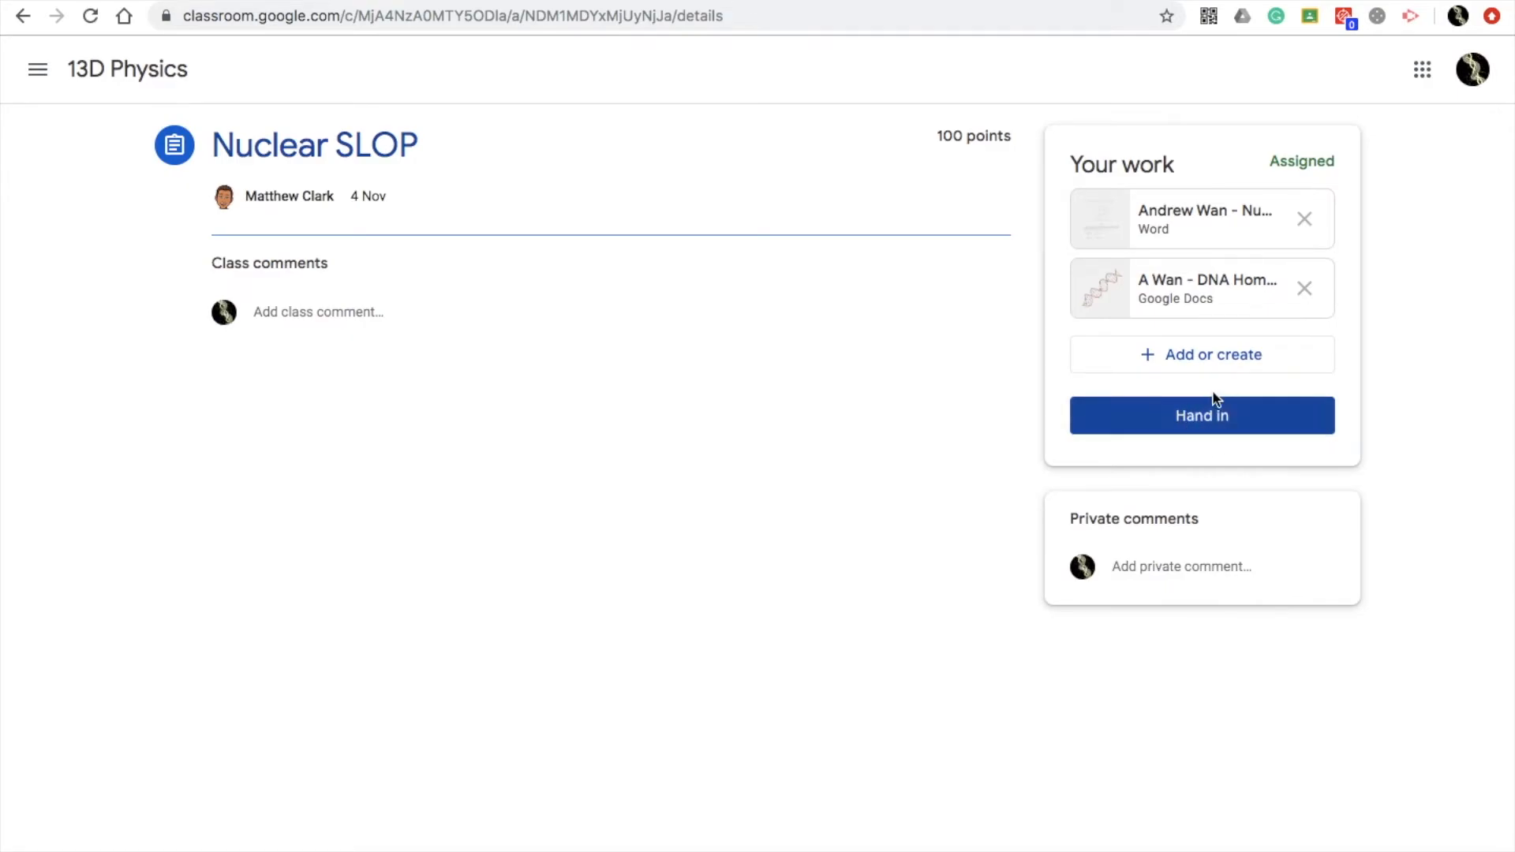
{"action": "mouse_move", "coordinate": [1201, 416]}
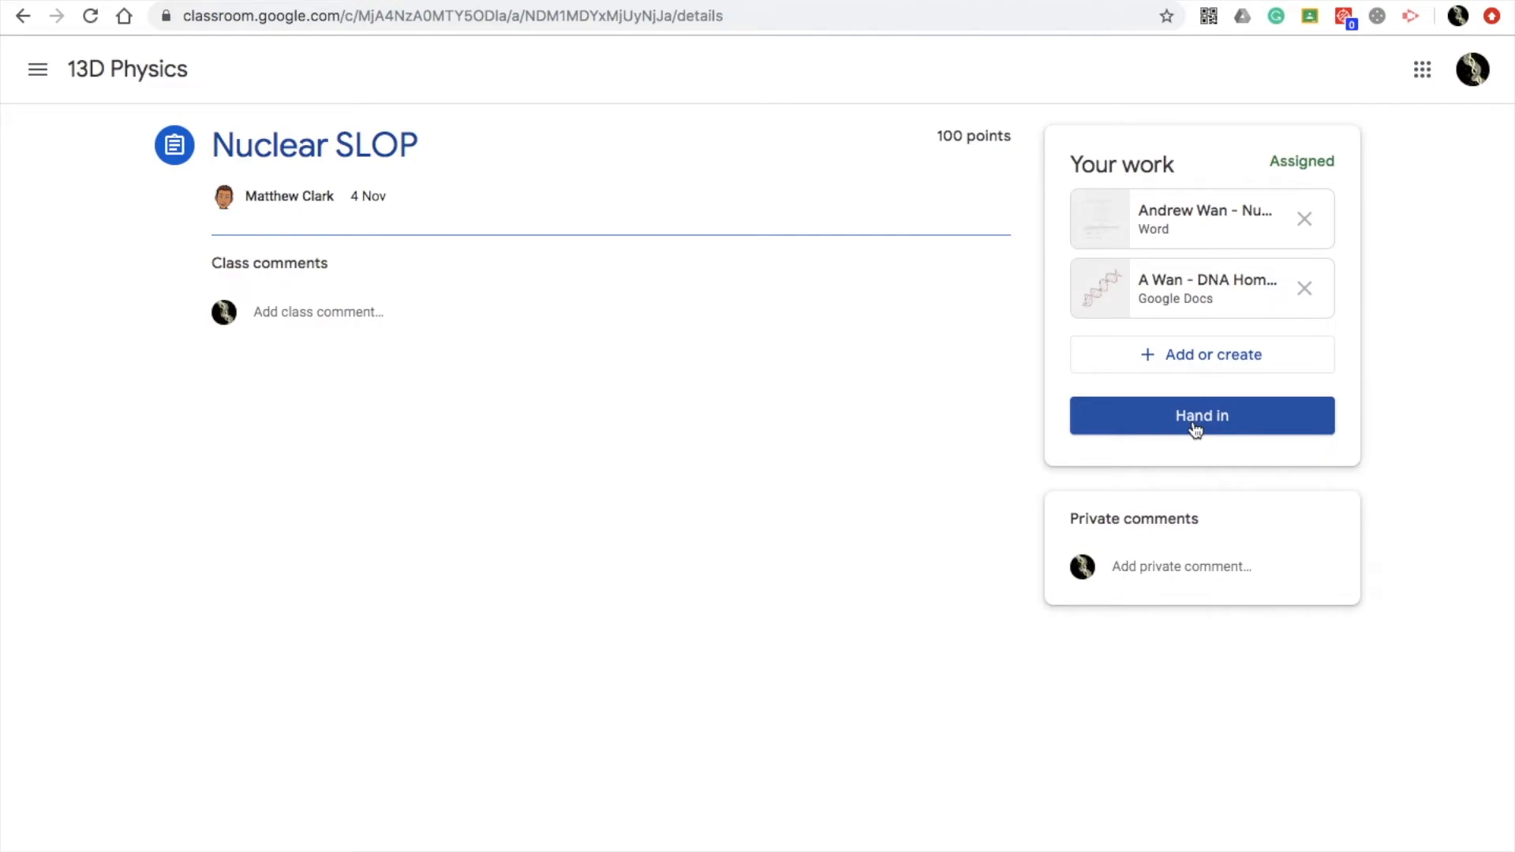
{"action": "mouse_move", "coordinate": [1025, 426]}
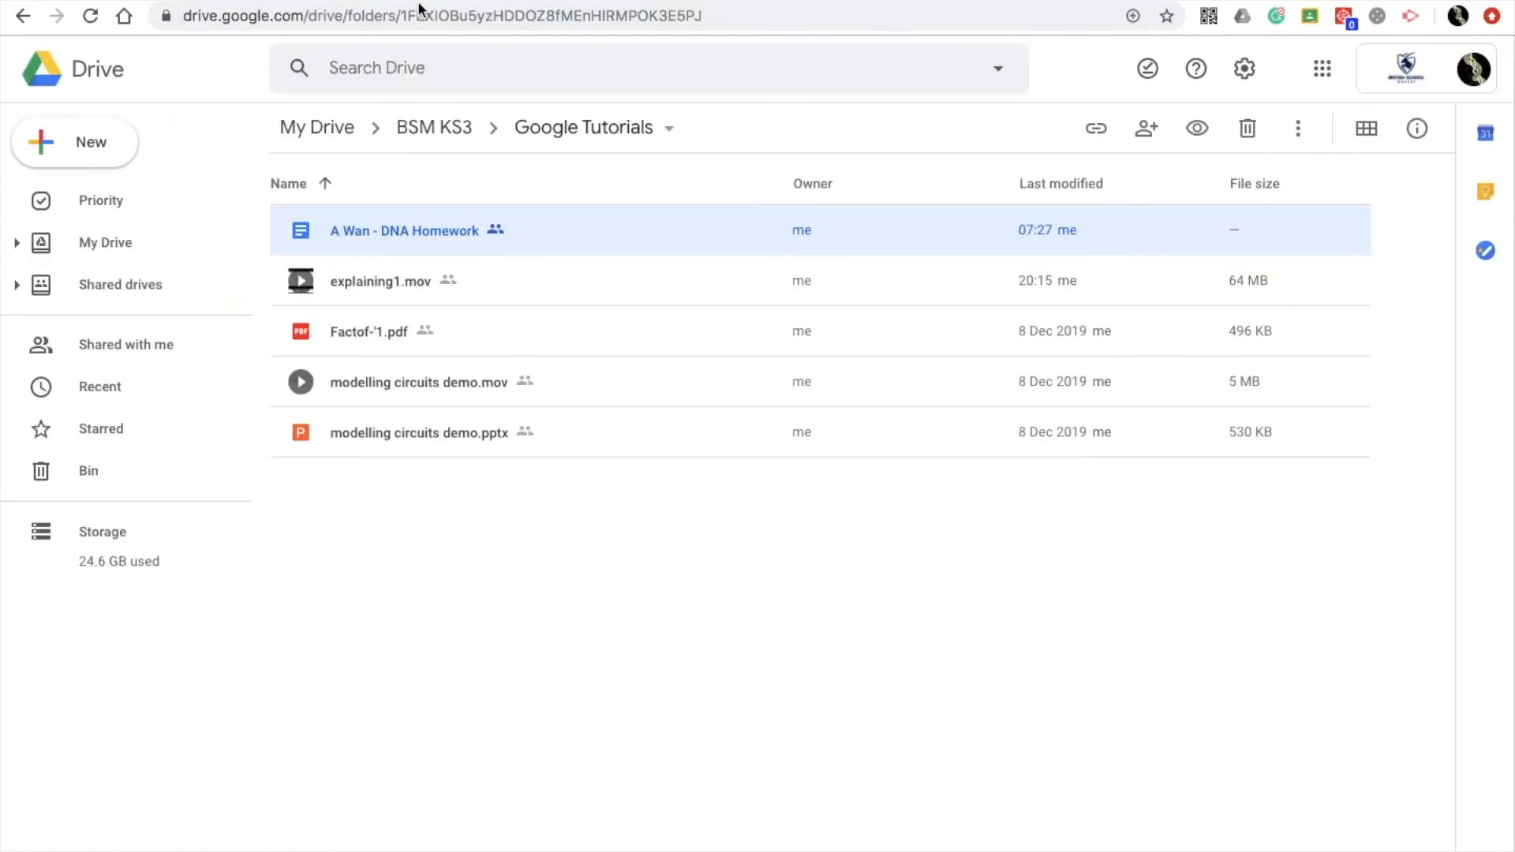
View the actions menu for the DNA Homework file in Drive, then dismiss it
{"action": "right_click", "coordinate": [404, 230]}
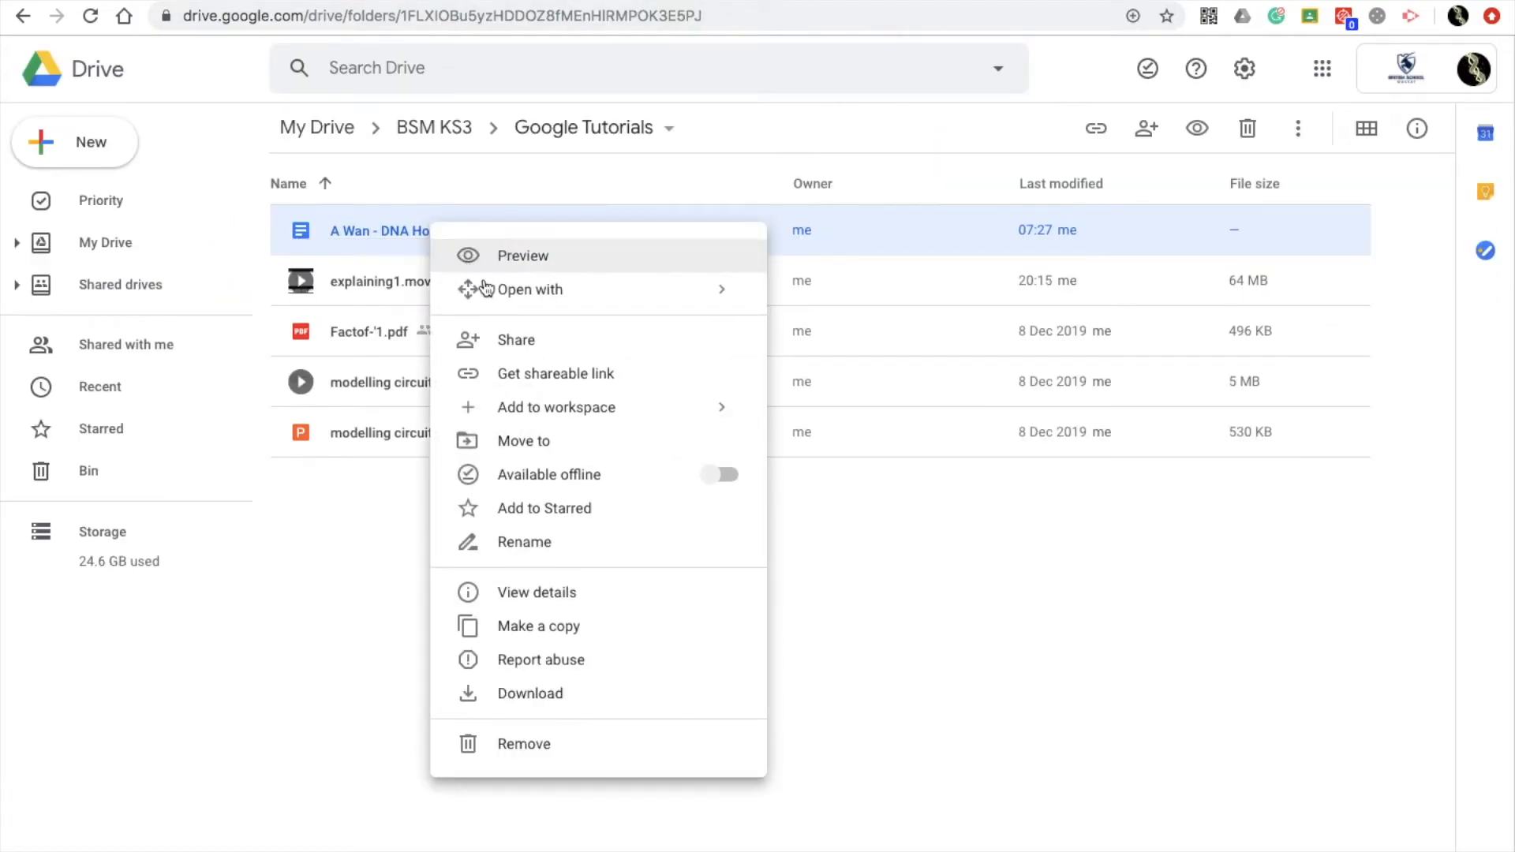
{"action": "mouse_move", "coordinate": [375, 247]}
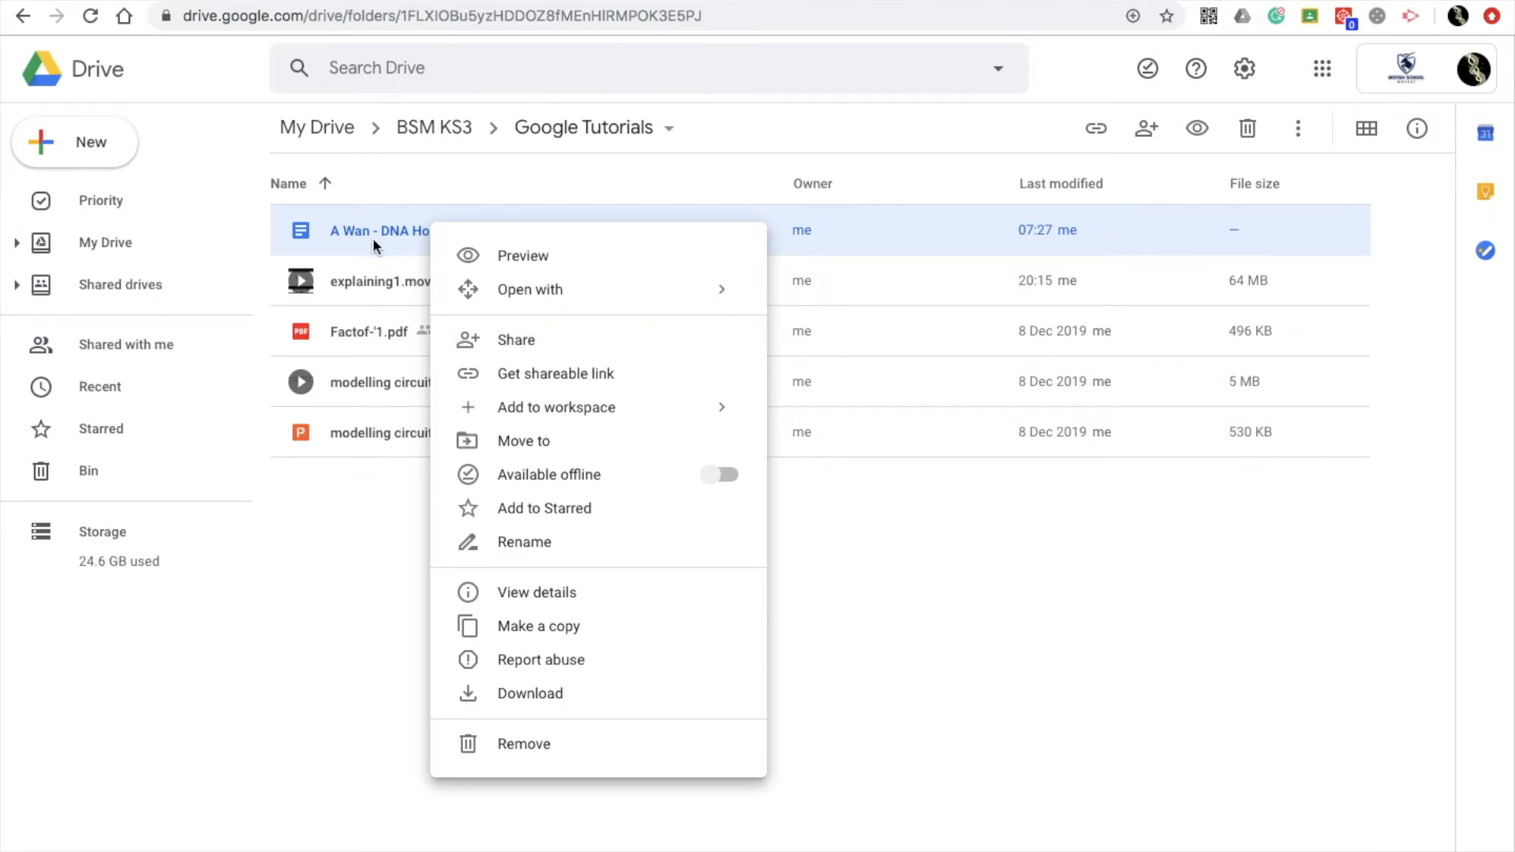
{"action": "left_click", "coordinate": [522, 255]}
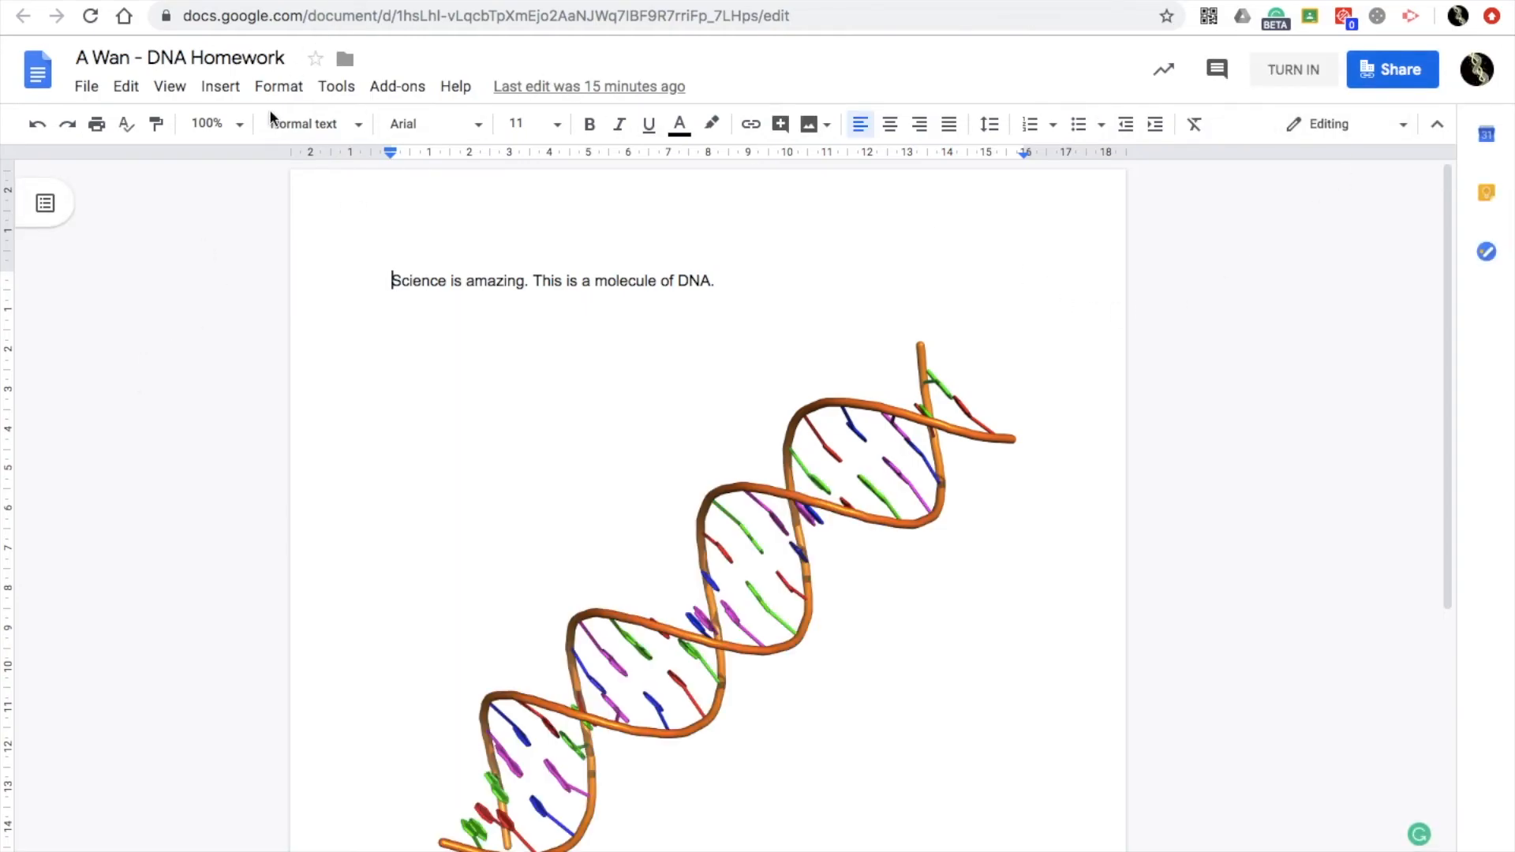
{"action": "mouse_move", "coordinate": [236, 288]}
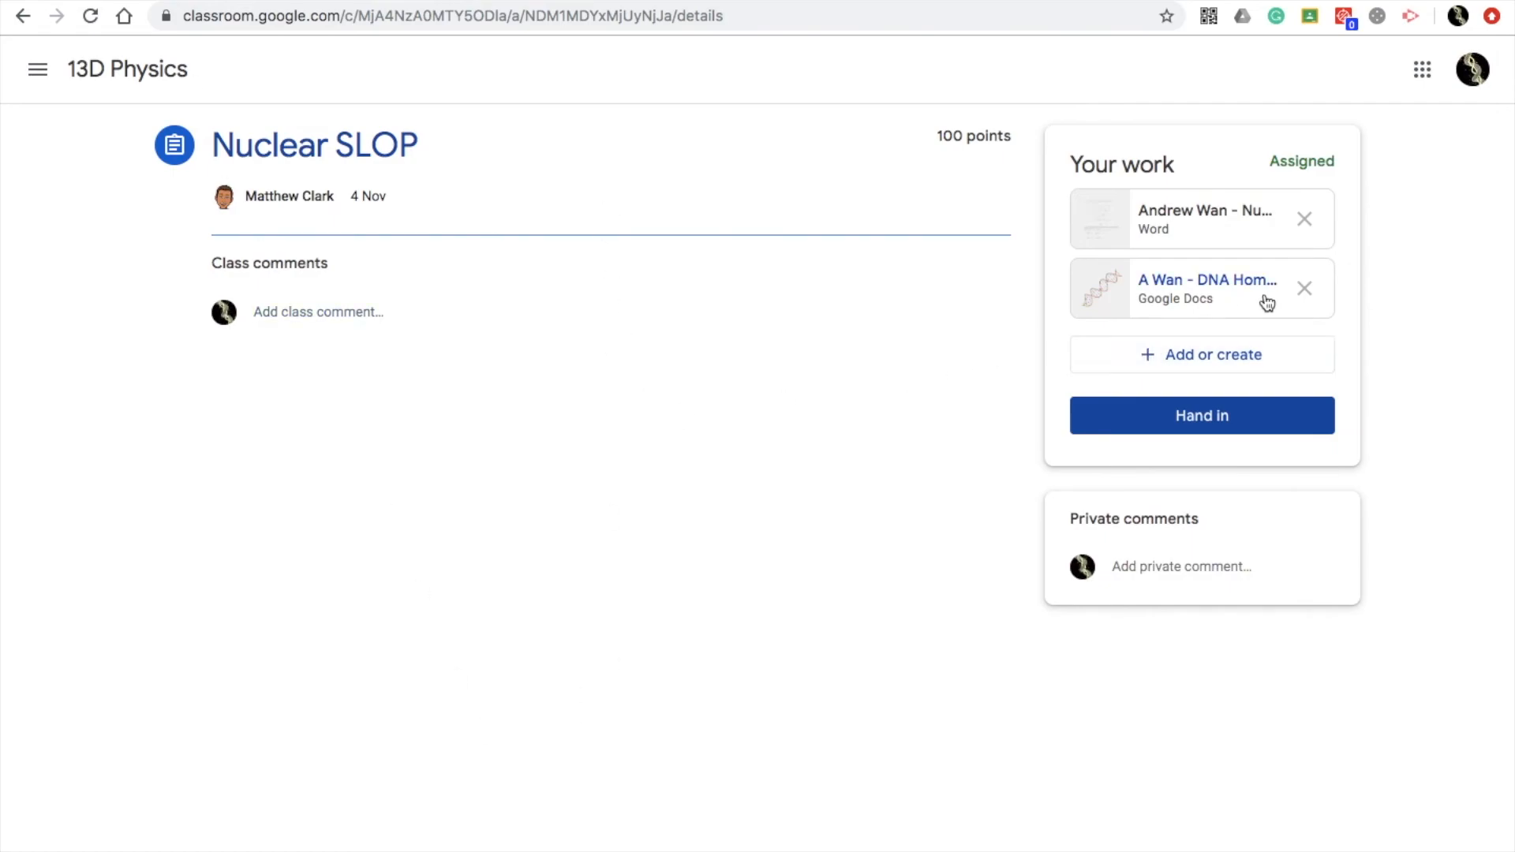
{"action": "mouse_move", "coordinate": [1218, 298]}
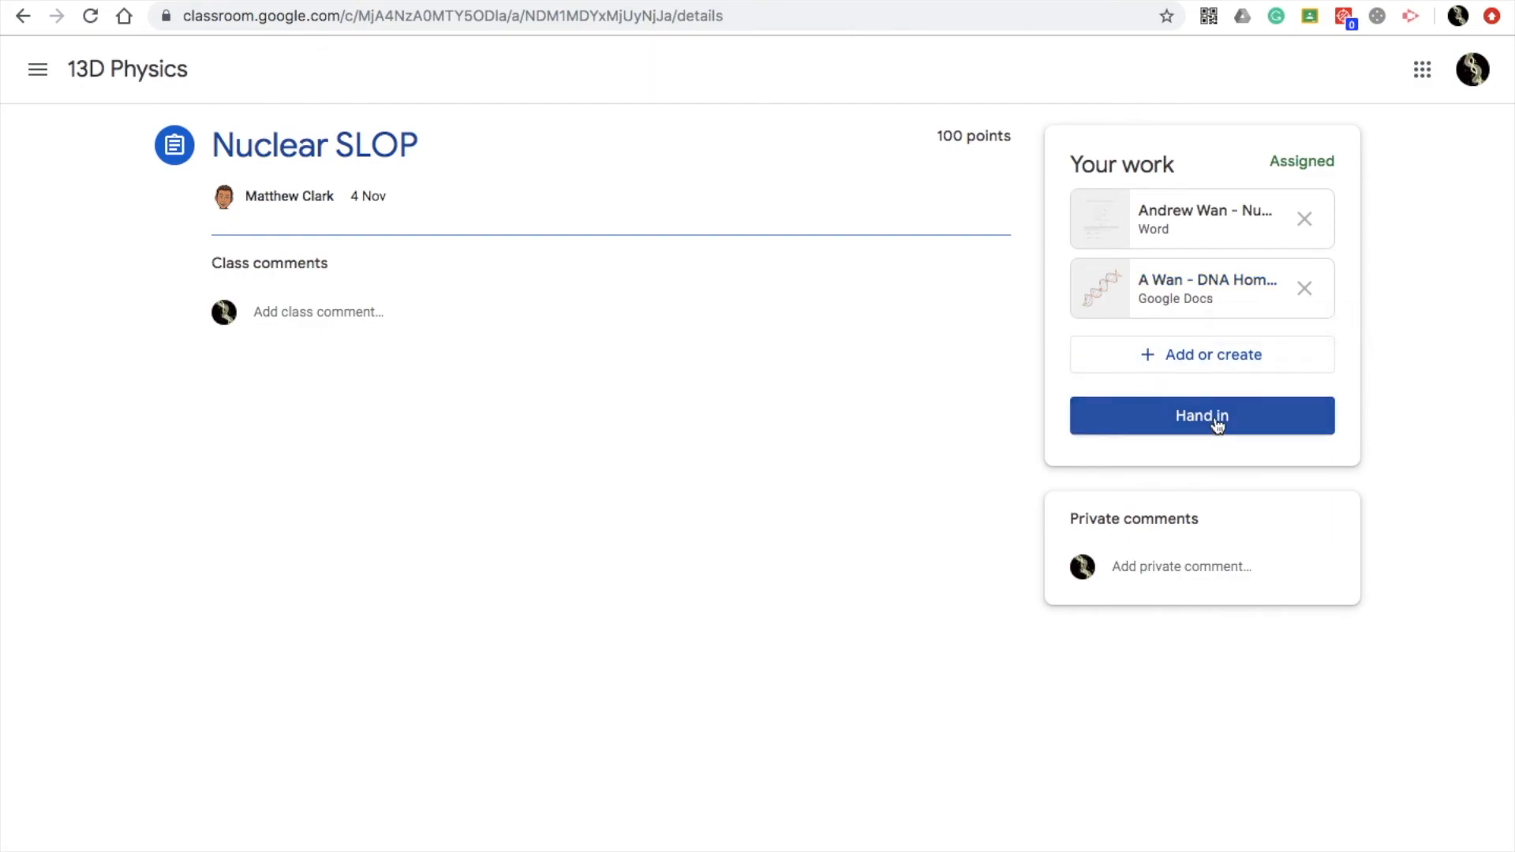
{"action": "mouse_move", "coordinate": [37, 79]}
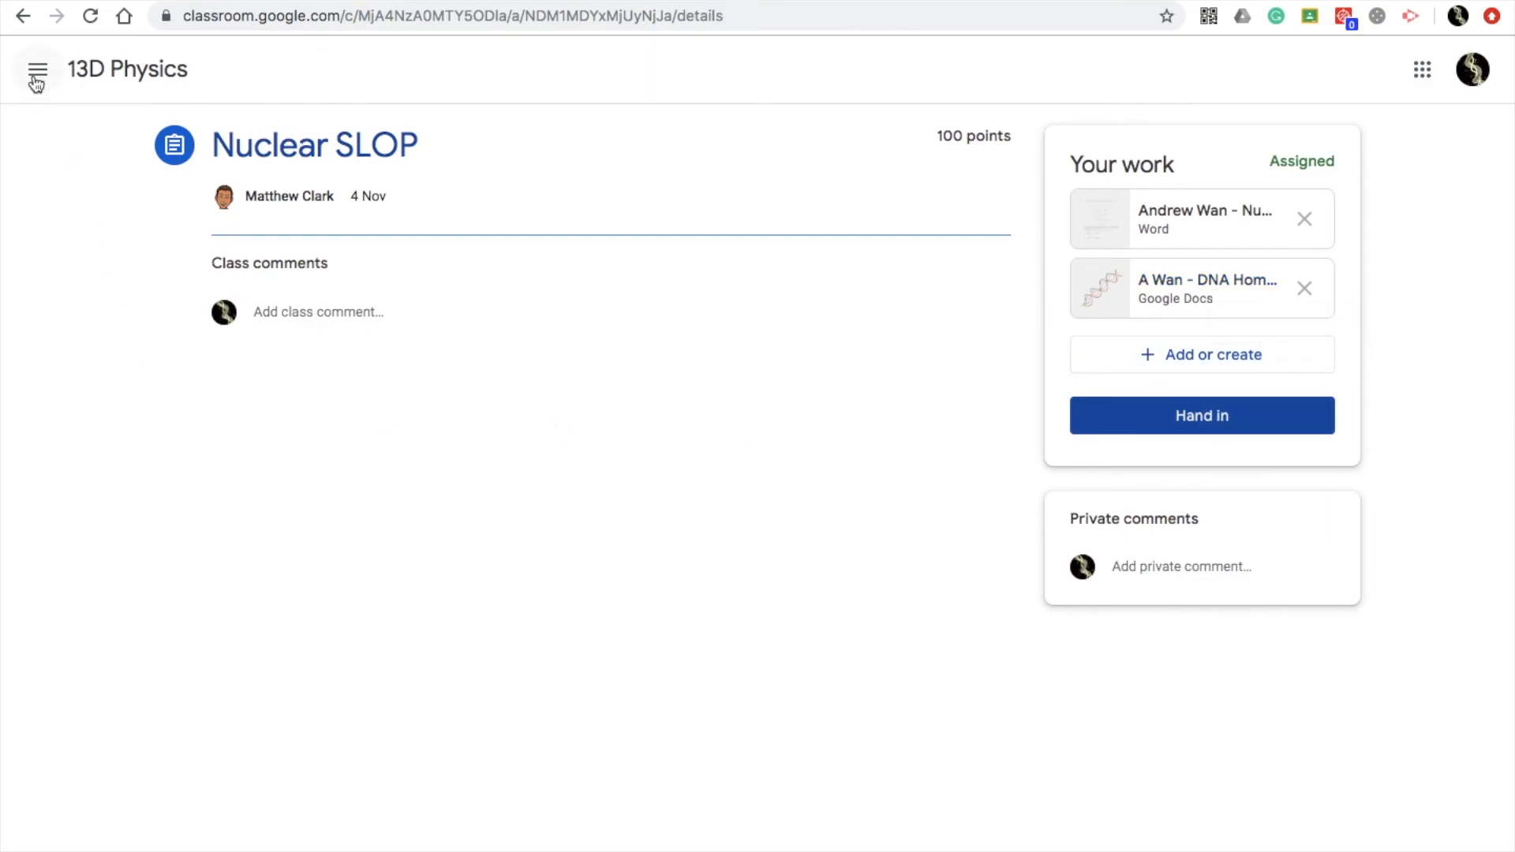
Return to the Classroom To do list via the side menu
{"action": "left_click", "coordinate": [37, 69]}
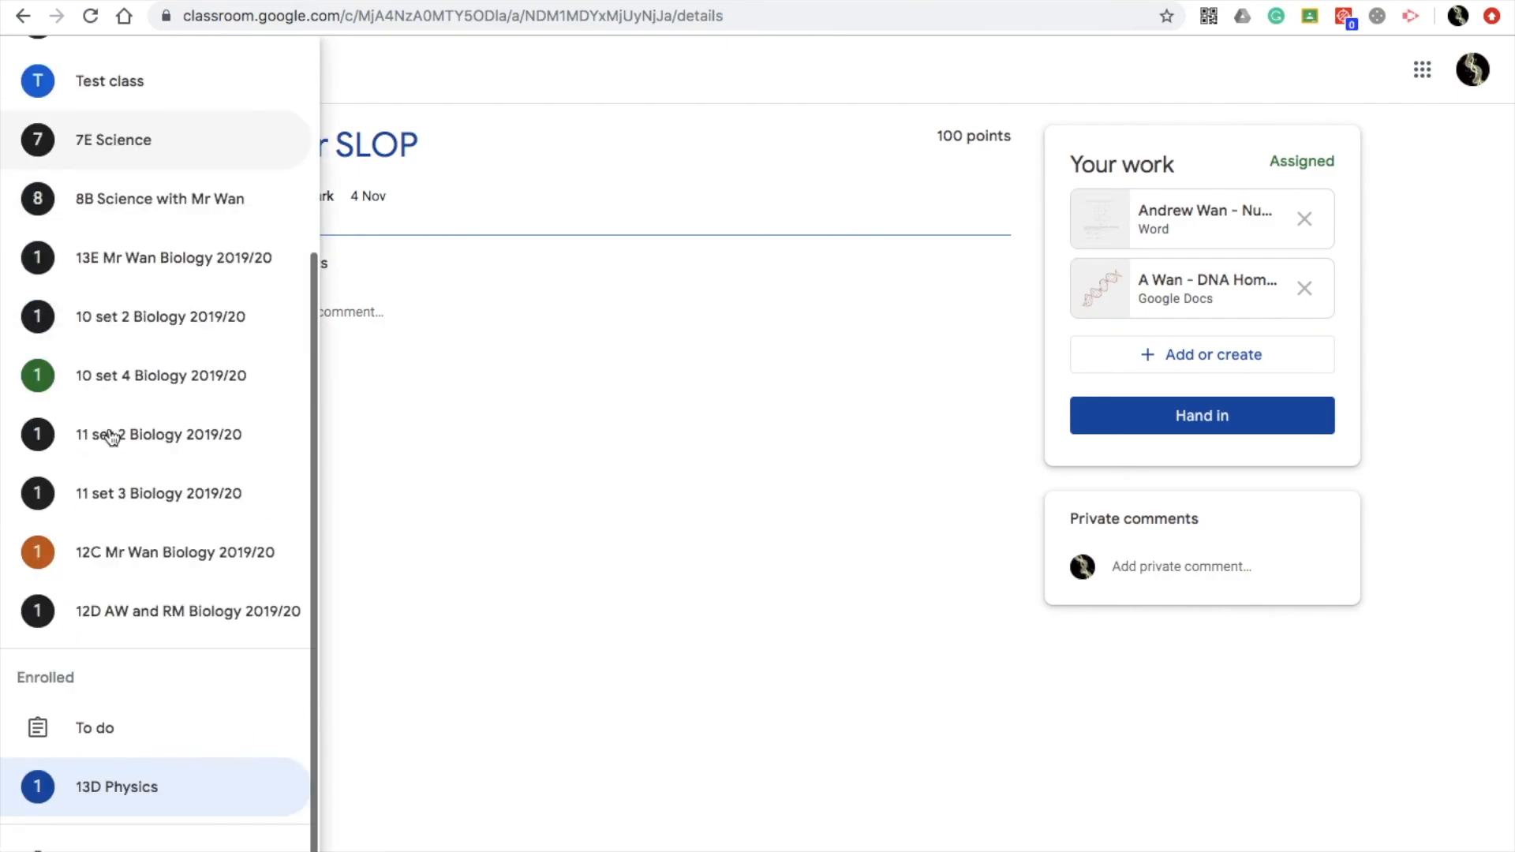
{"action": "mouse_move", "coordinate": [85, 691]}
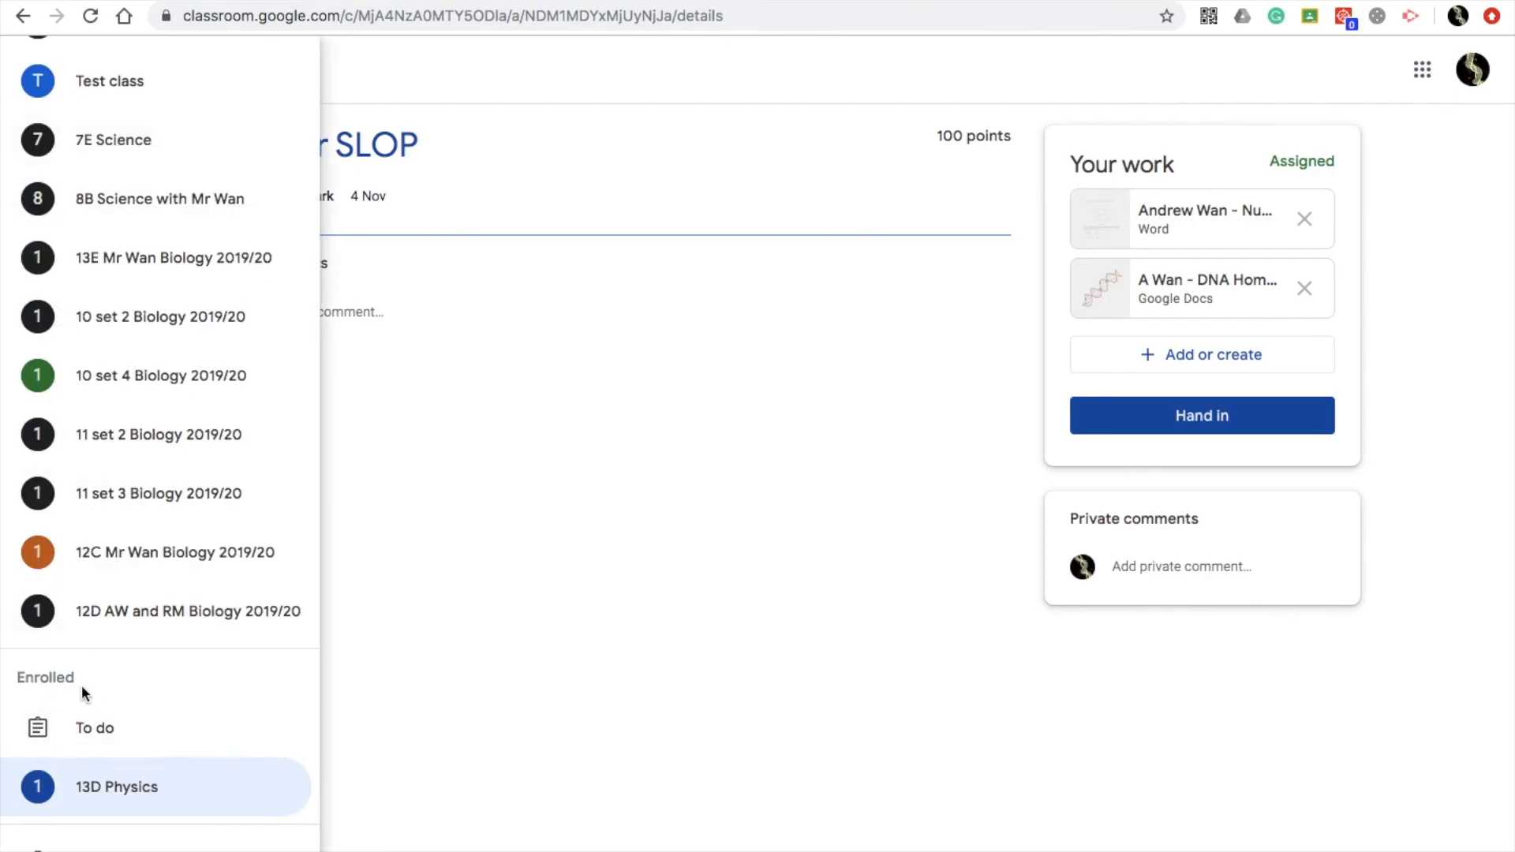
{"action": "left_click", "coordinate": [95, 728]}
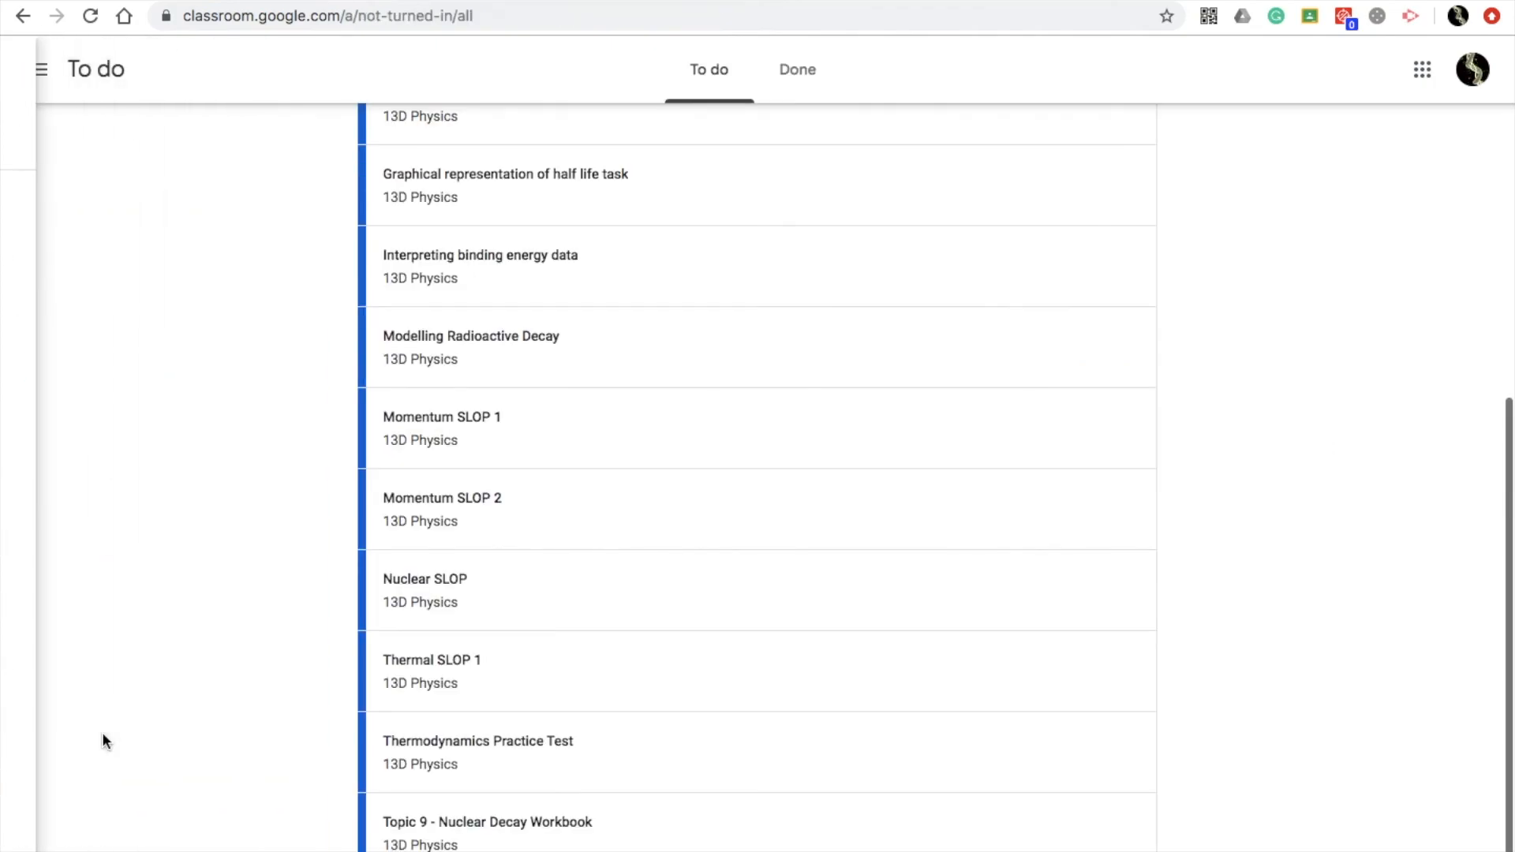
{"action": "scroll", "scroll_direction": "up", "scroll_amount": 3}
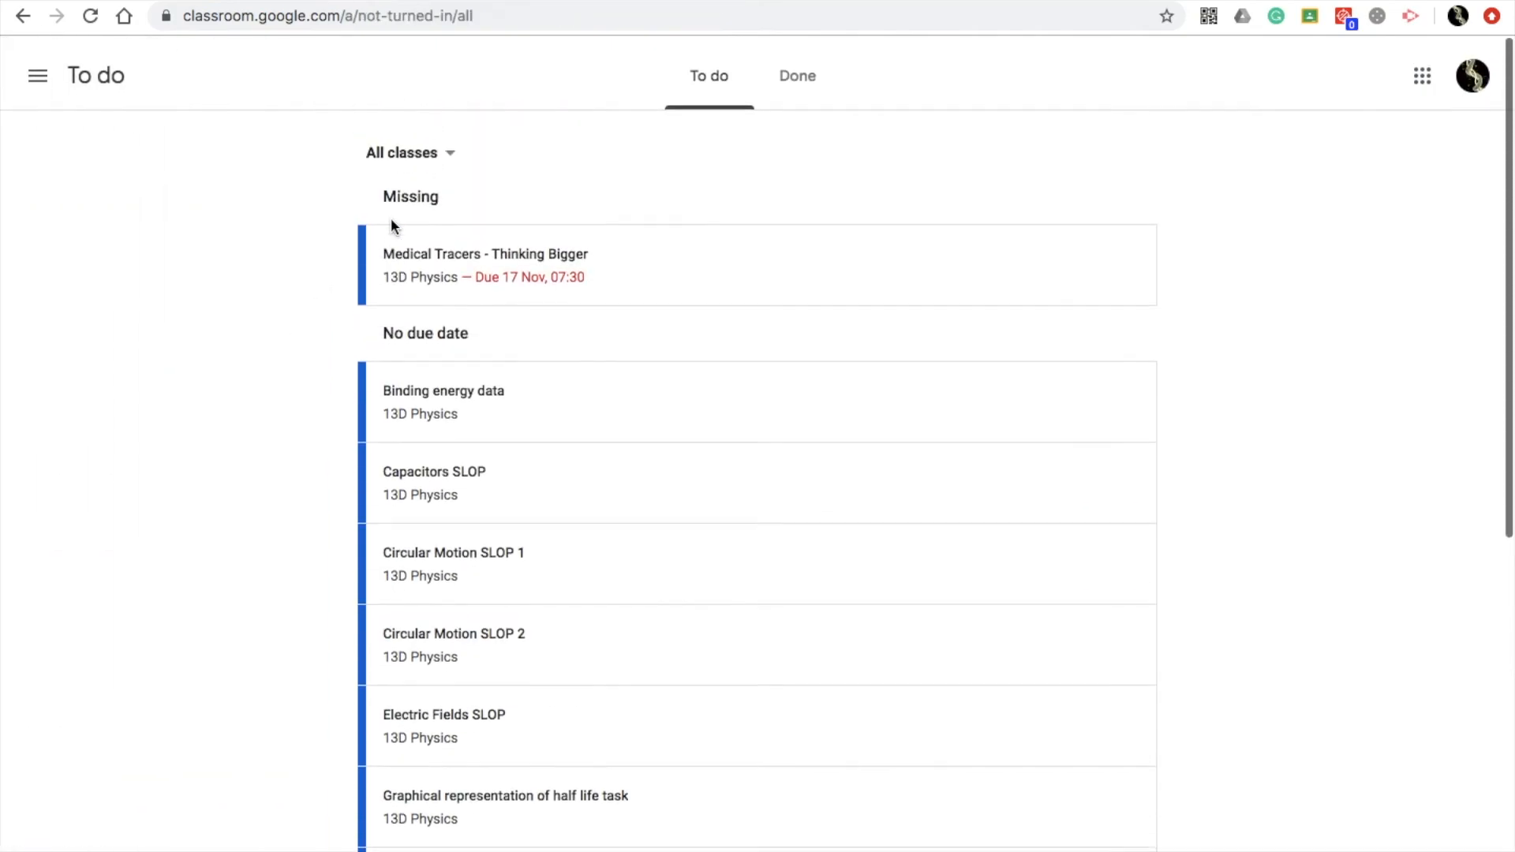